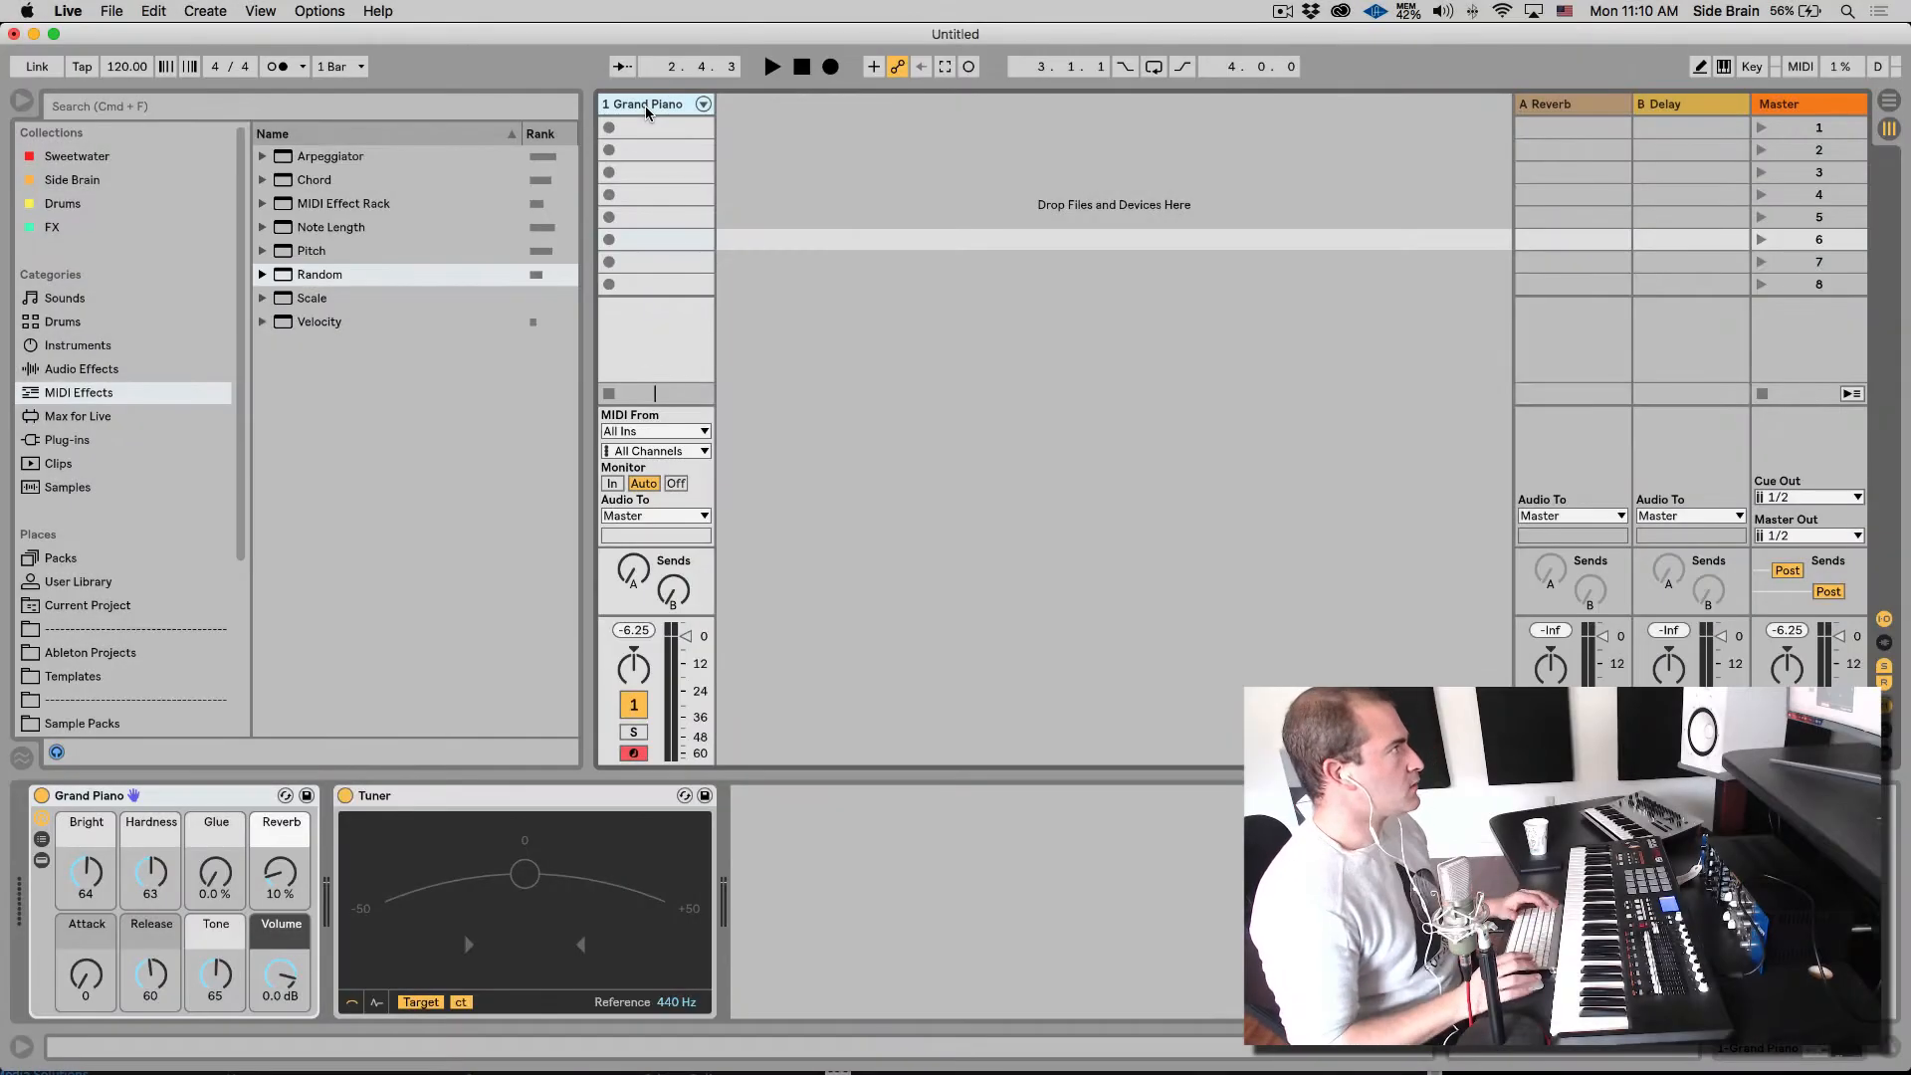
pyautogui.moveTo(281, 360)
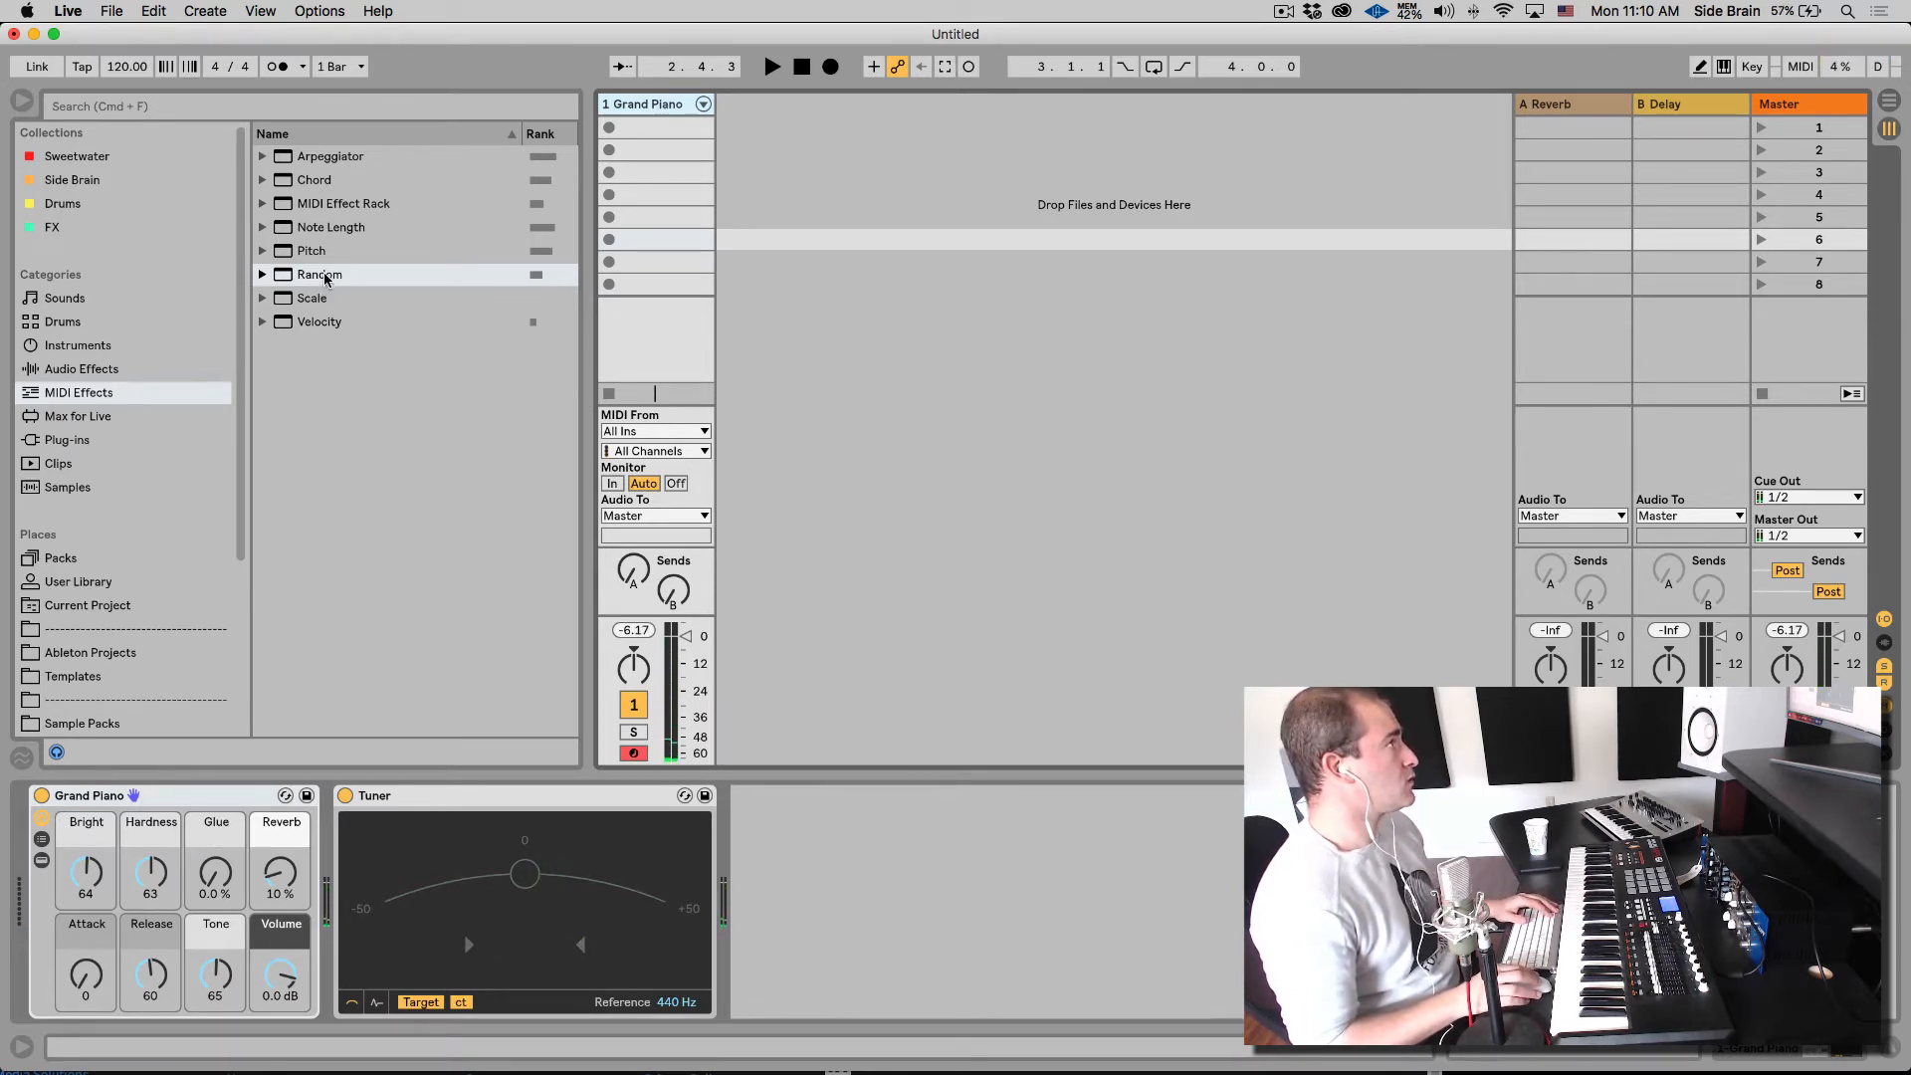
# Step: Add a Random MIDI effect in front of the Grand Piano
pyautogui.doubleClick(319, 272)
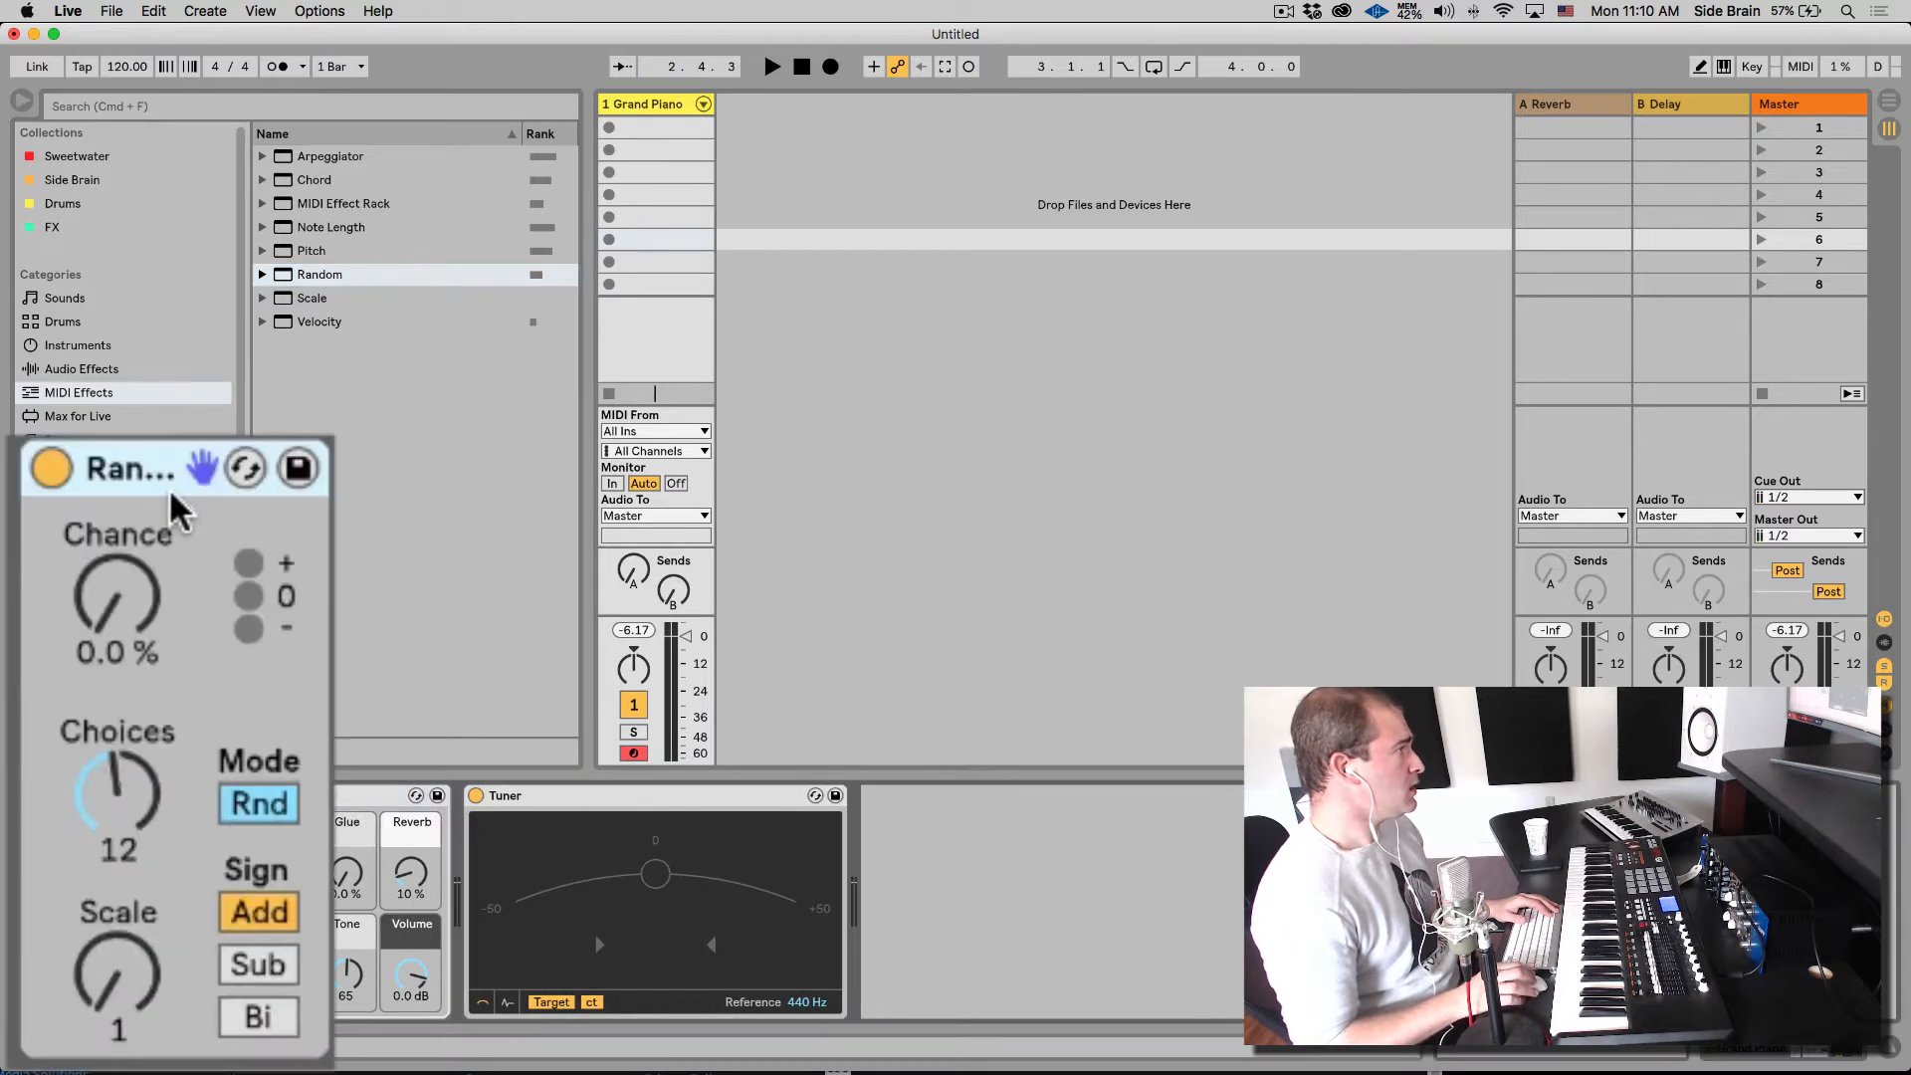
pyautogui.moveTo(165, 494)
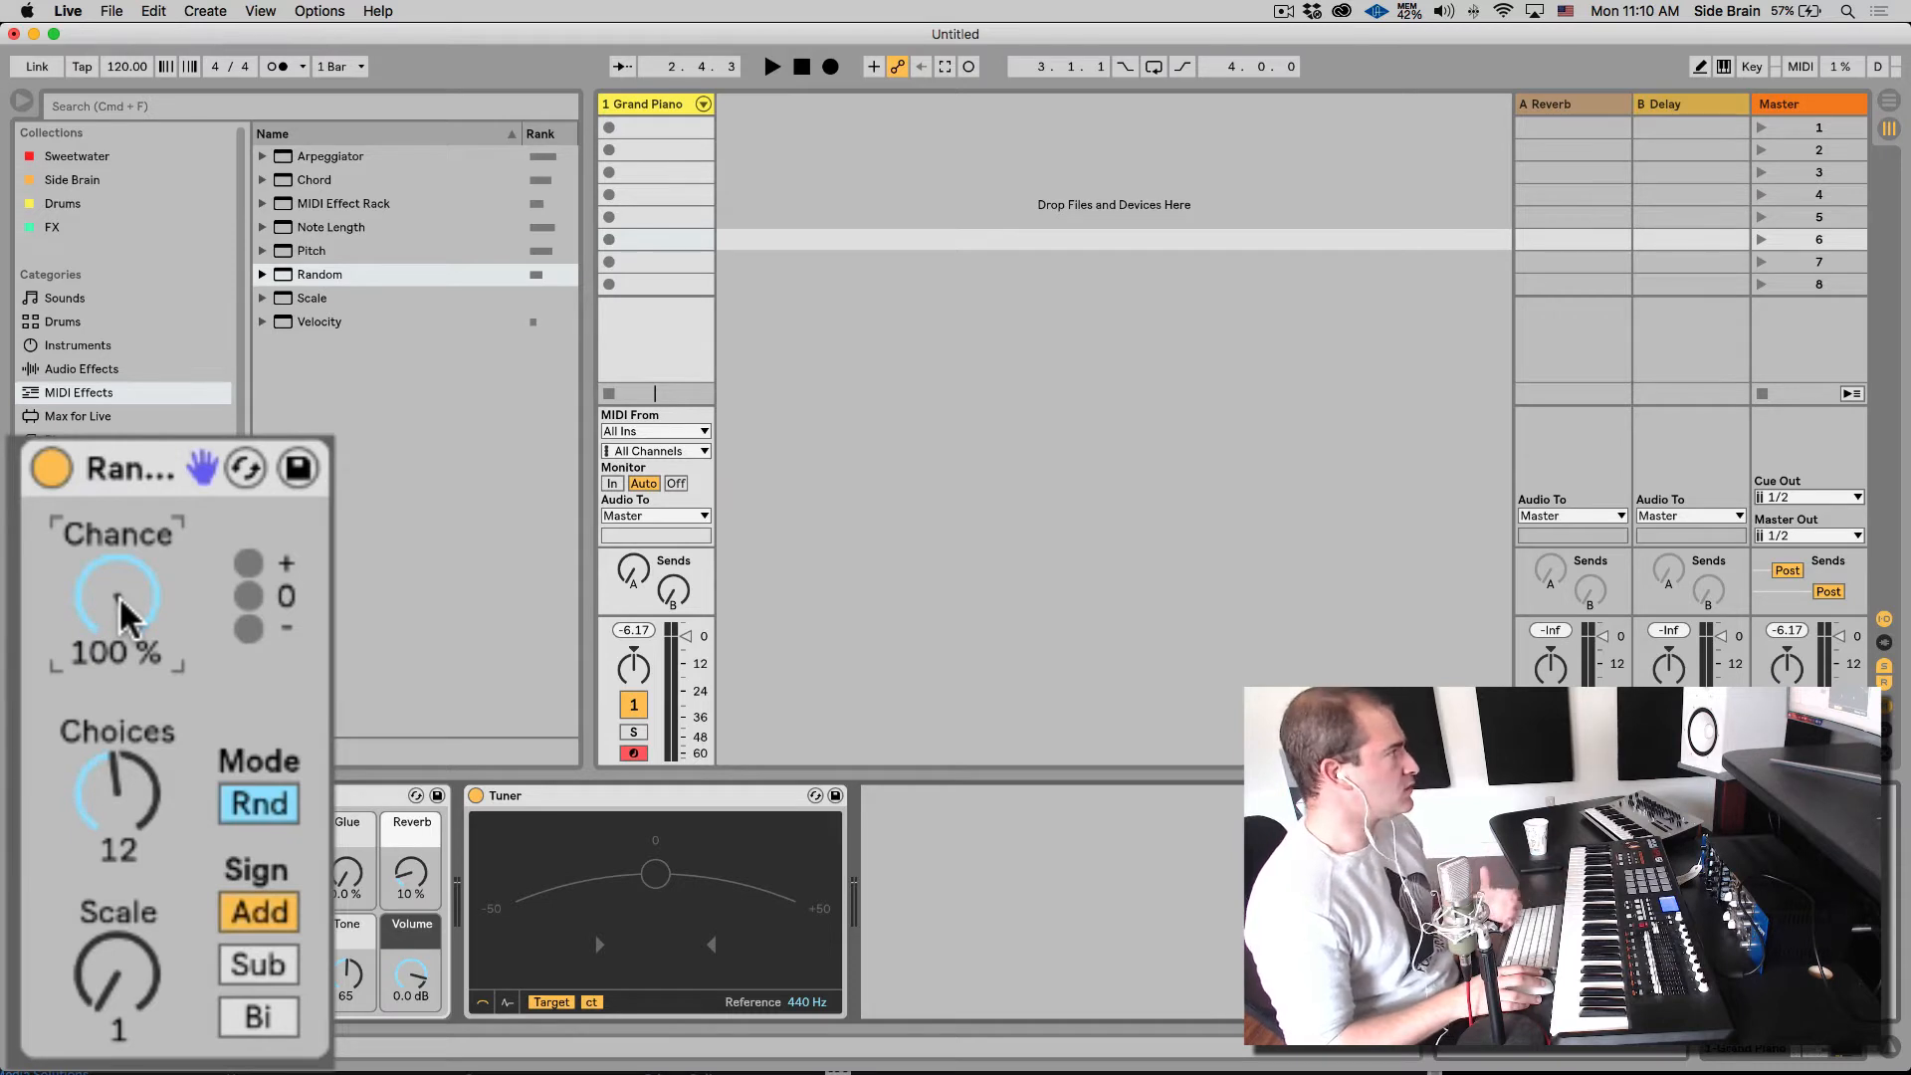
pyautogui.moveTo(122, 591)
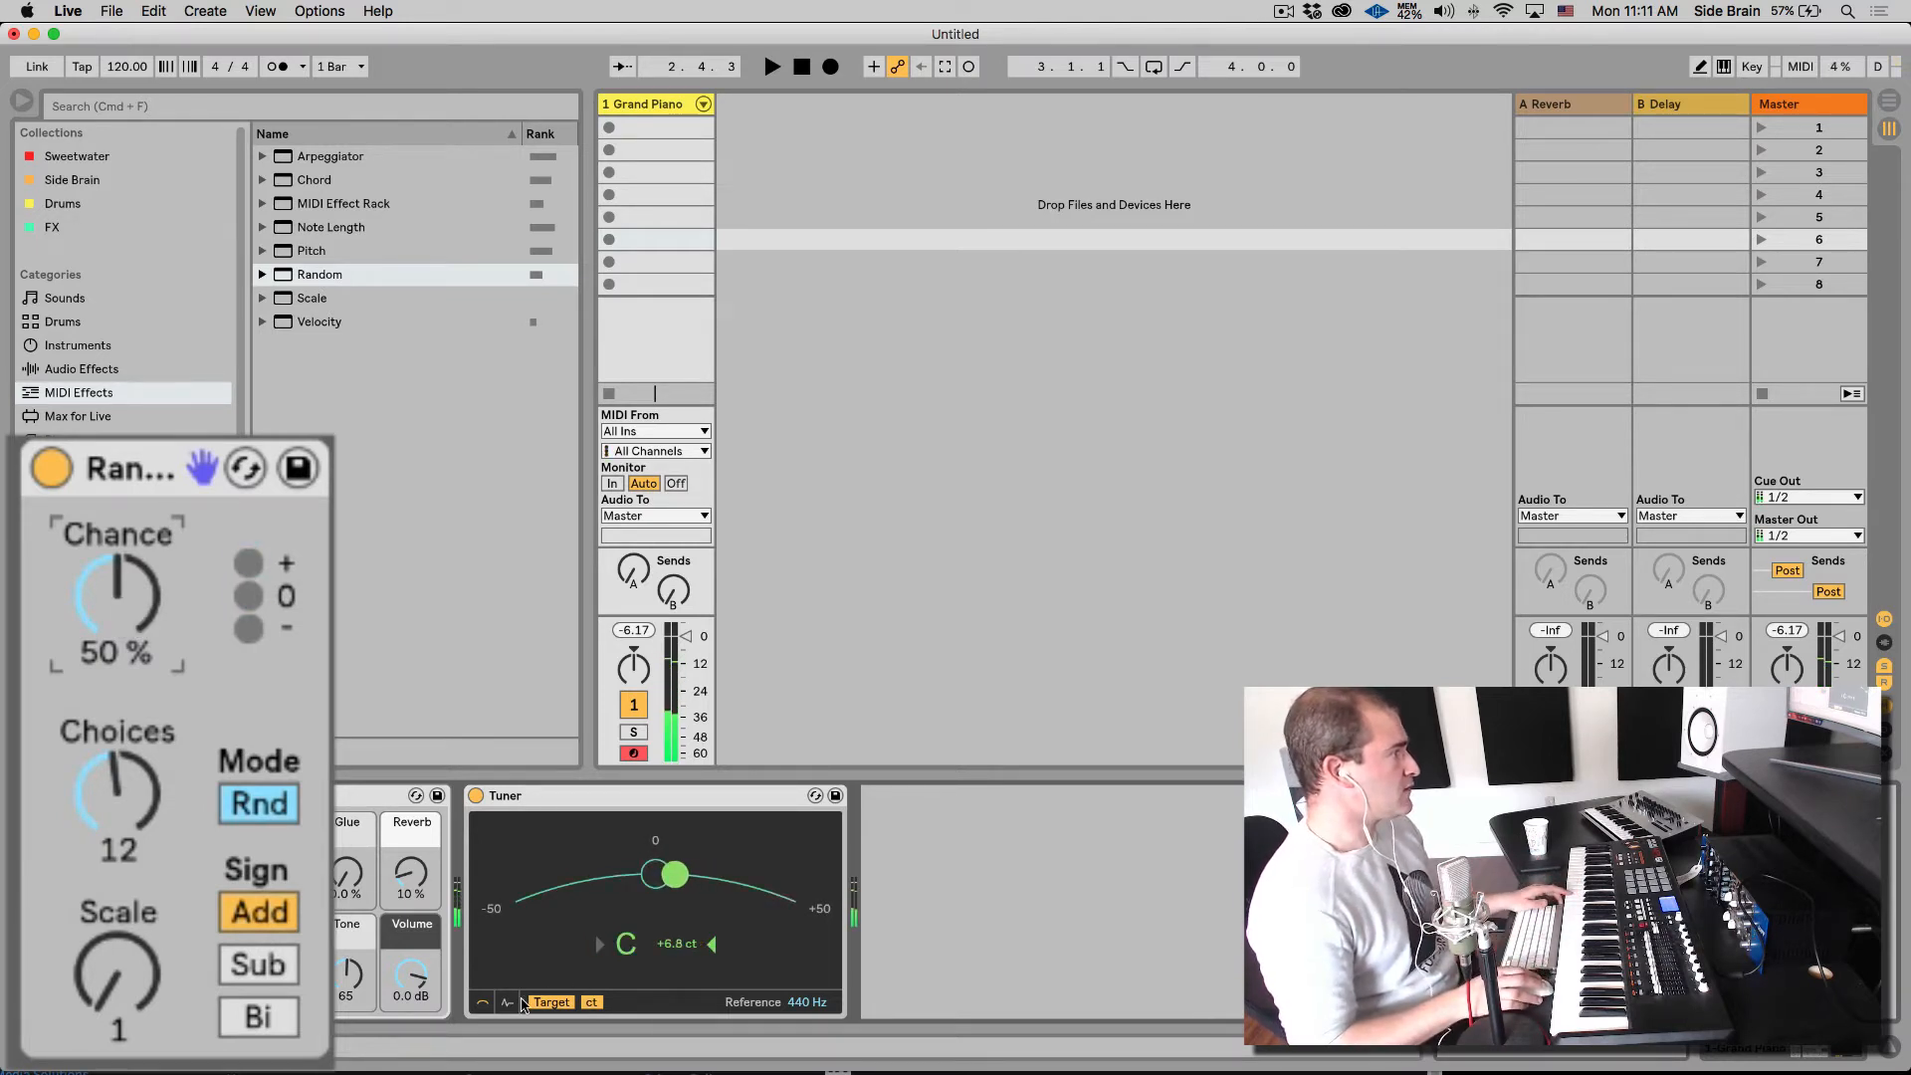
# Step: Switch the Tuner to its pitch-history display
pyautogui.click(549, 1001)
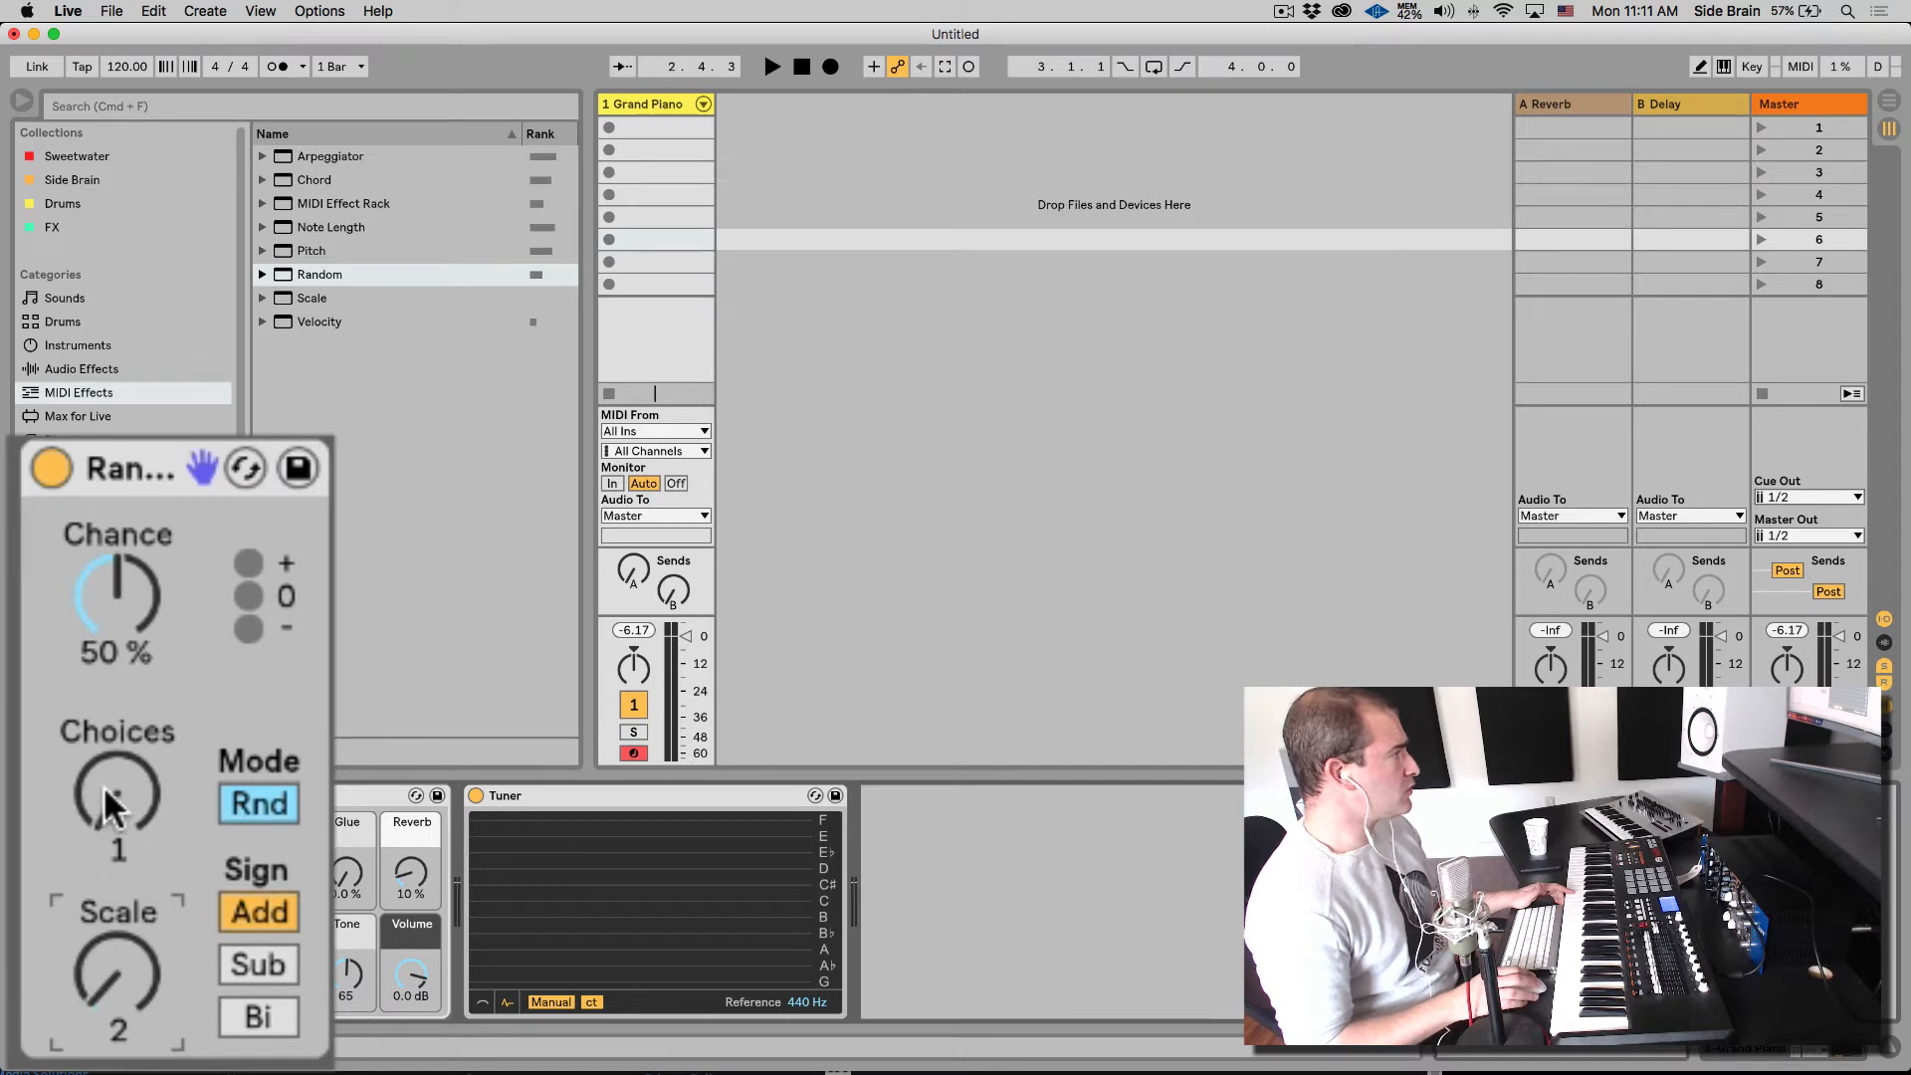
pyautogui.moveTo(848, 912)
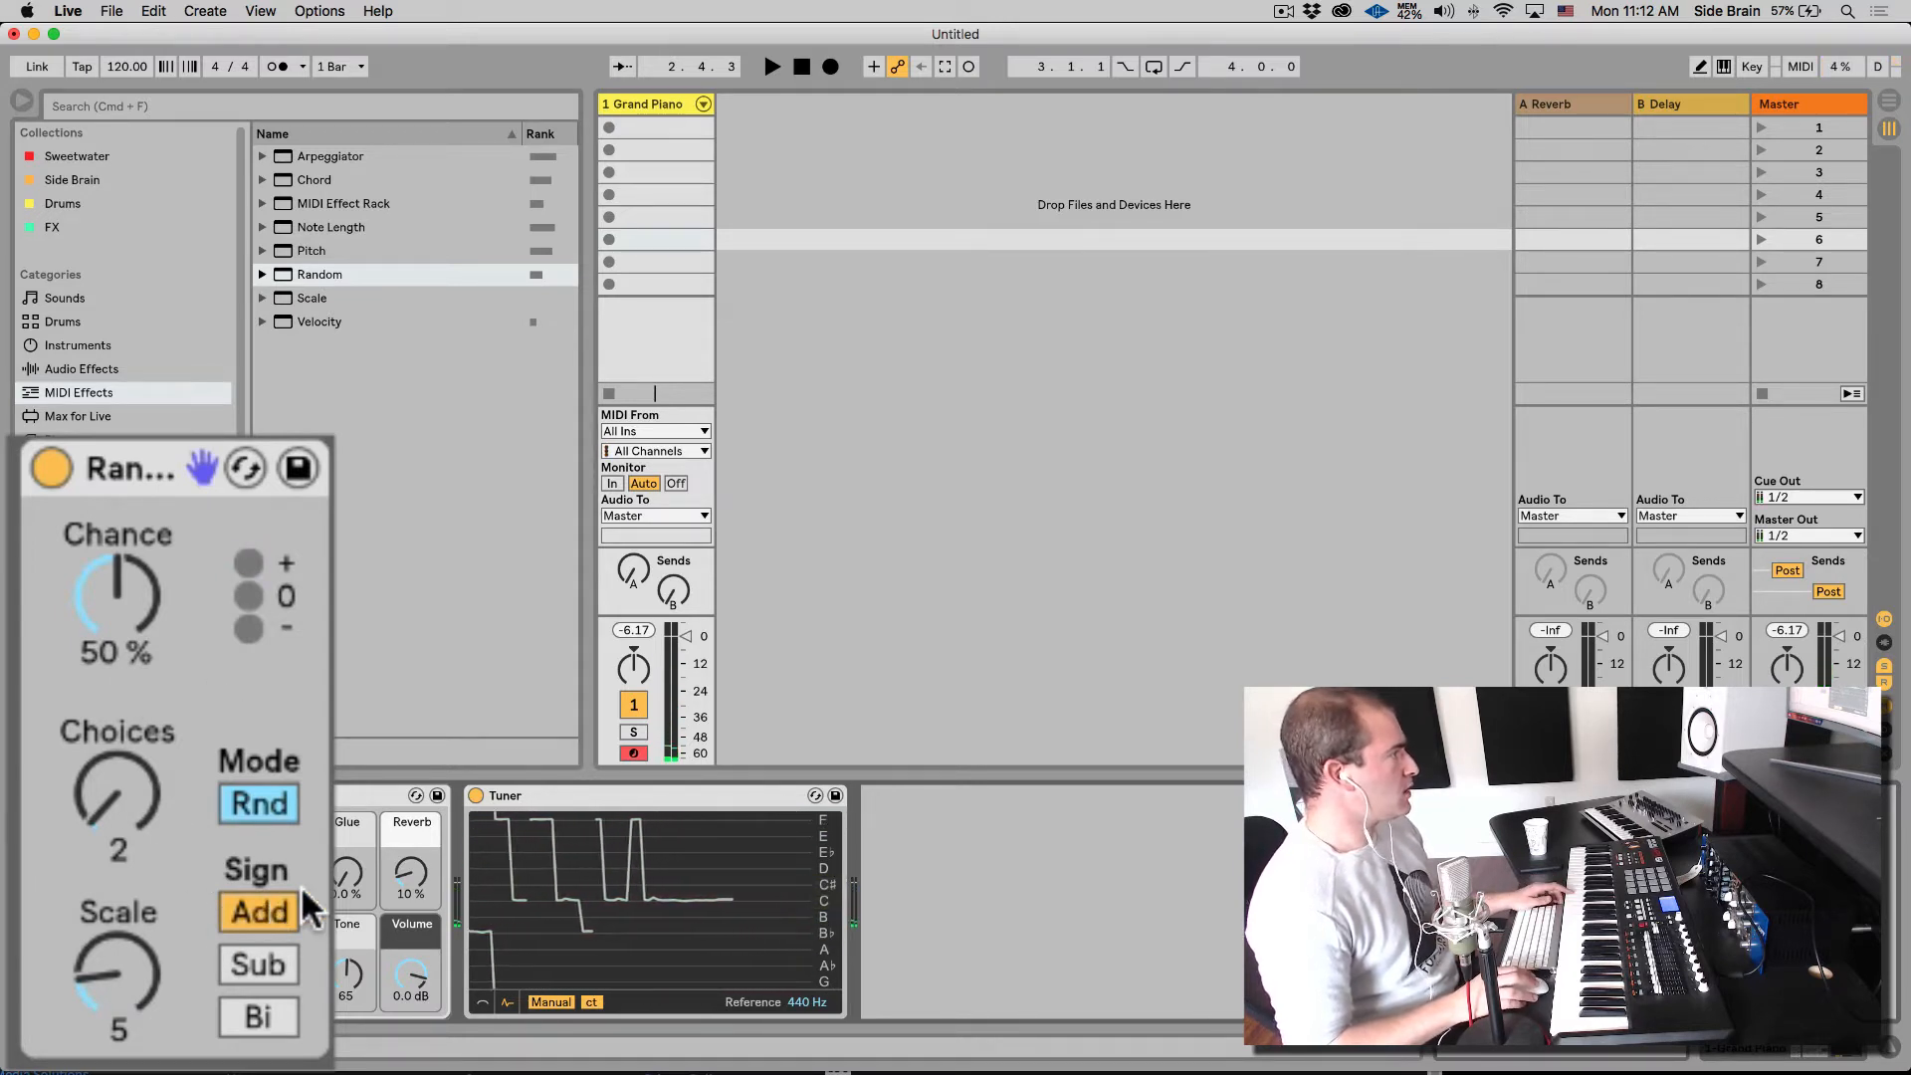
# Step: Try the Sub and Bi sign buttons on Random, then return it to the upward-only Add sign
pyautogui.click(257, 912)
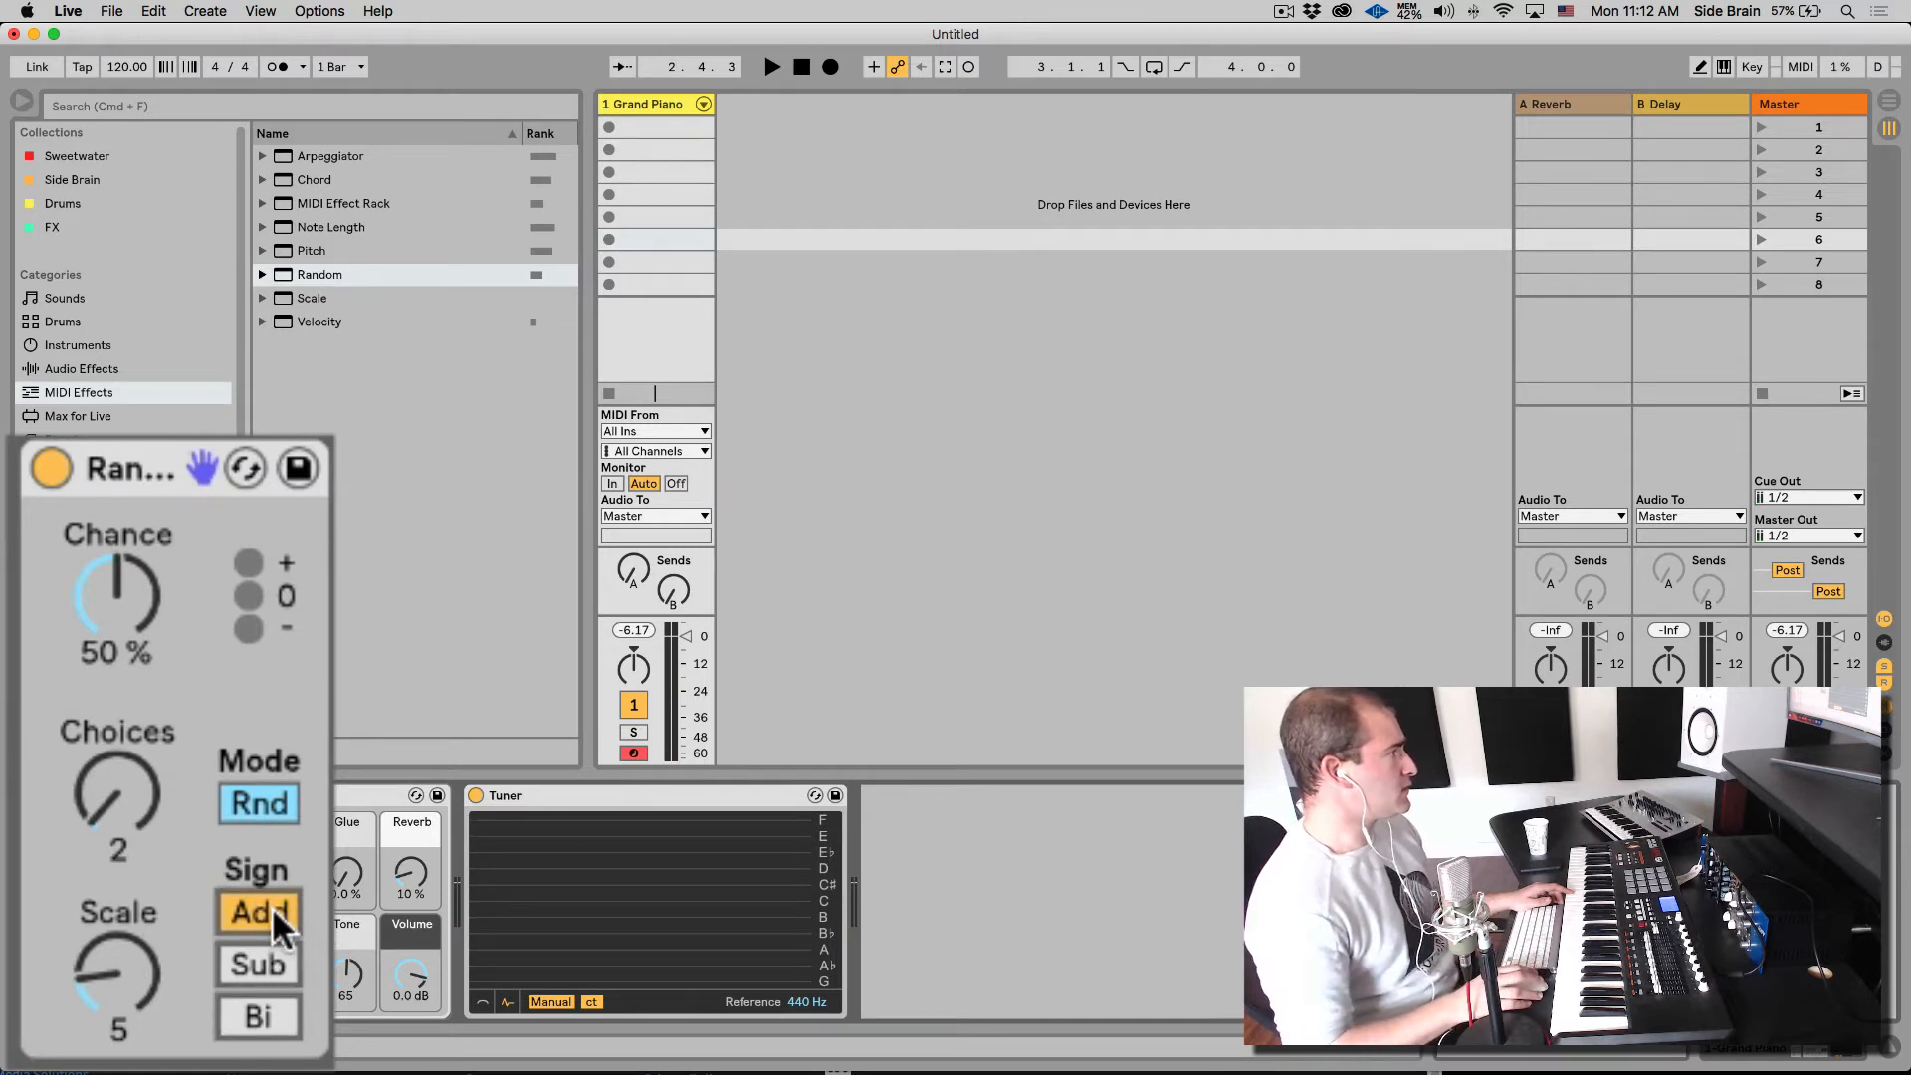
pyautogui.click(257, 963)
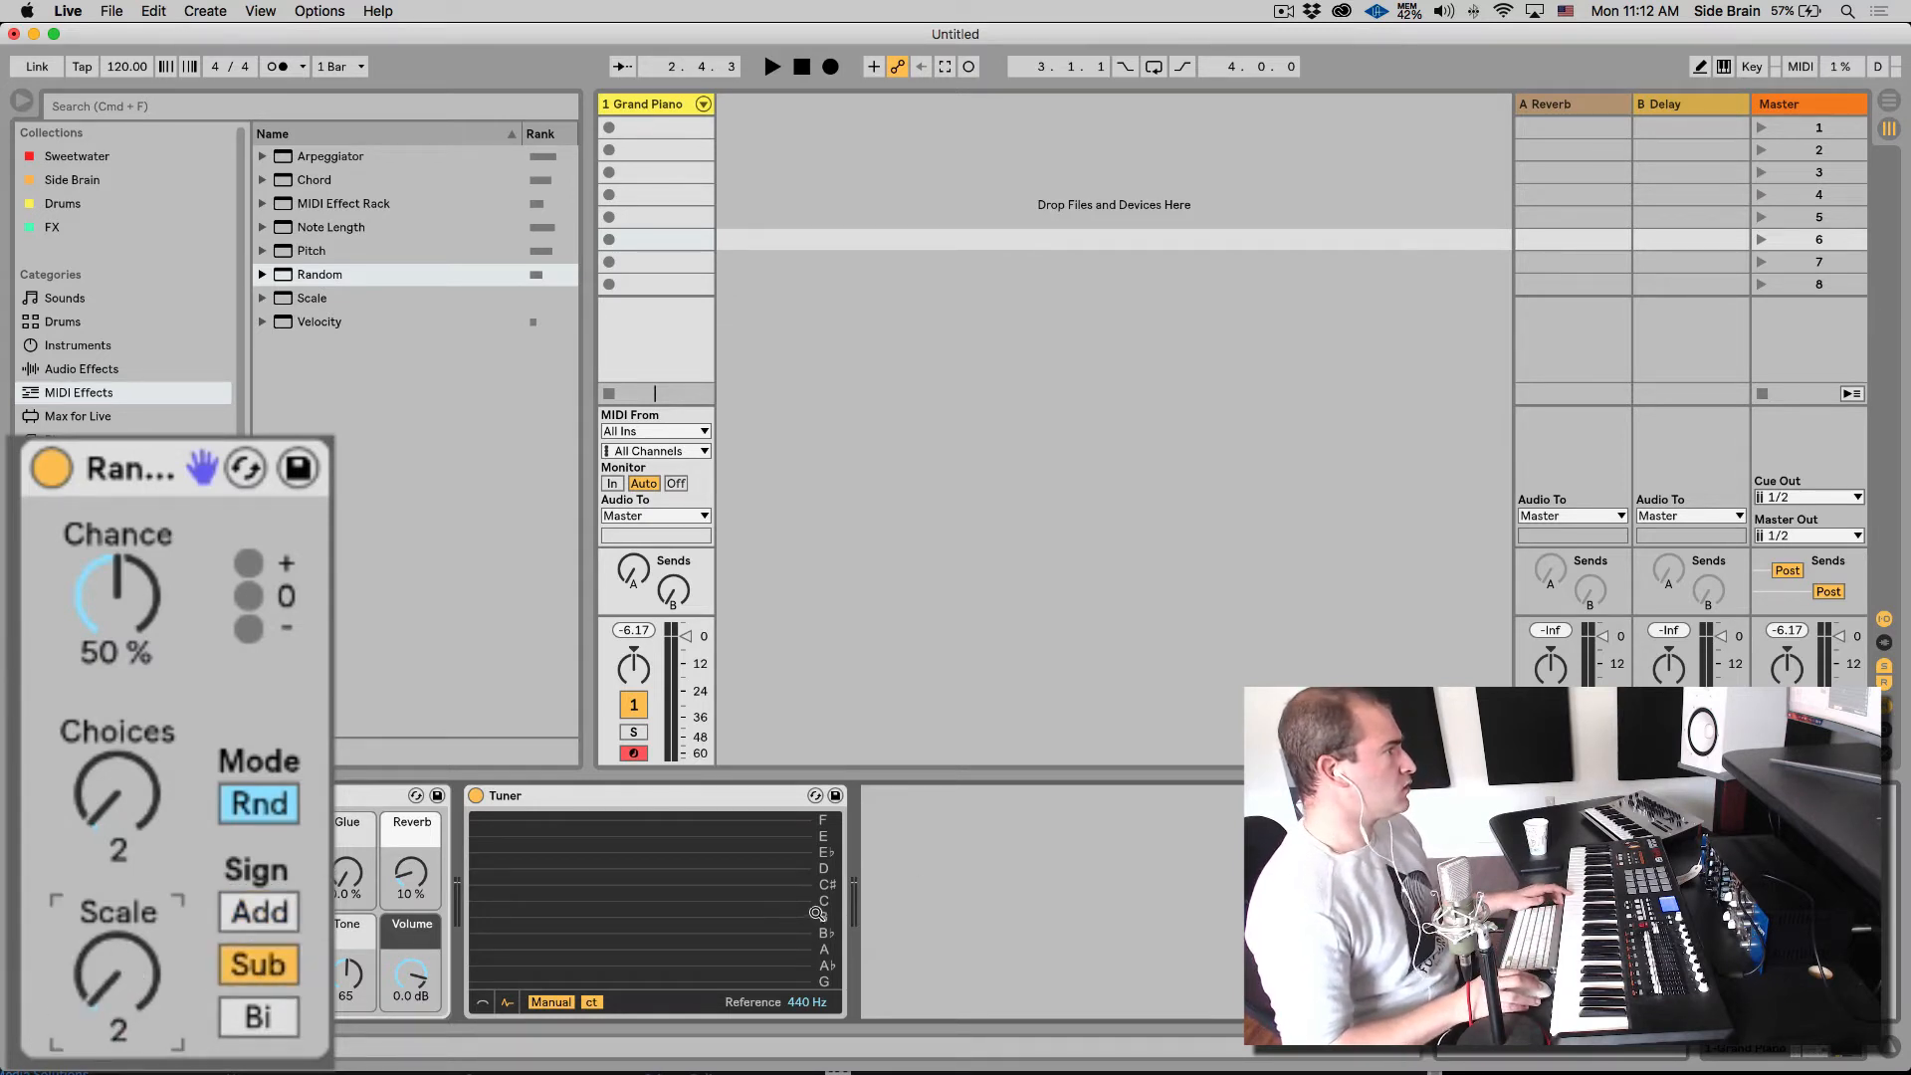
pyautogui.moveTo(937, 940)
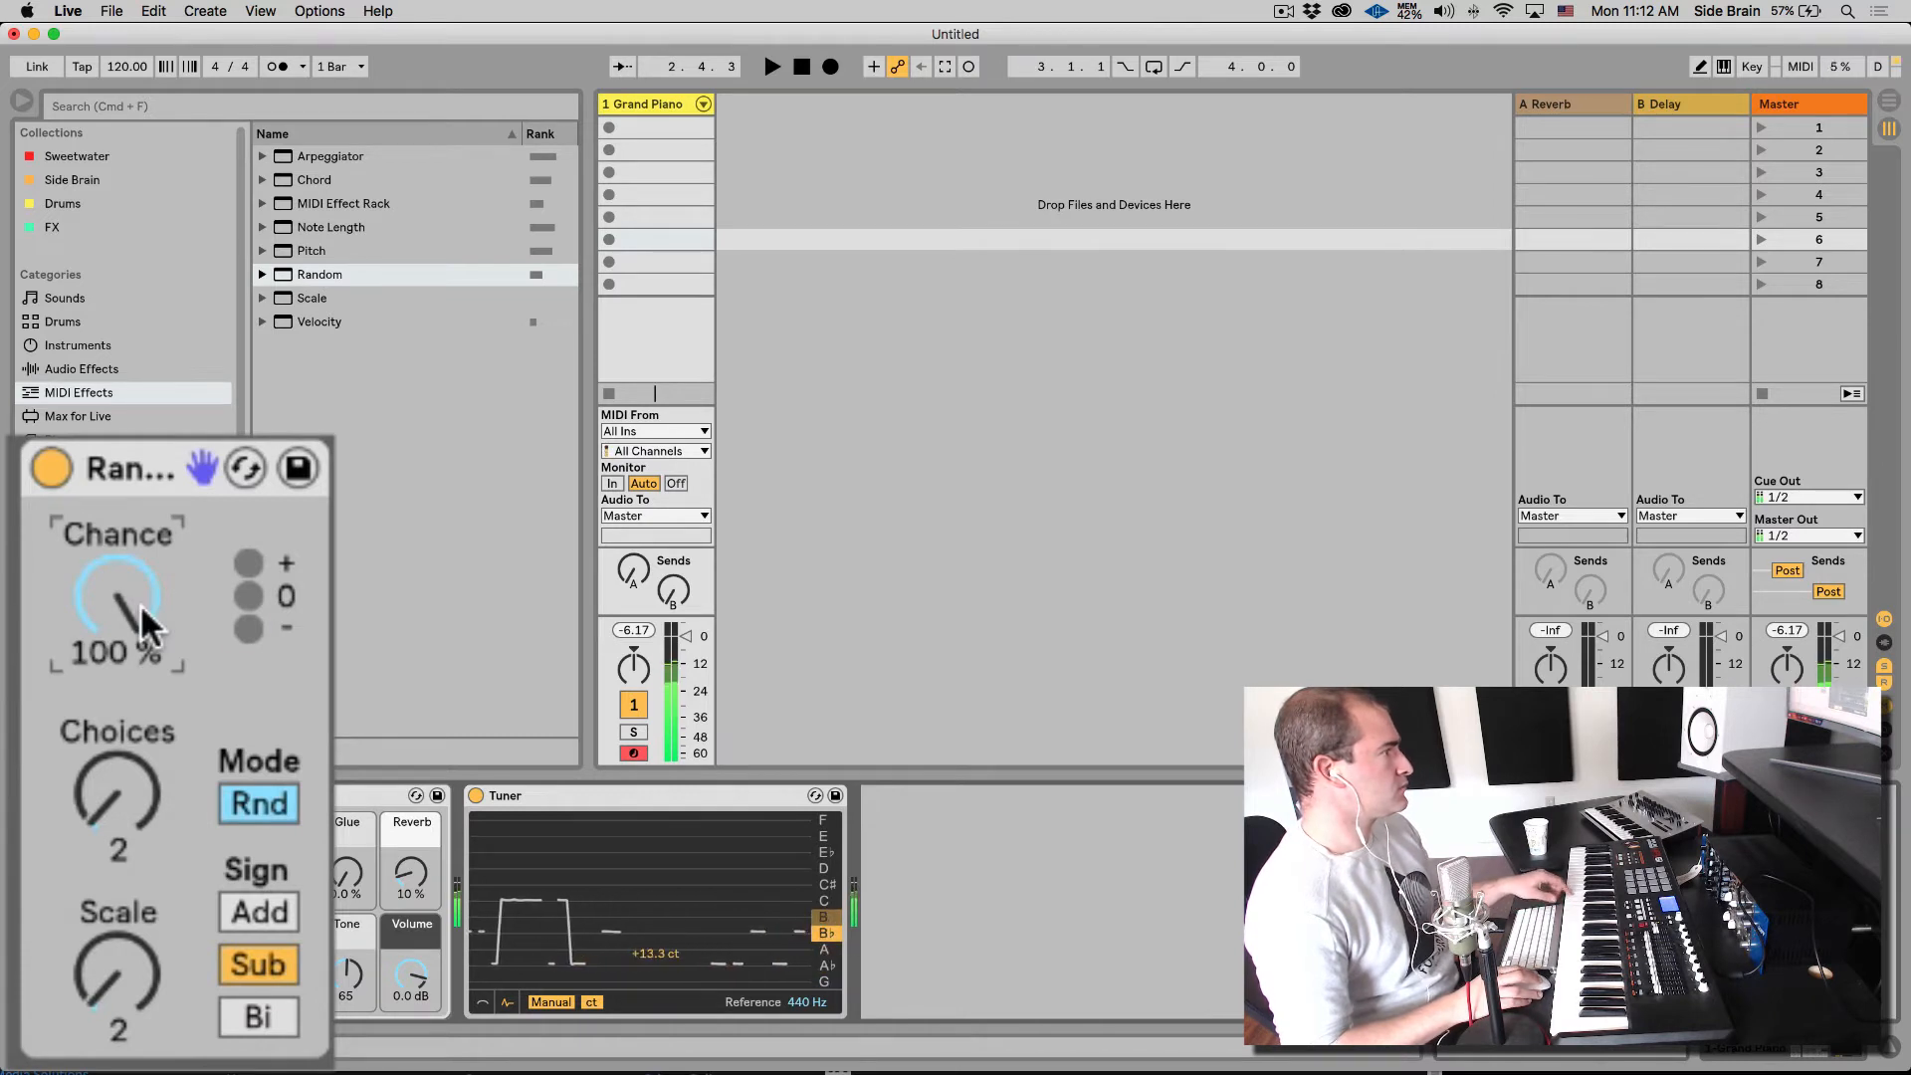
pyautogui.click(257, 1017)
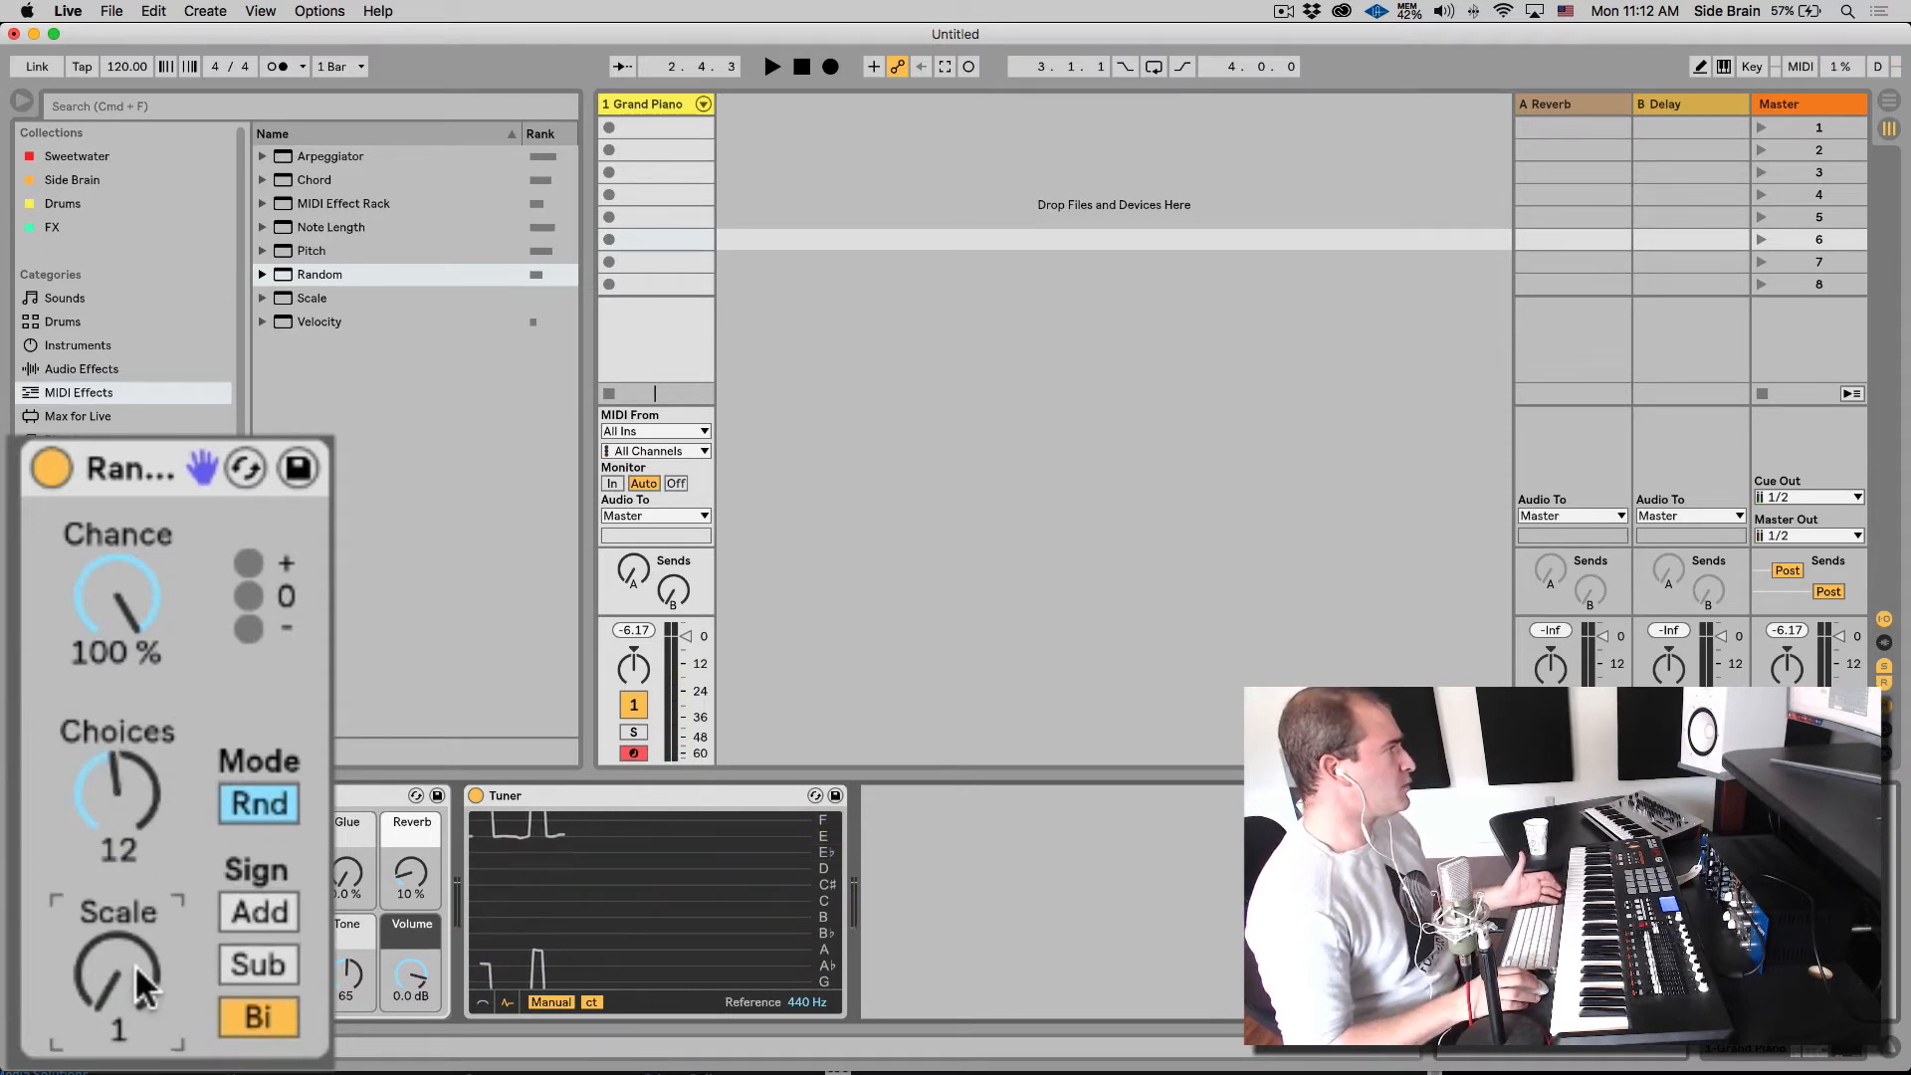
pyautogui.click(257, 912)
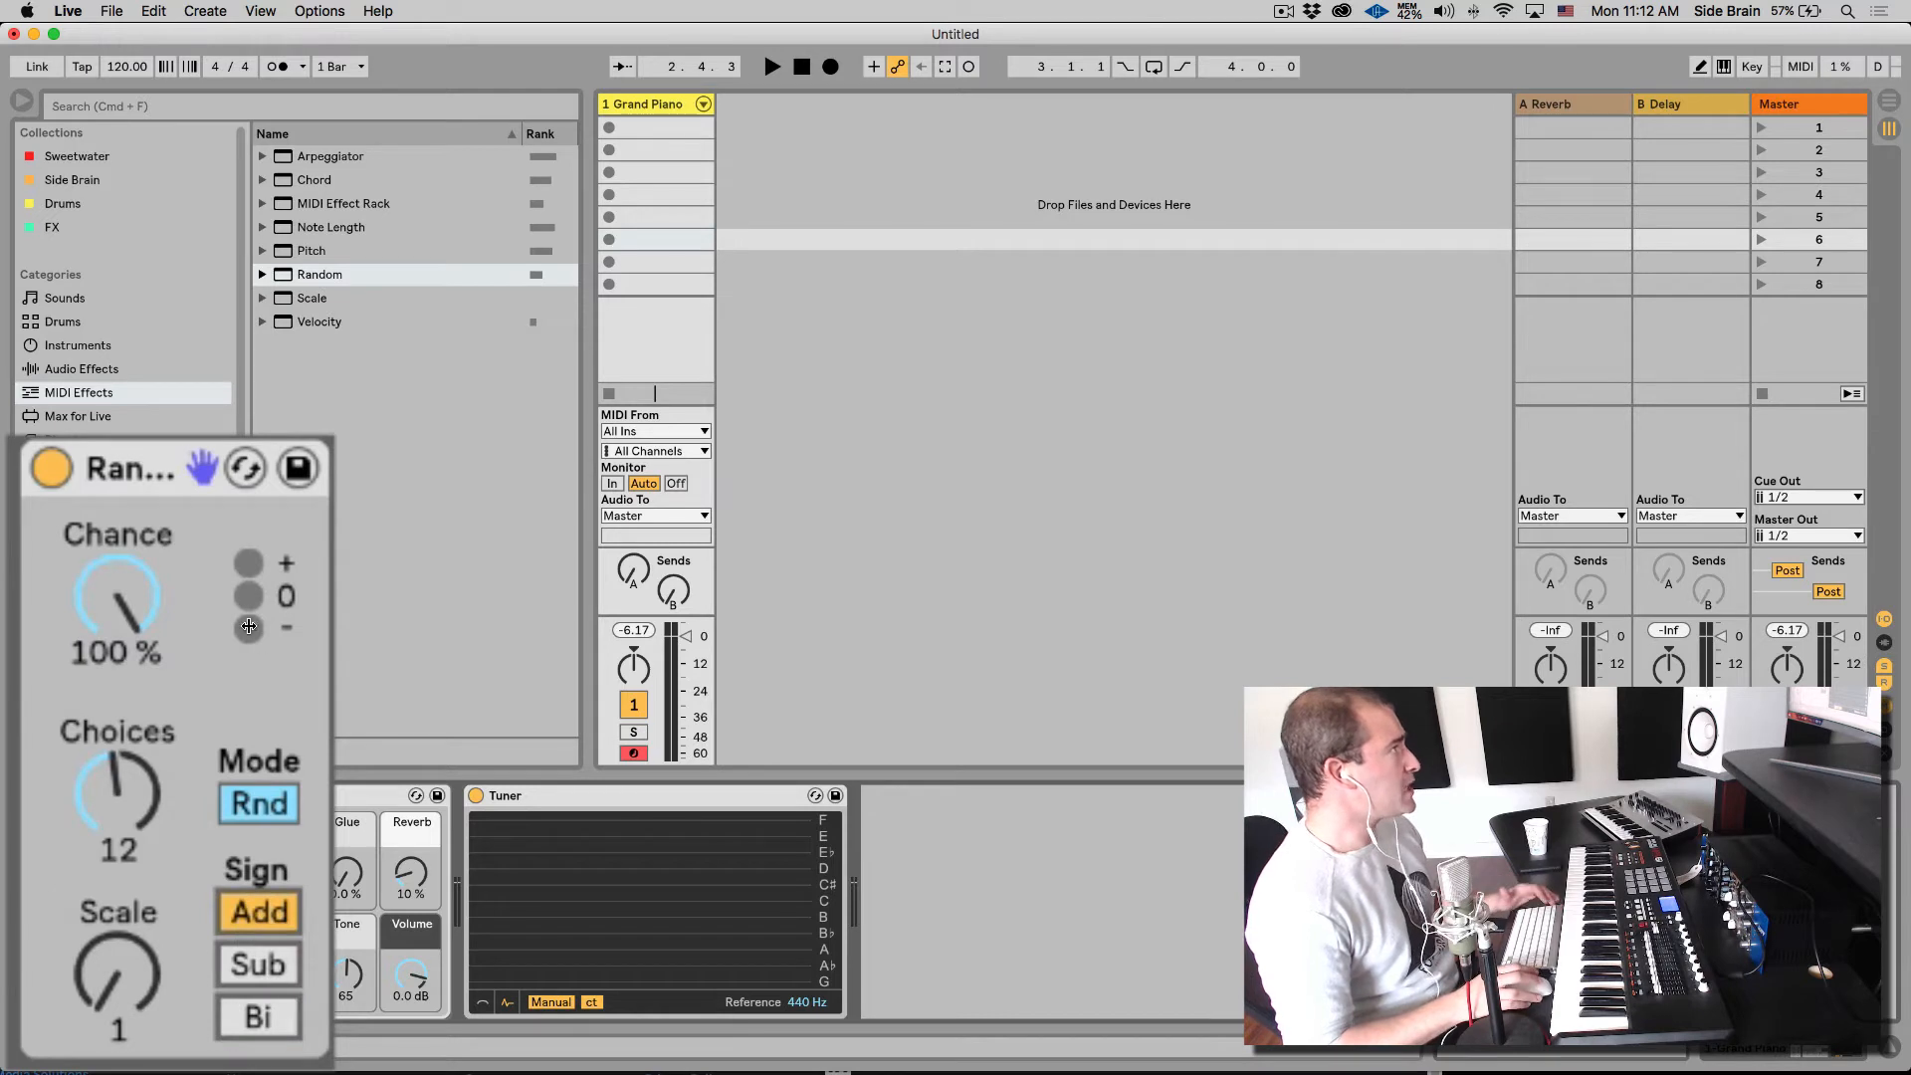
# Step: Add an Arpeggiator and Scale to the chain and expand the Scale folder's .adv presets
pyautogui.click(329, 156)
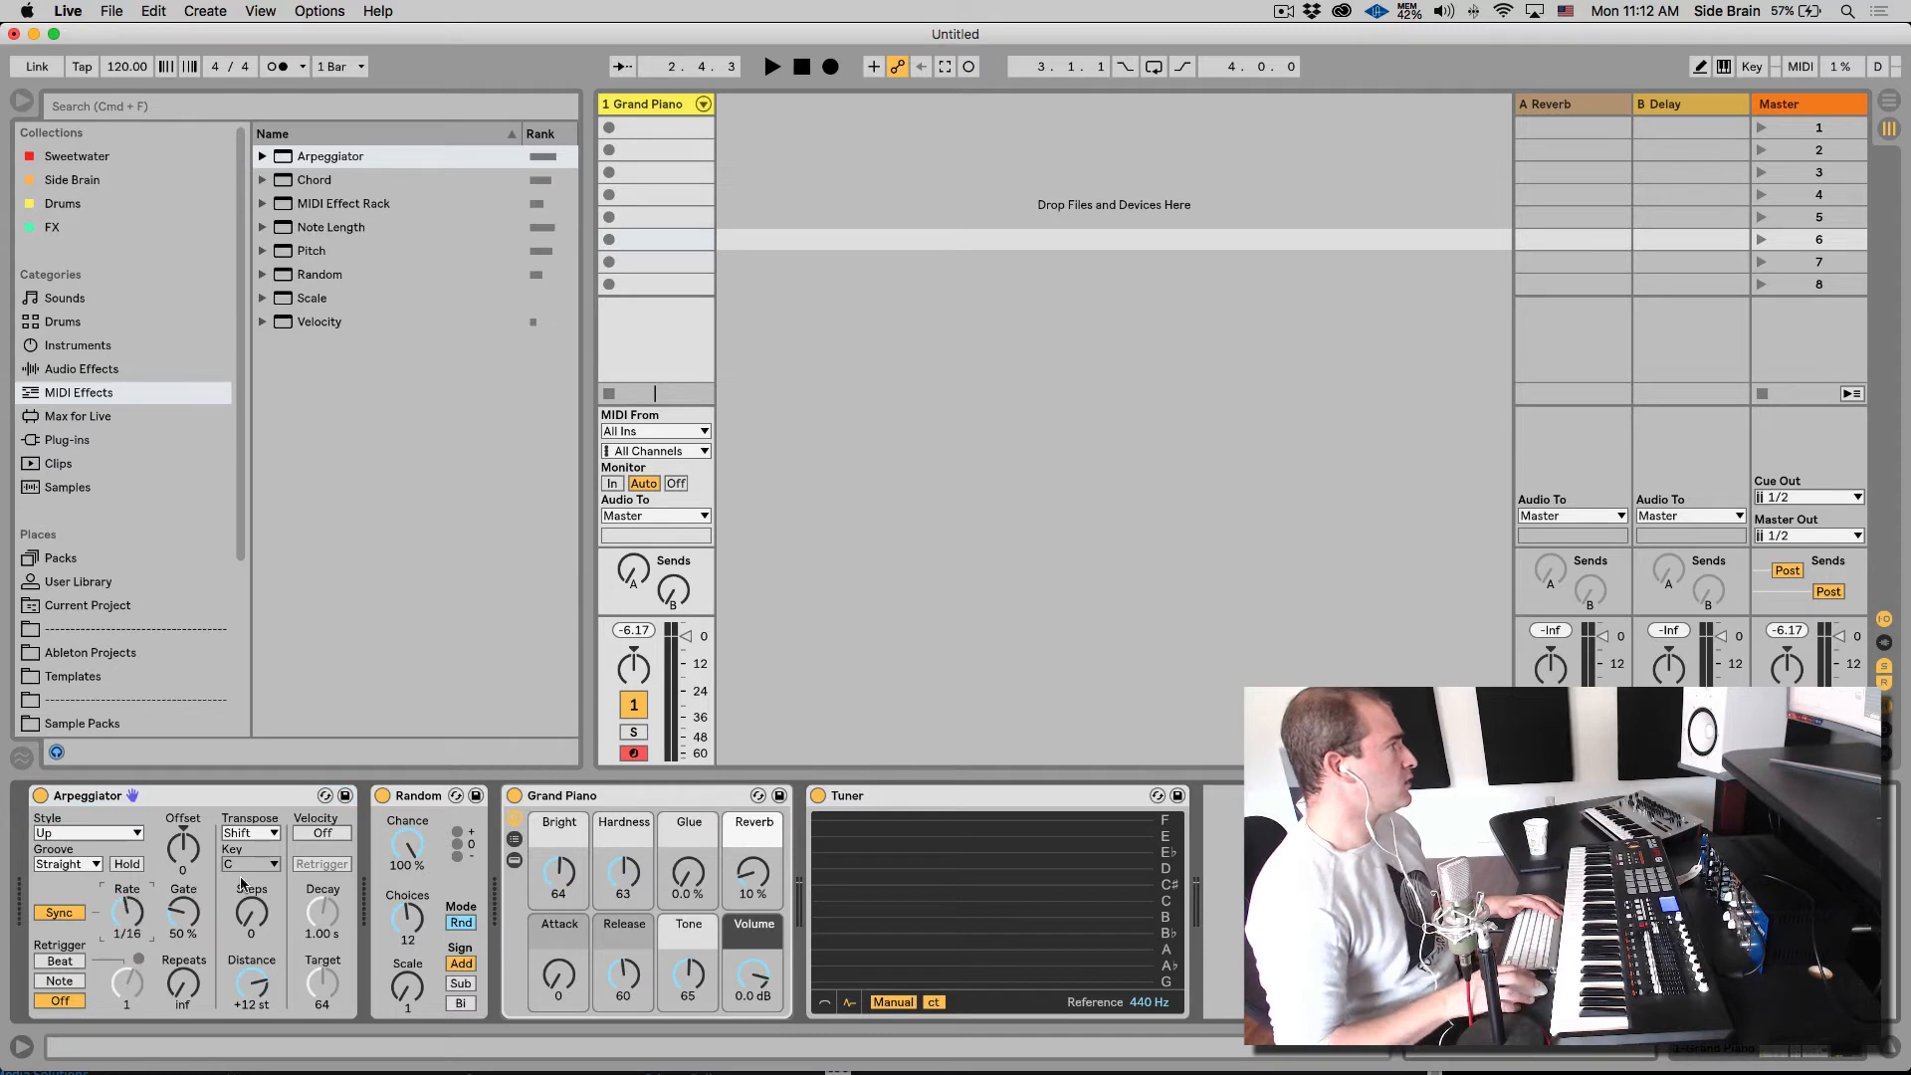
pyautogui.click(311, 296)
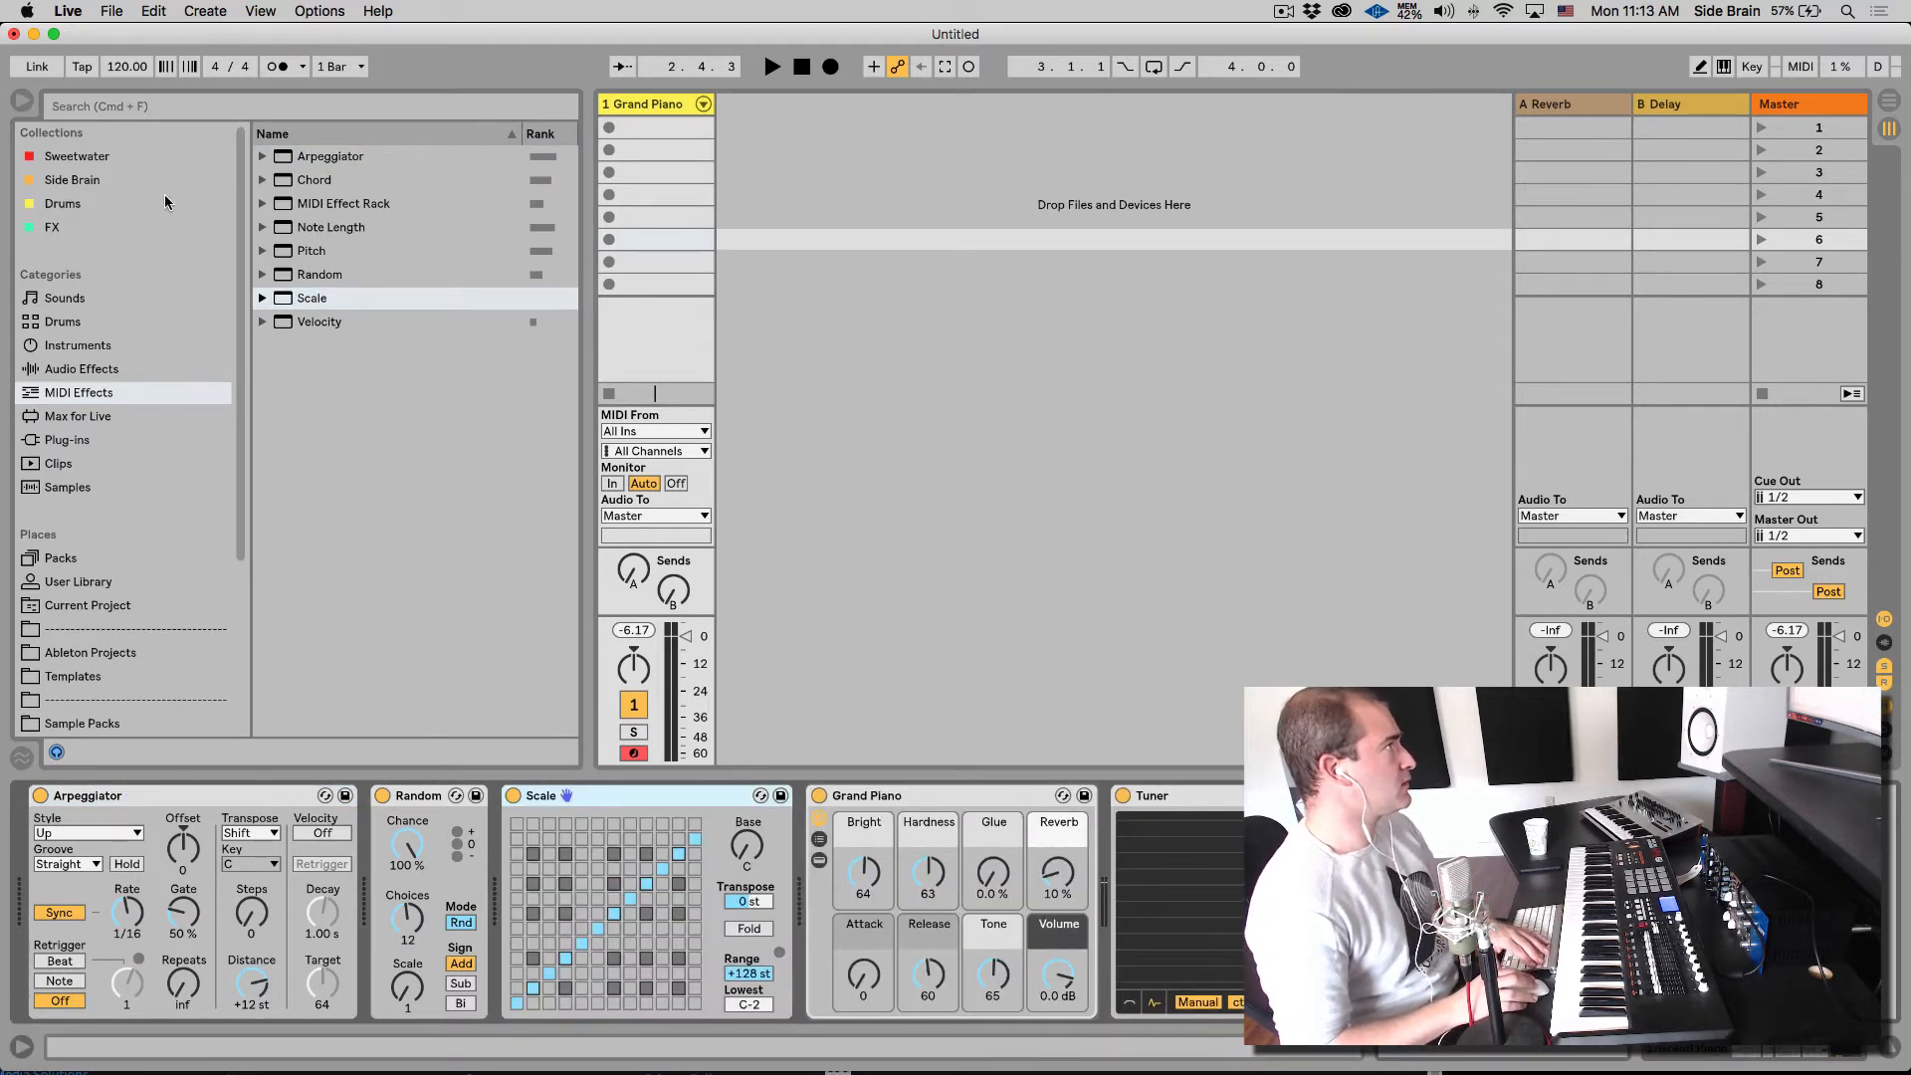
pyautogui.click(263, 297)
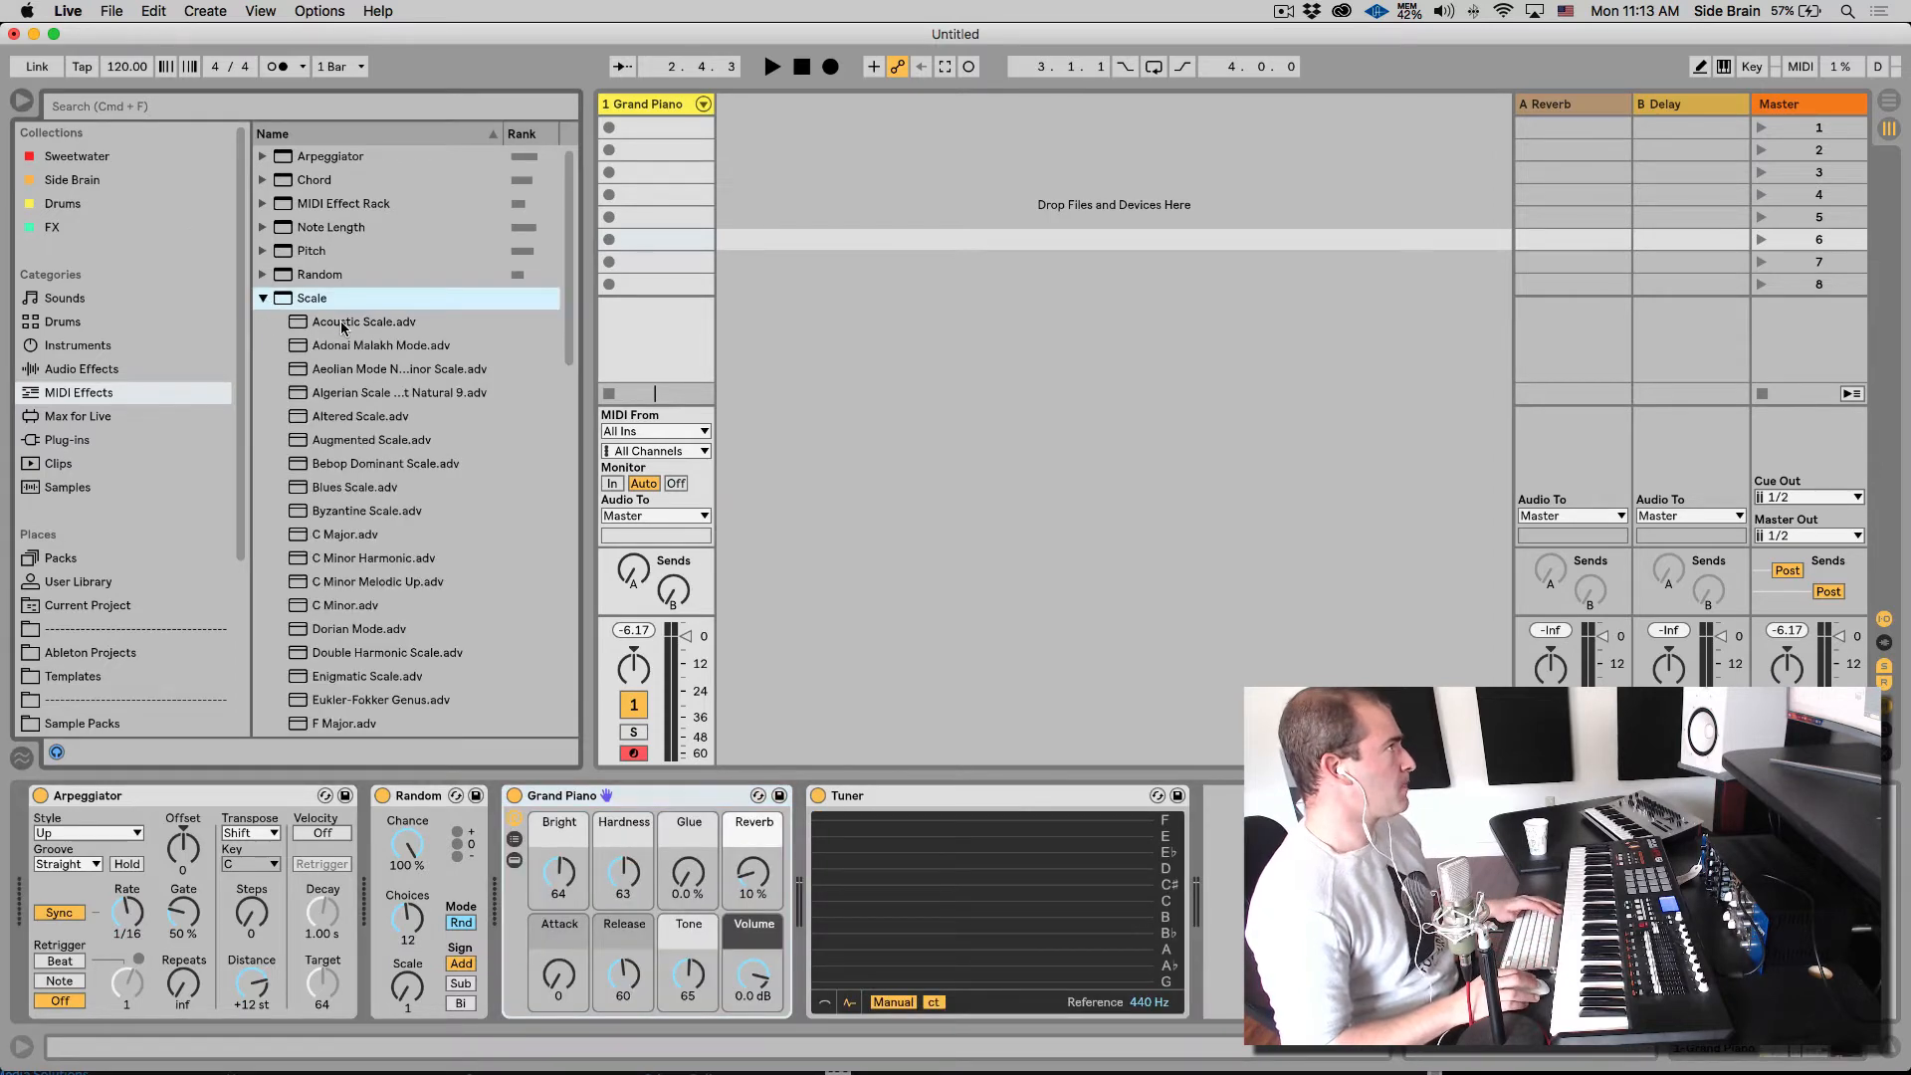
pyautogui.doubleClick(362, 320)
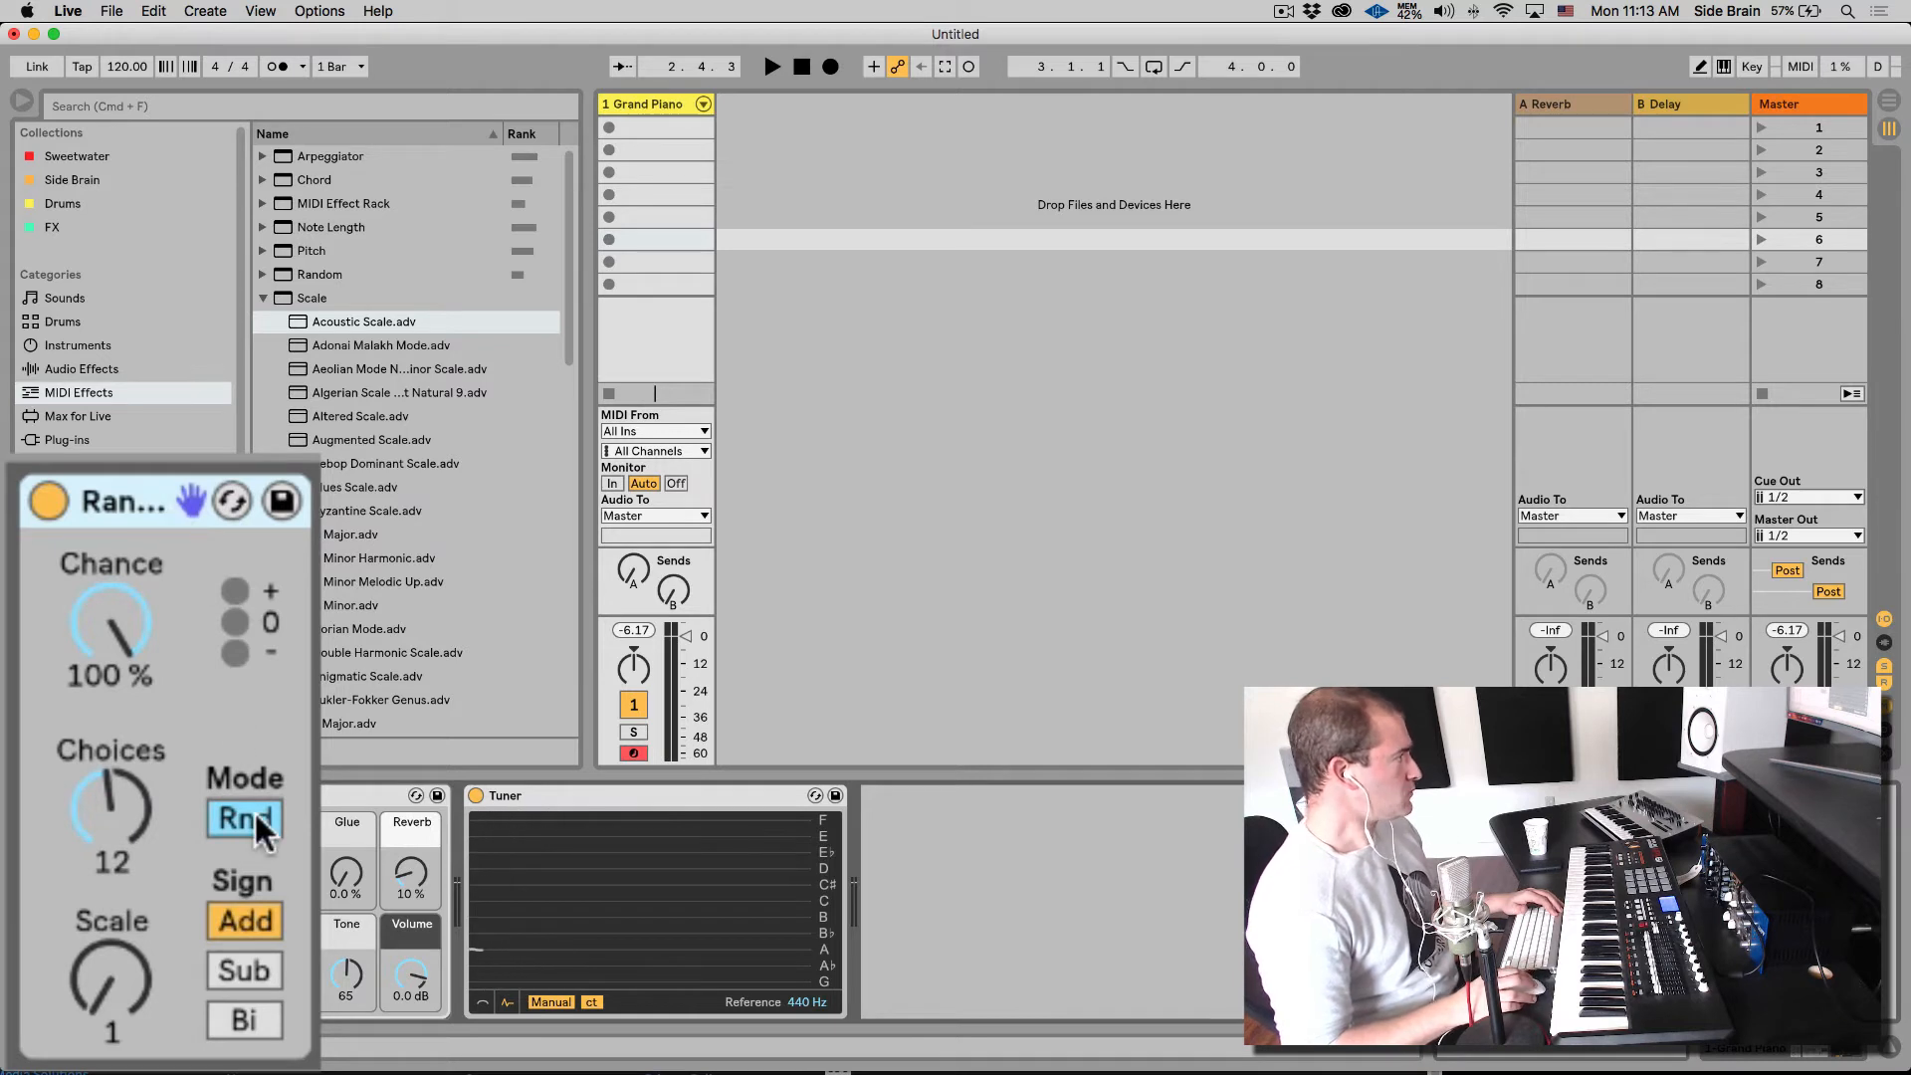
# Step: Switch Random to alternating mode and collapse the Scale folder
pyautogui.click(243, 818)
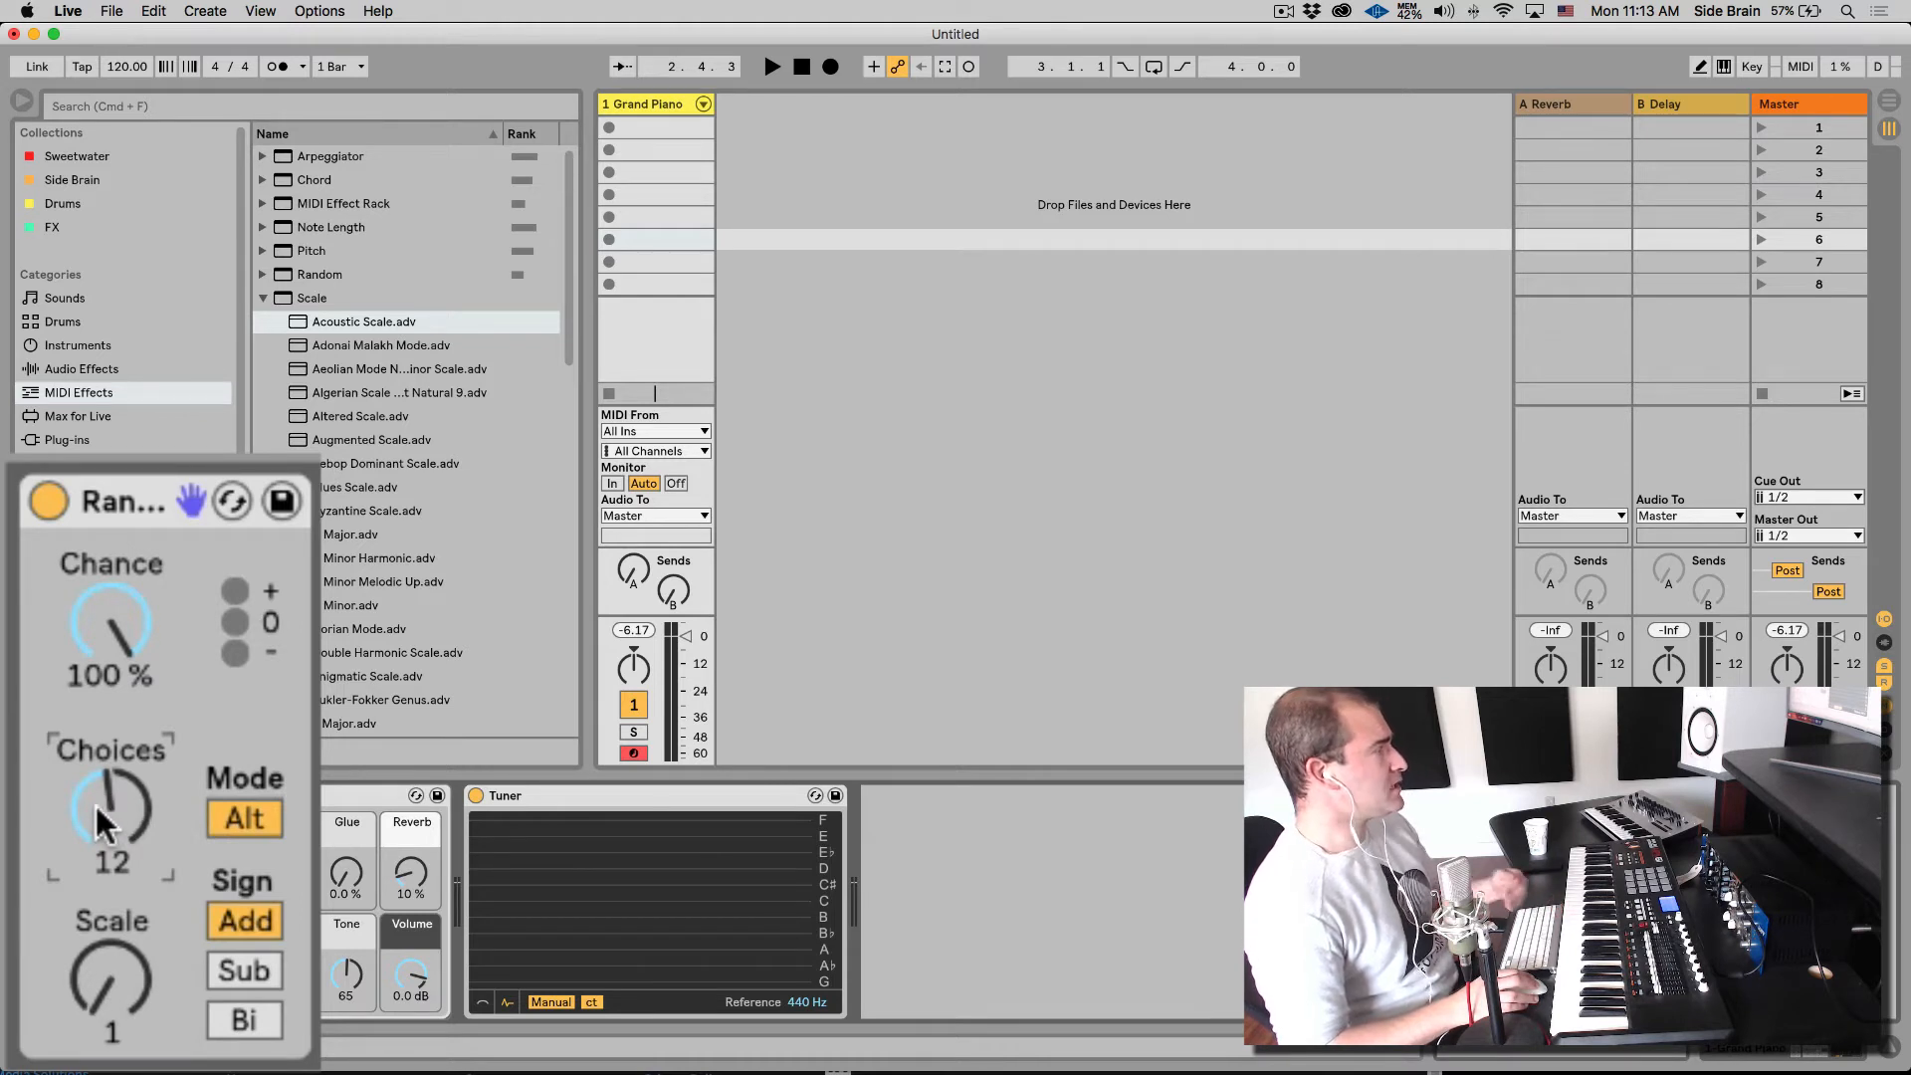
pyautogui.moveTo(128, 743)
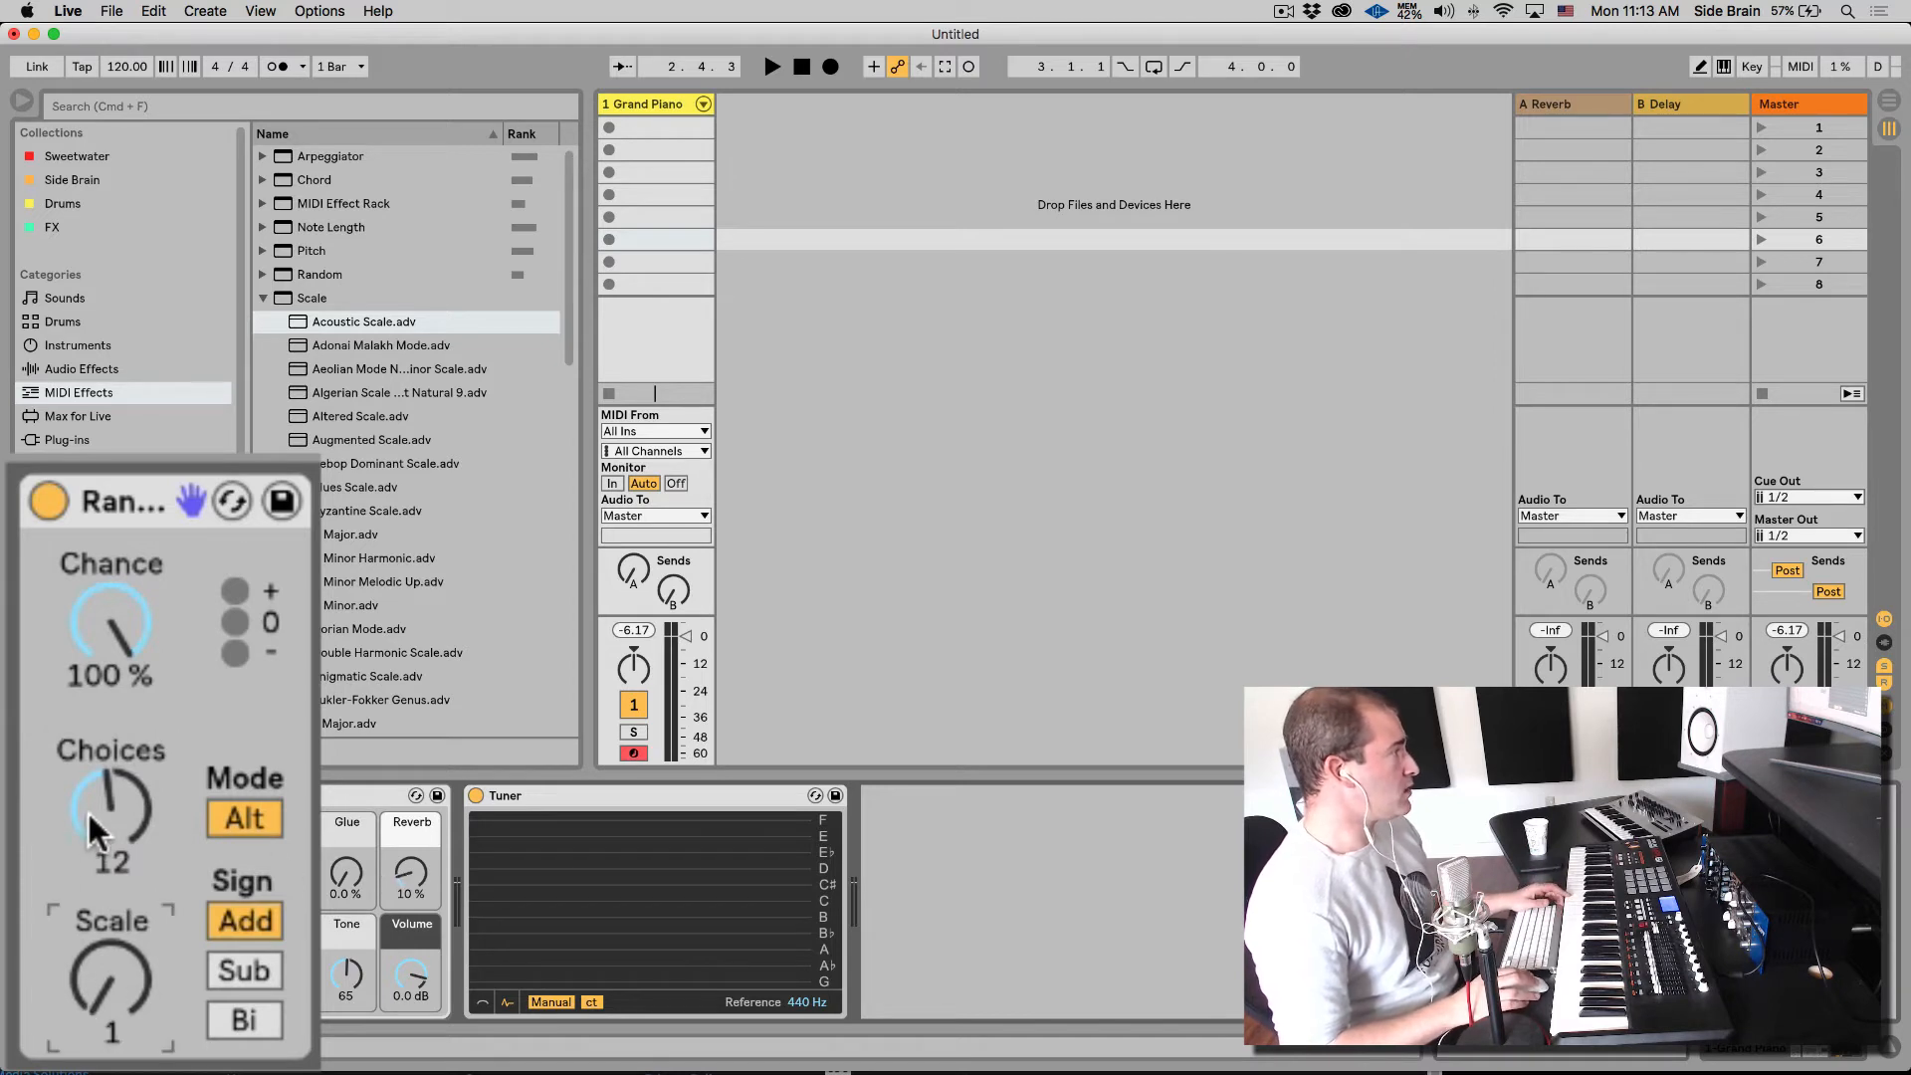
pyautogui.moveTo(110, 822)
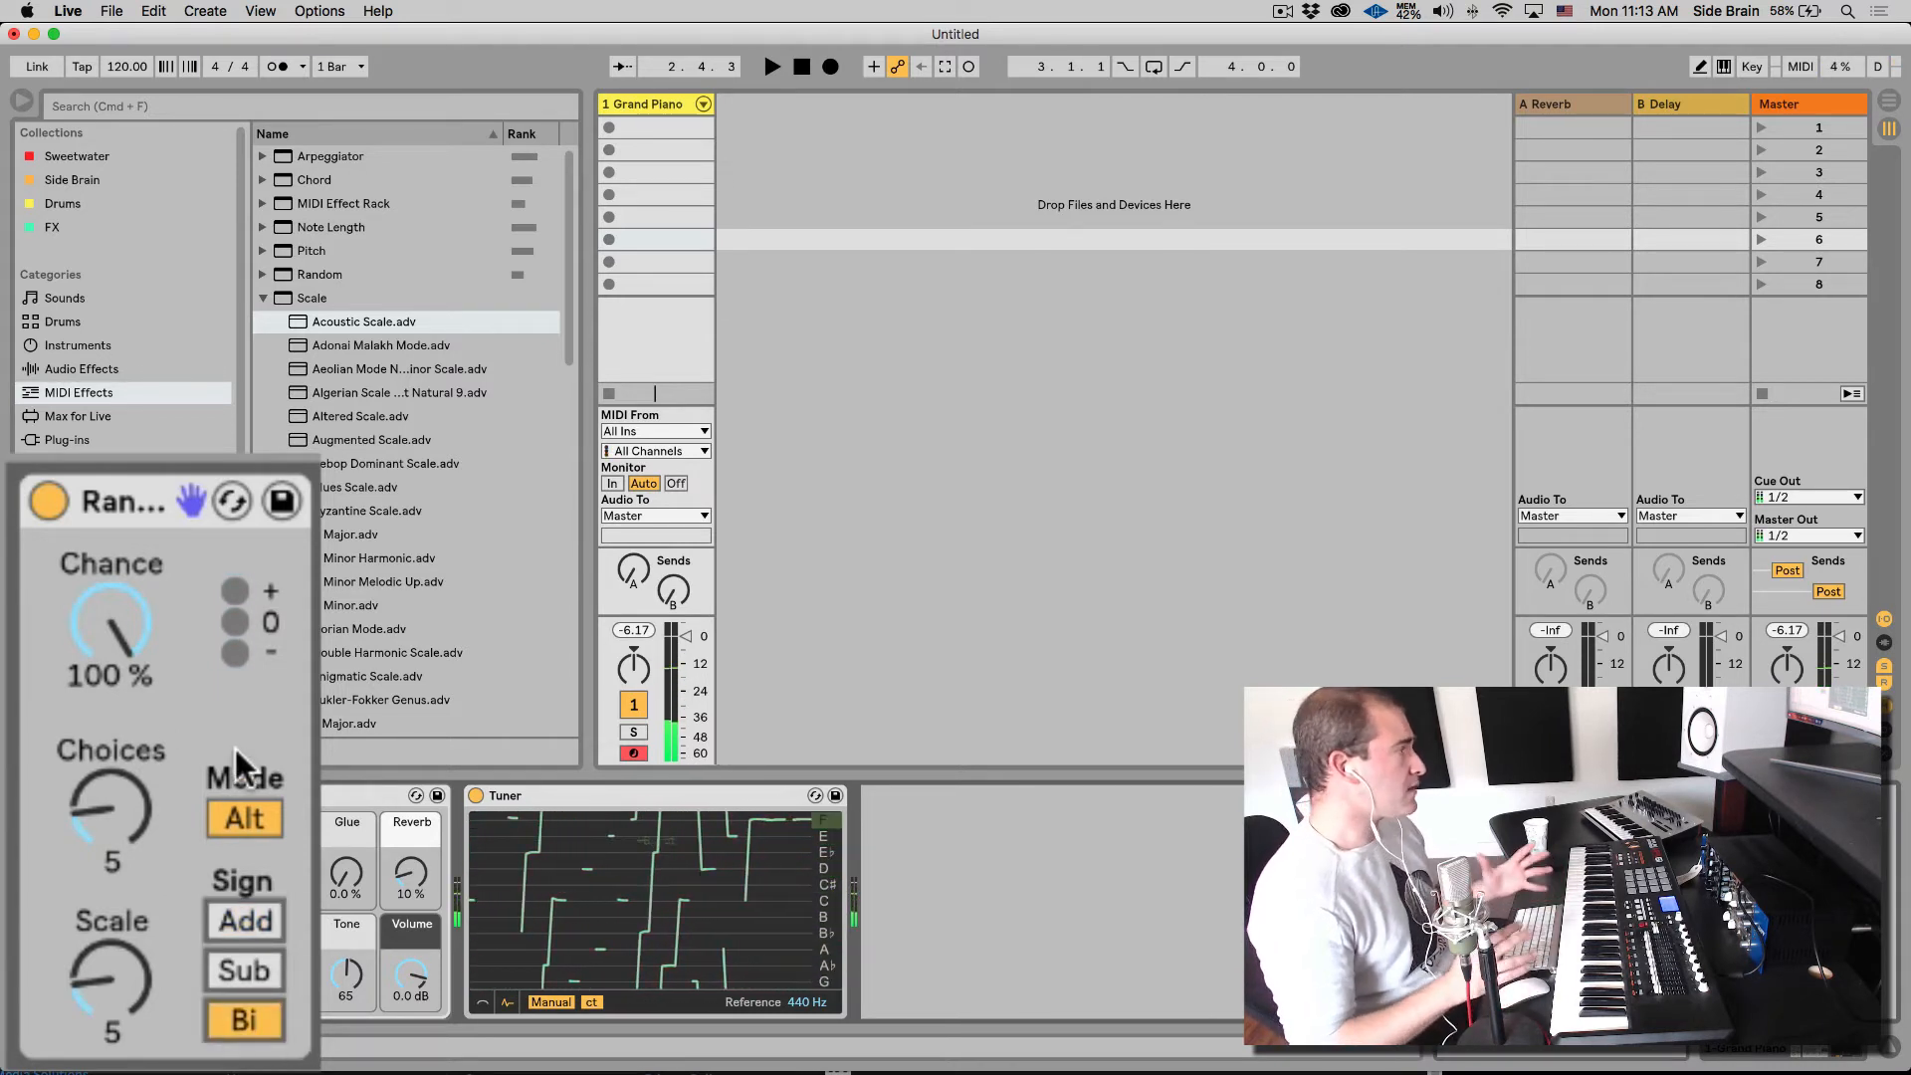
pyautogui.click(263, 296)
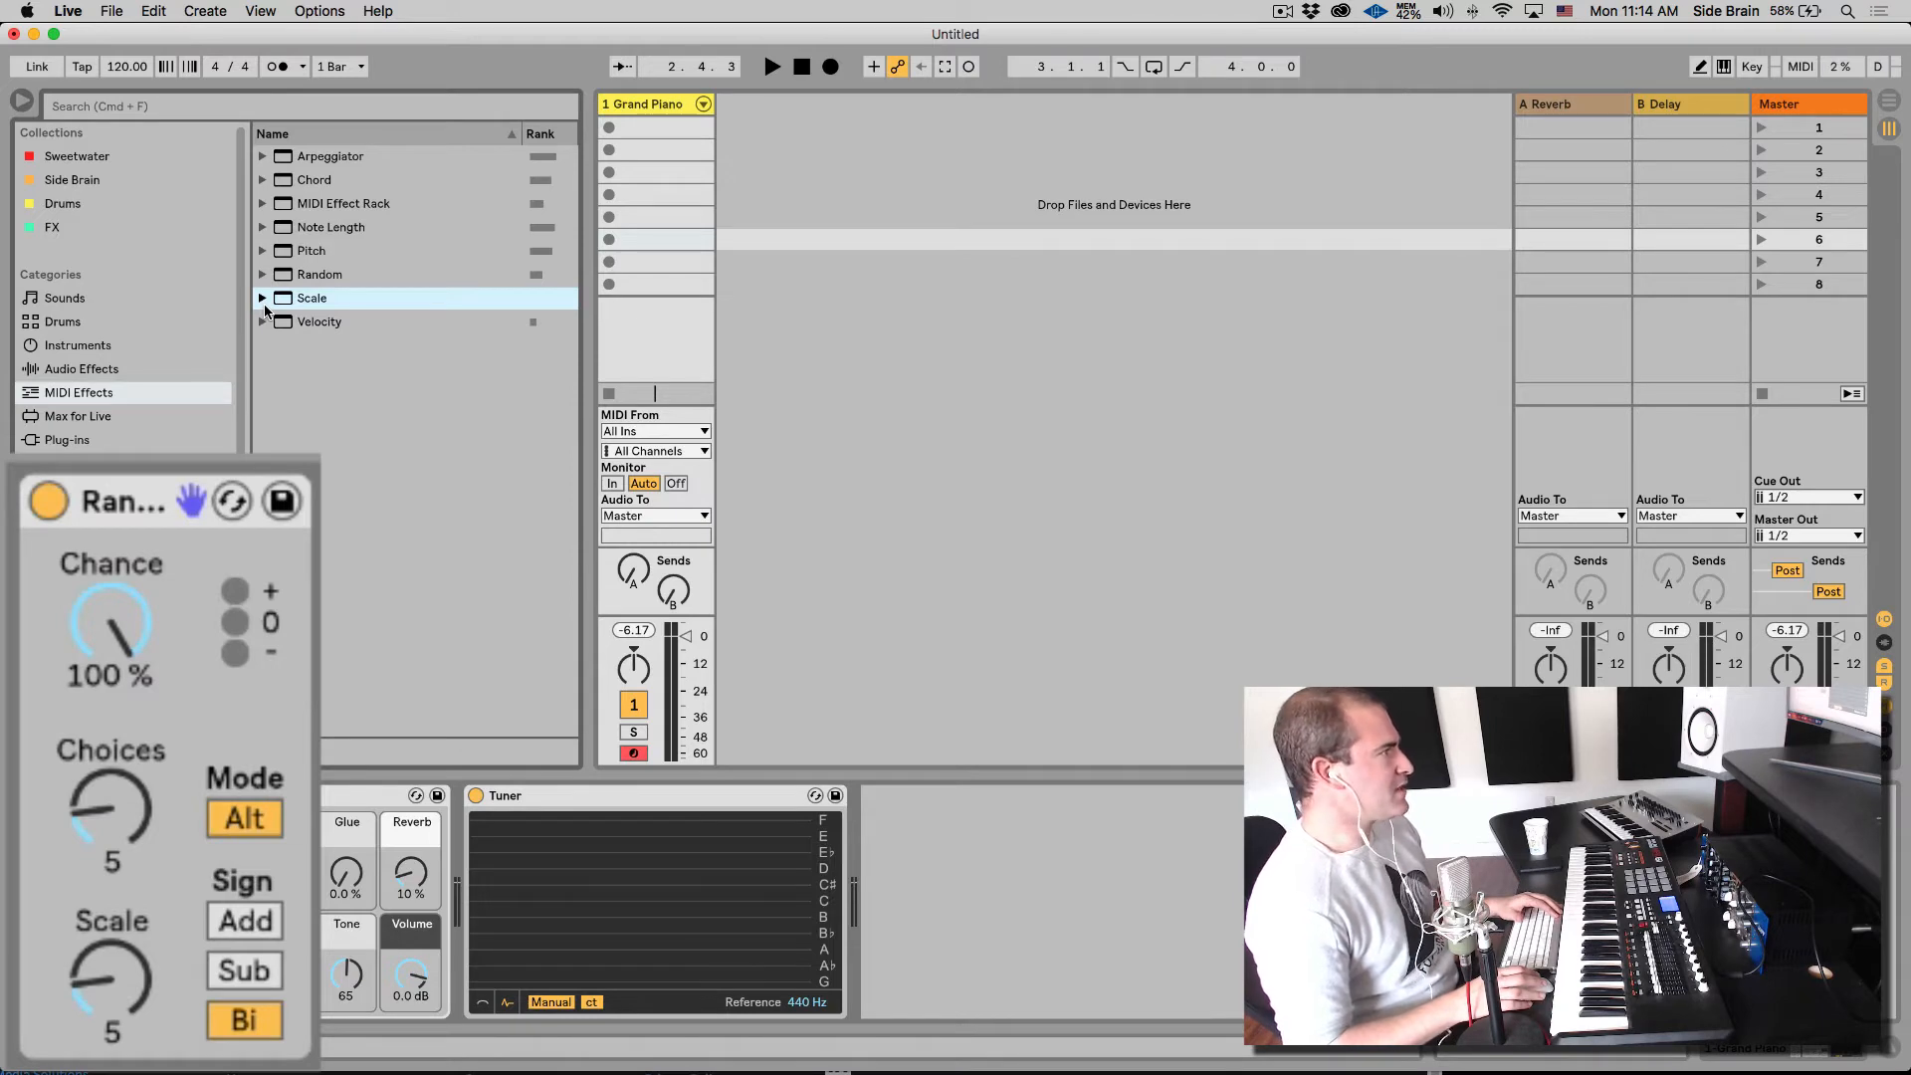
pyautogui.moveTo(613, 378)
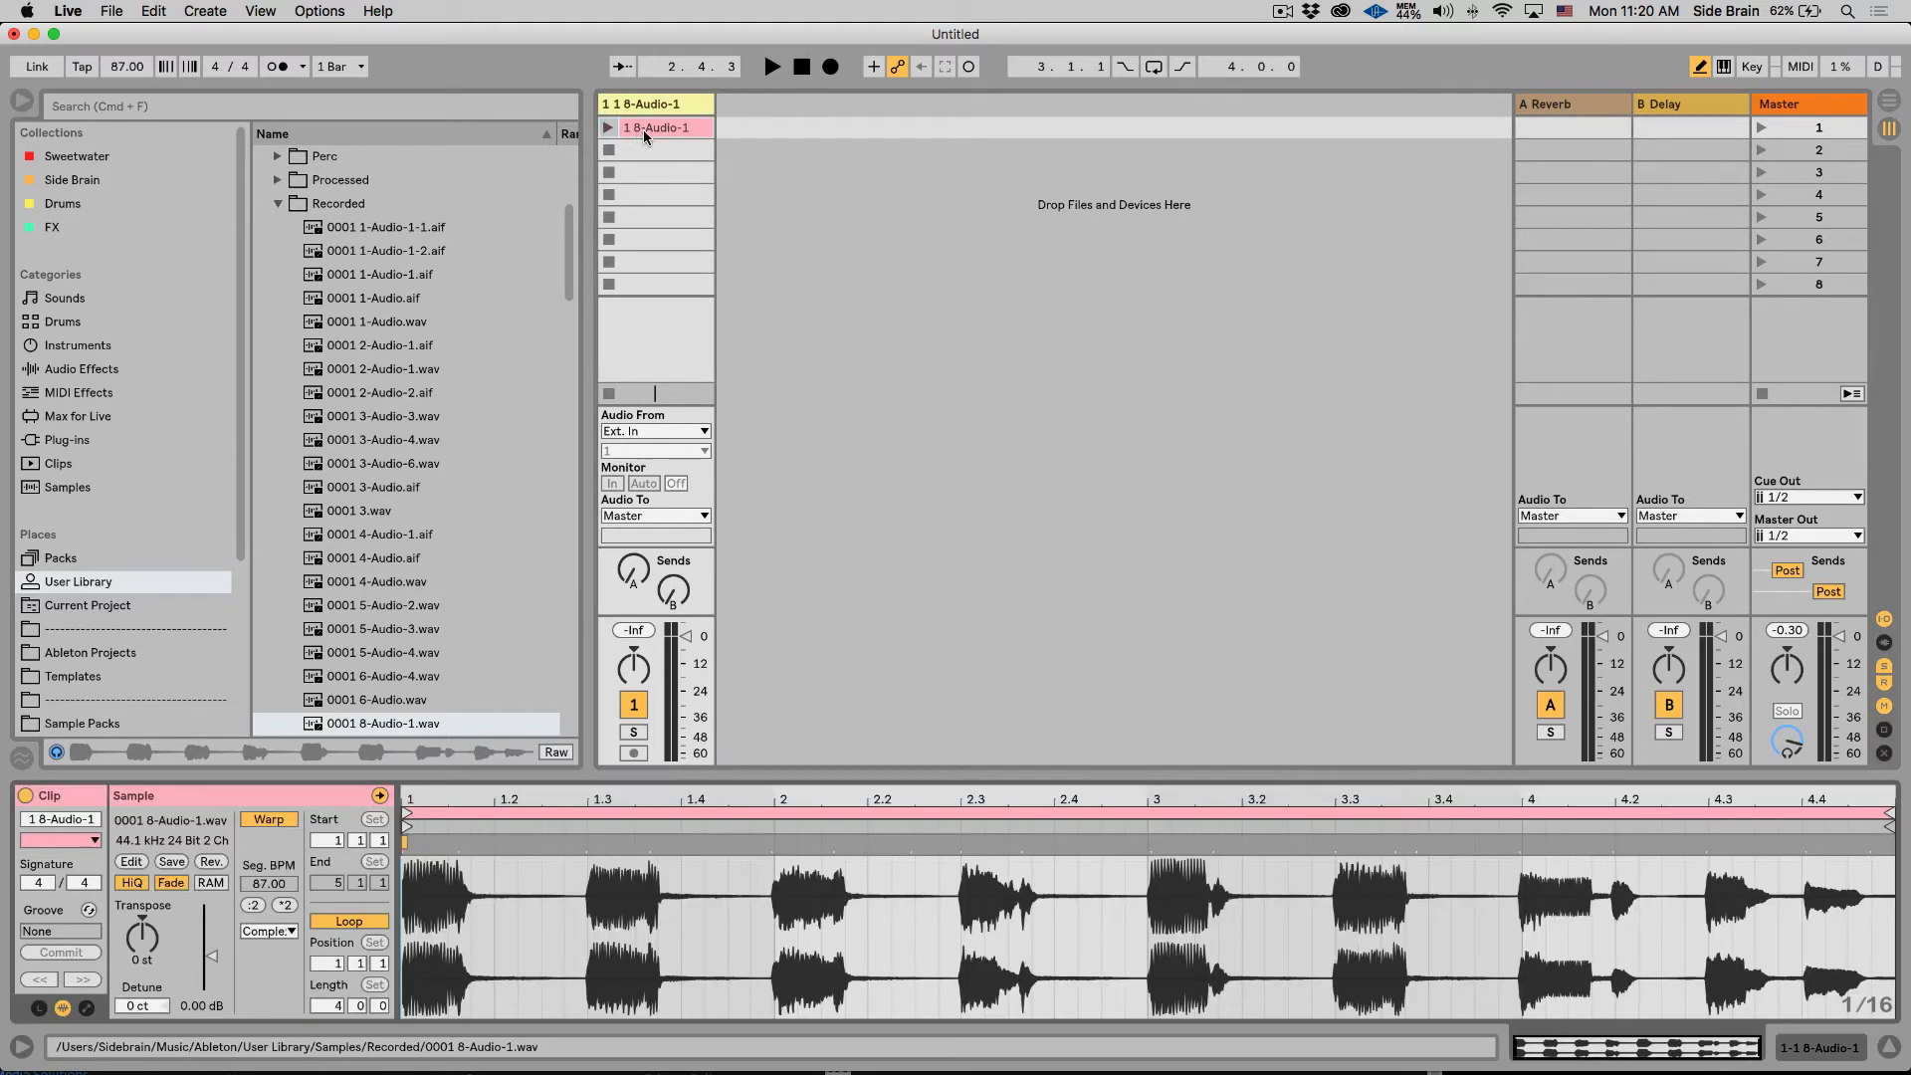
pyautogui.moveTo(665, 137)
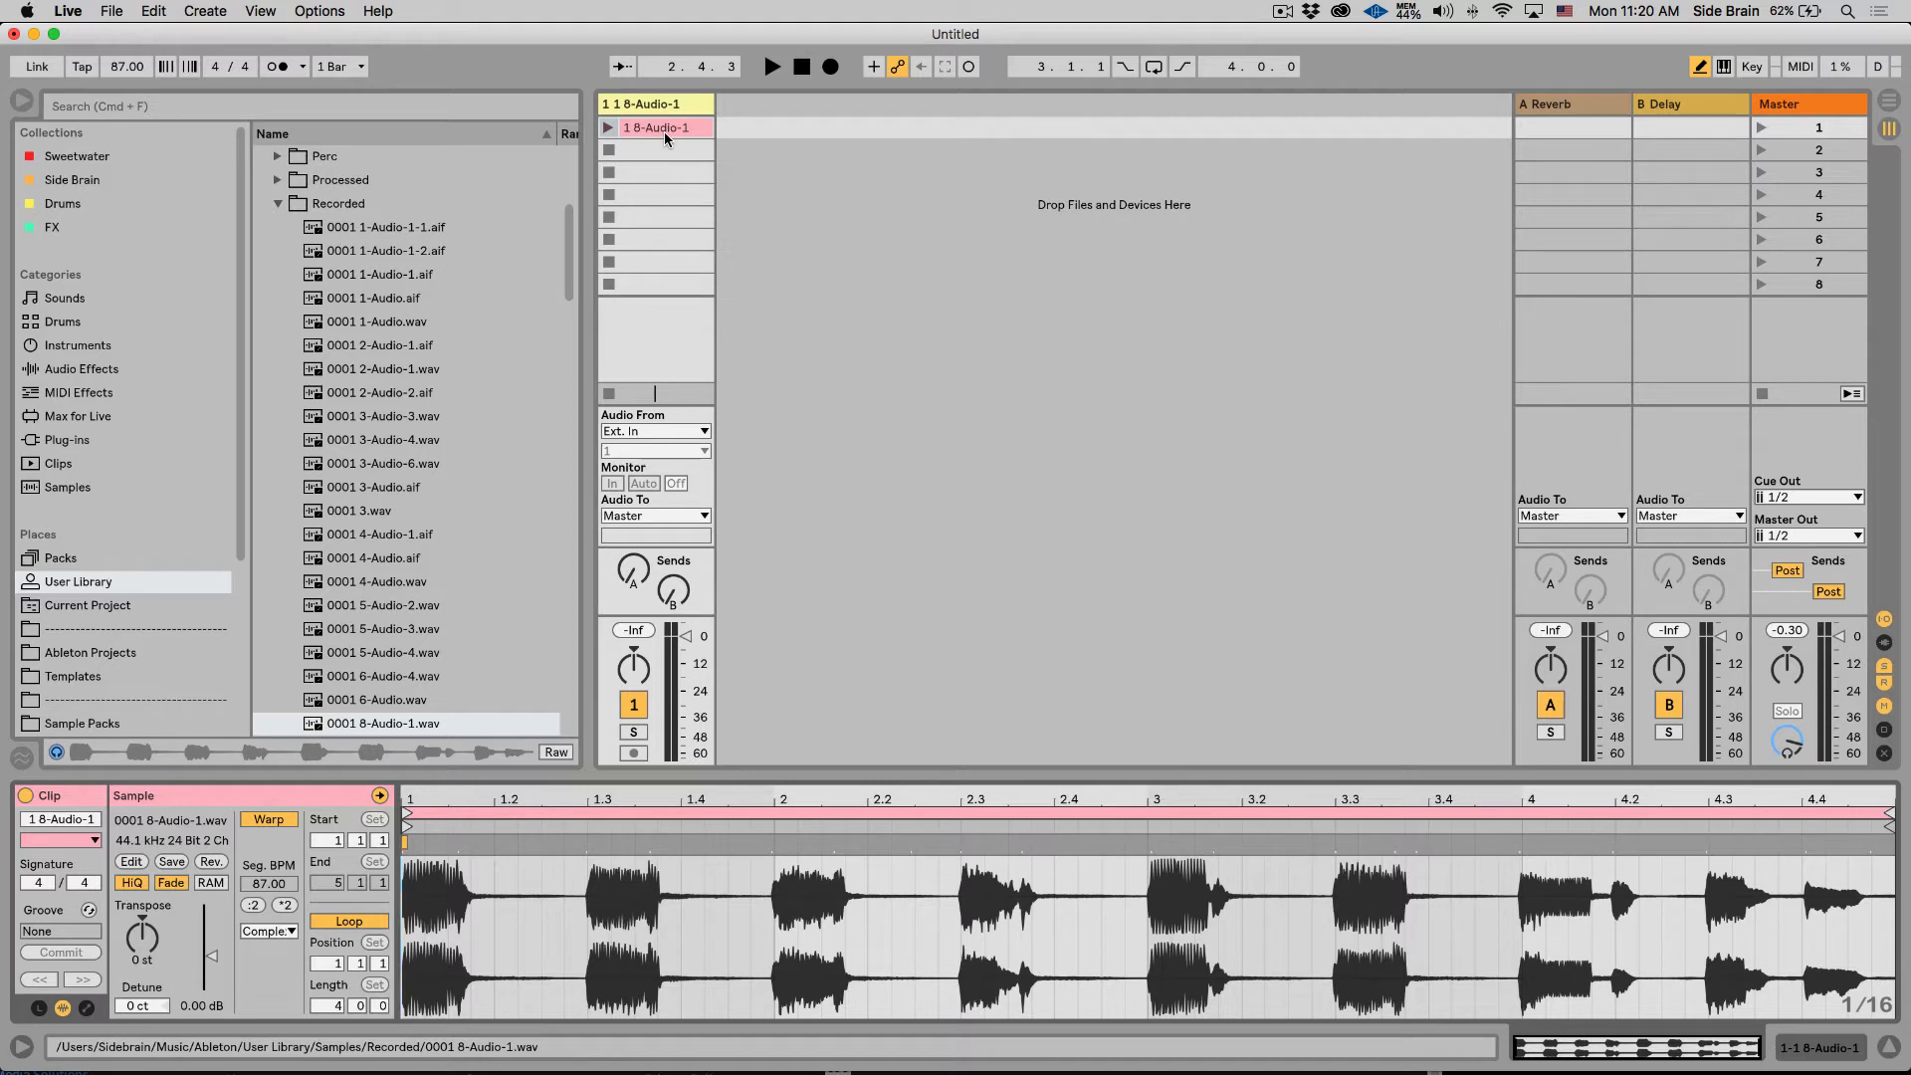
# Step: Launch the recorded chord loop clip on the audio track
pyautogui.click(773, 66)
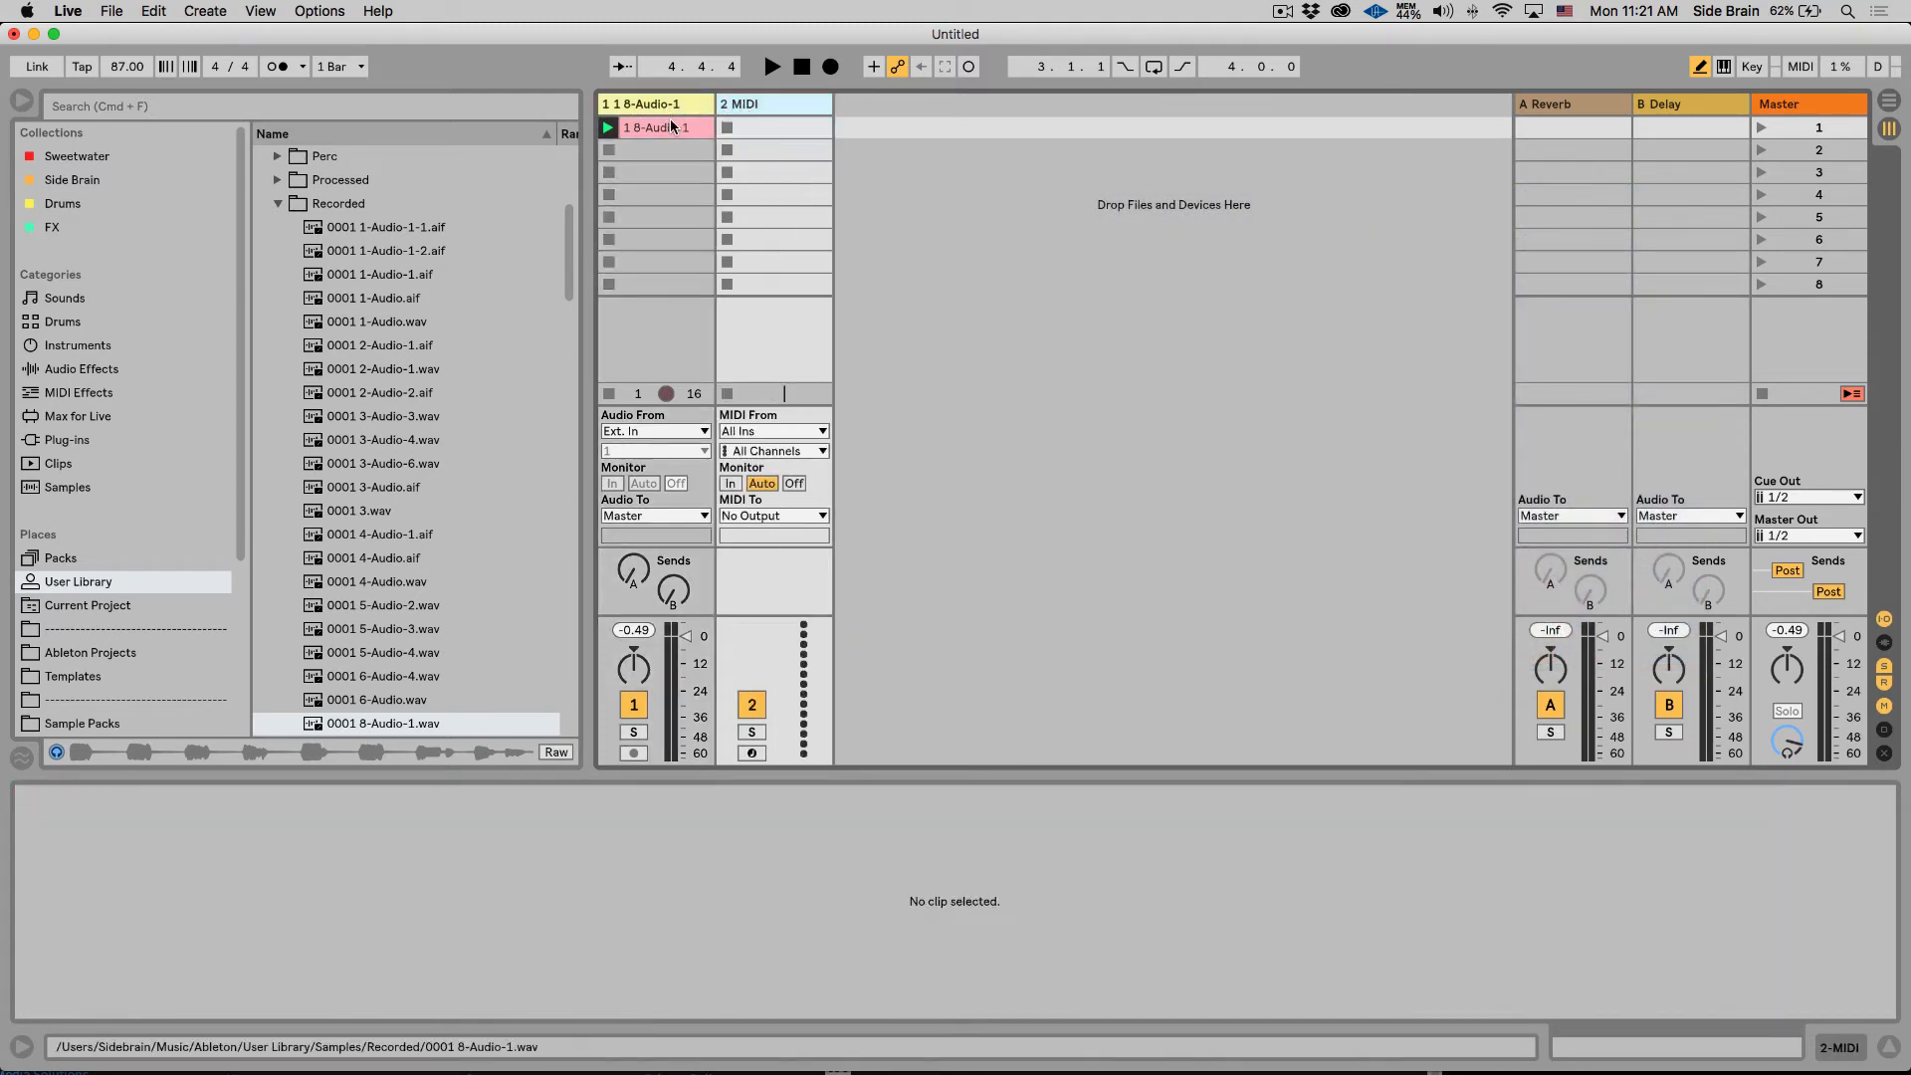
# Step: Load the chord loop into a Simpler on the MIDI track and group it into an Instrument Rack
pyautogui.click(772, 104)
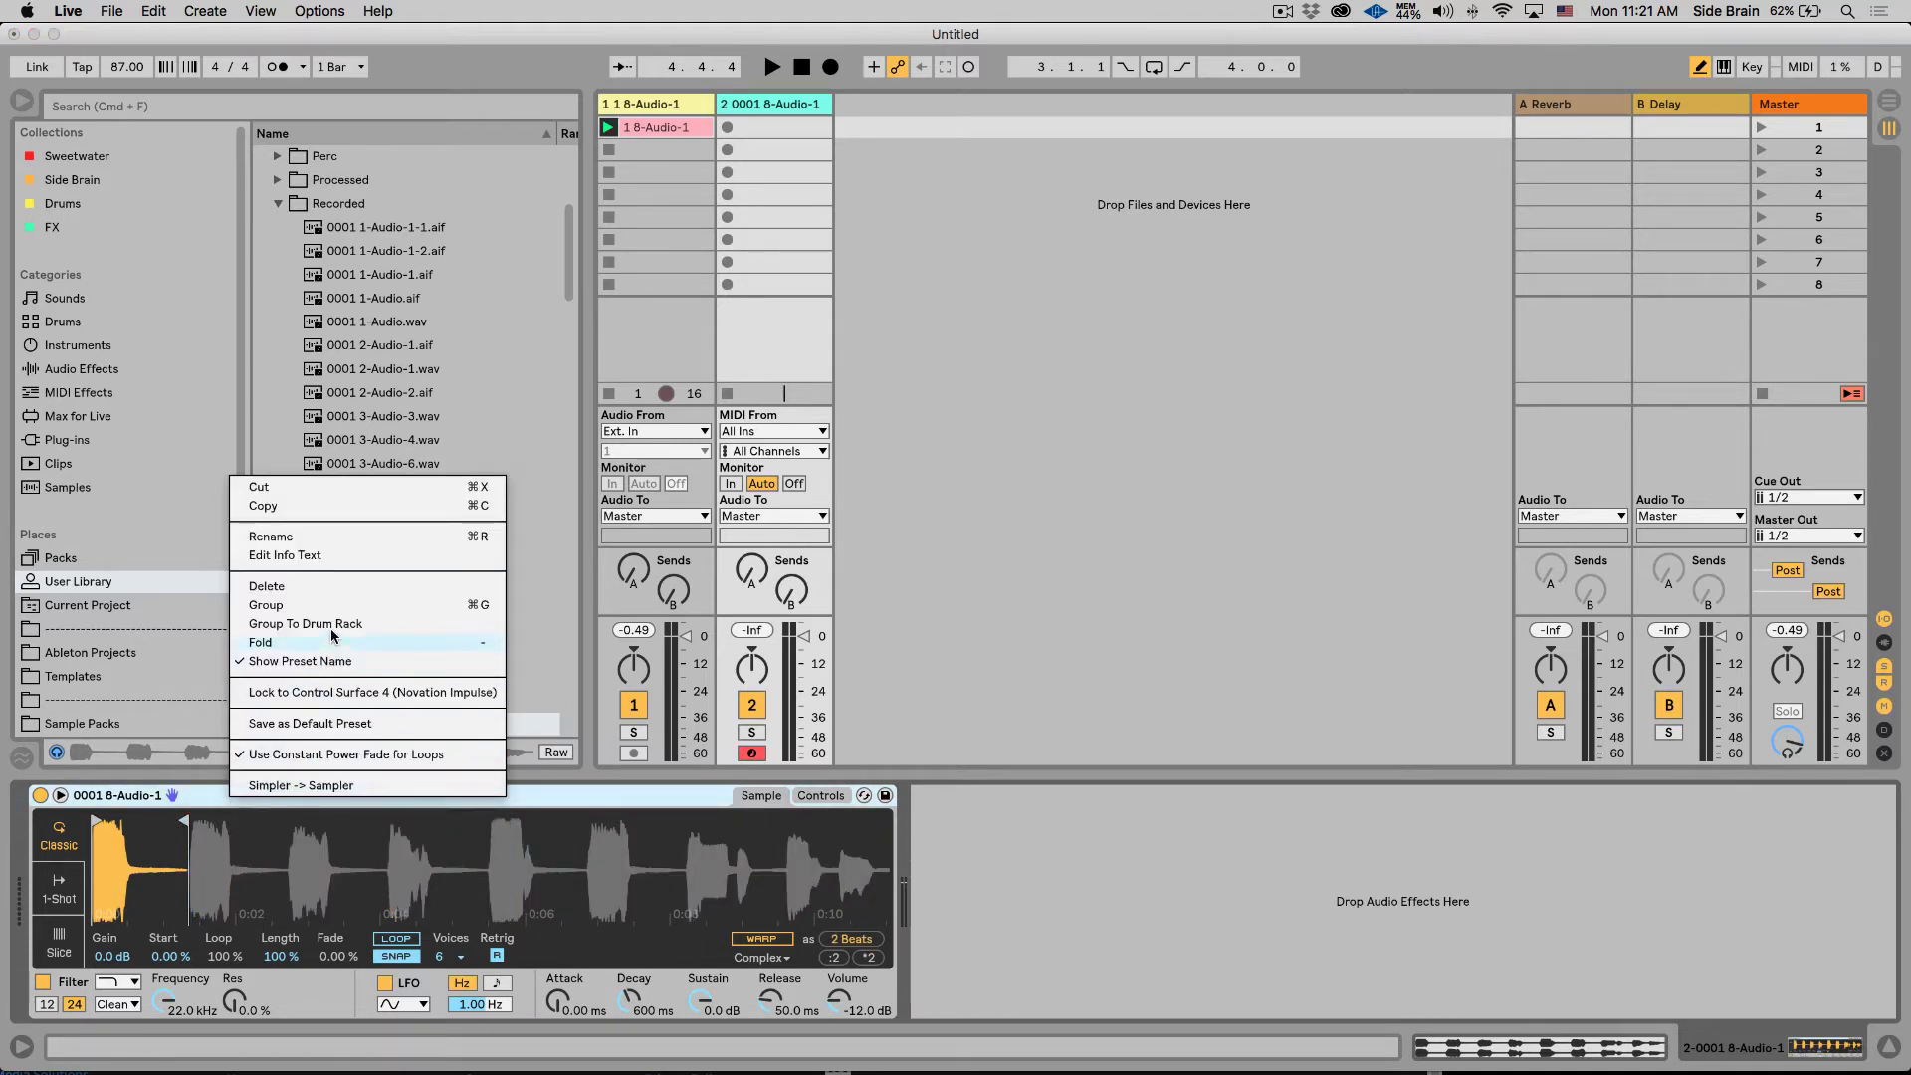
pyautogui.click(301, 785)
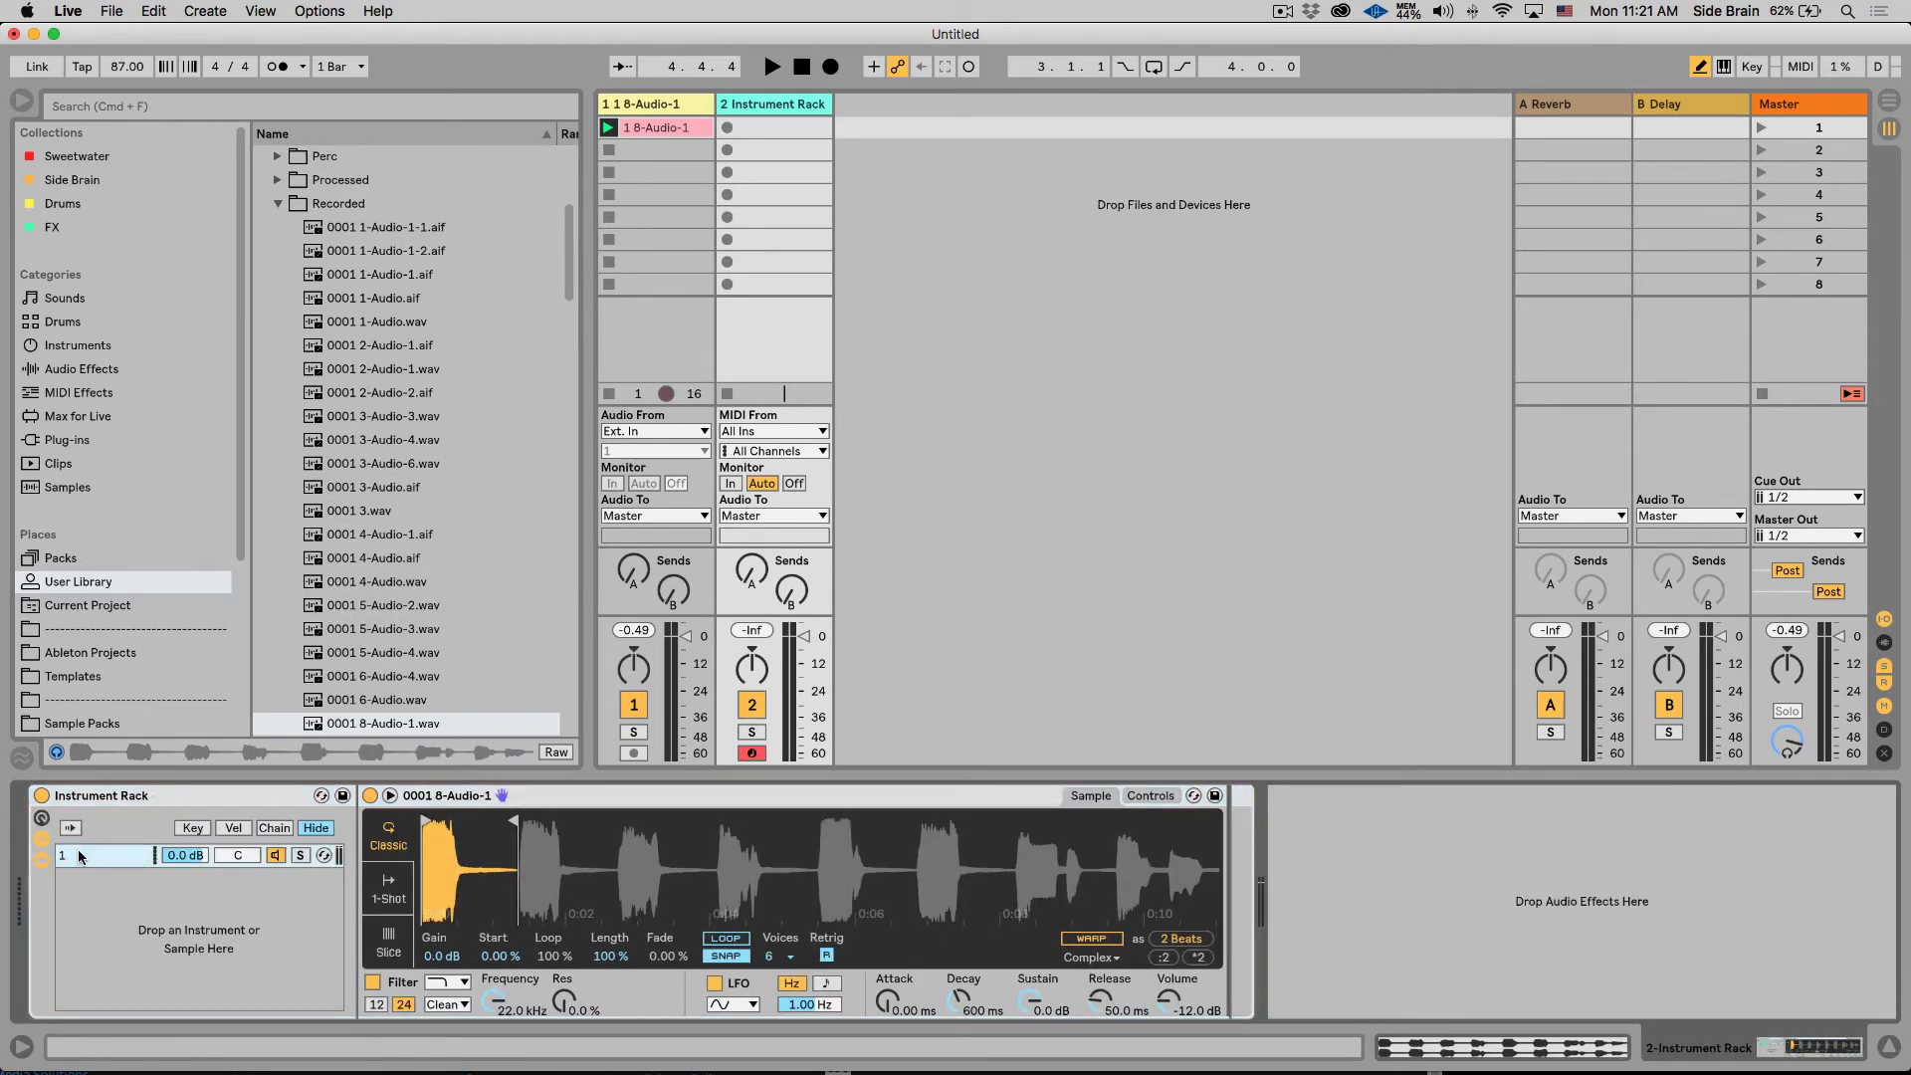
pyautogui.click(338, 203)
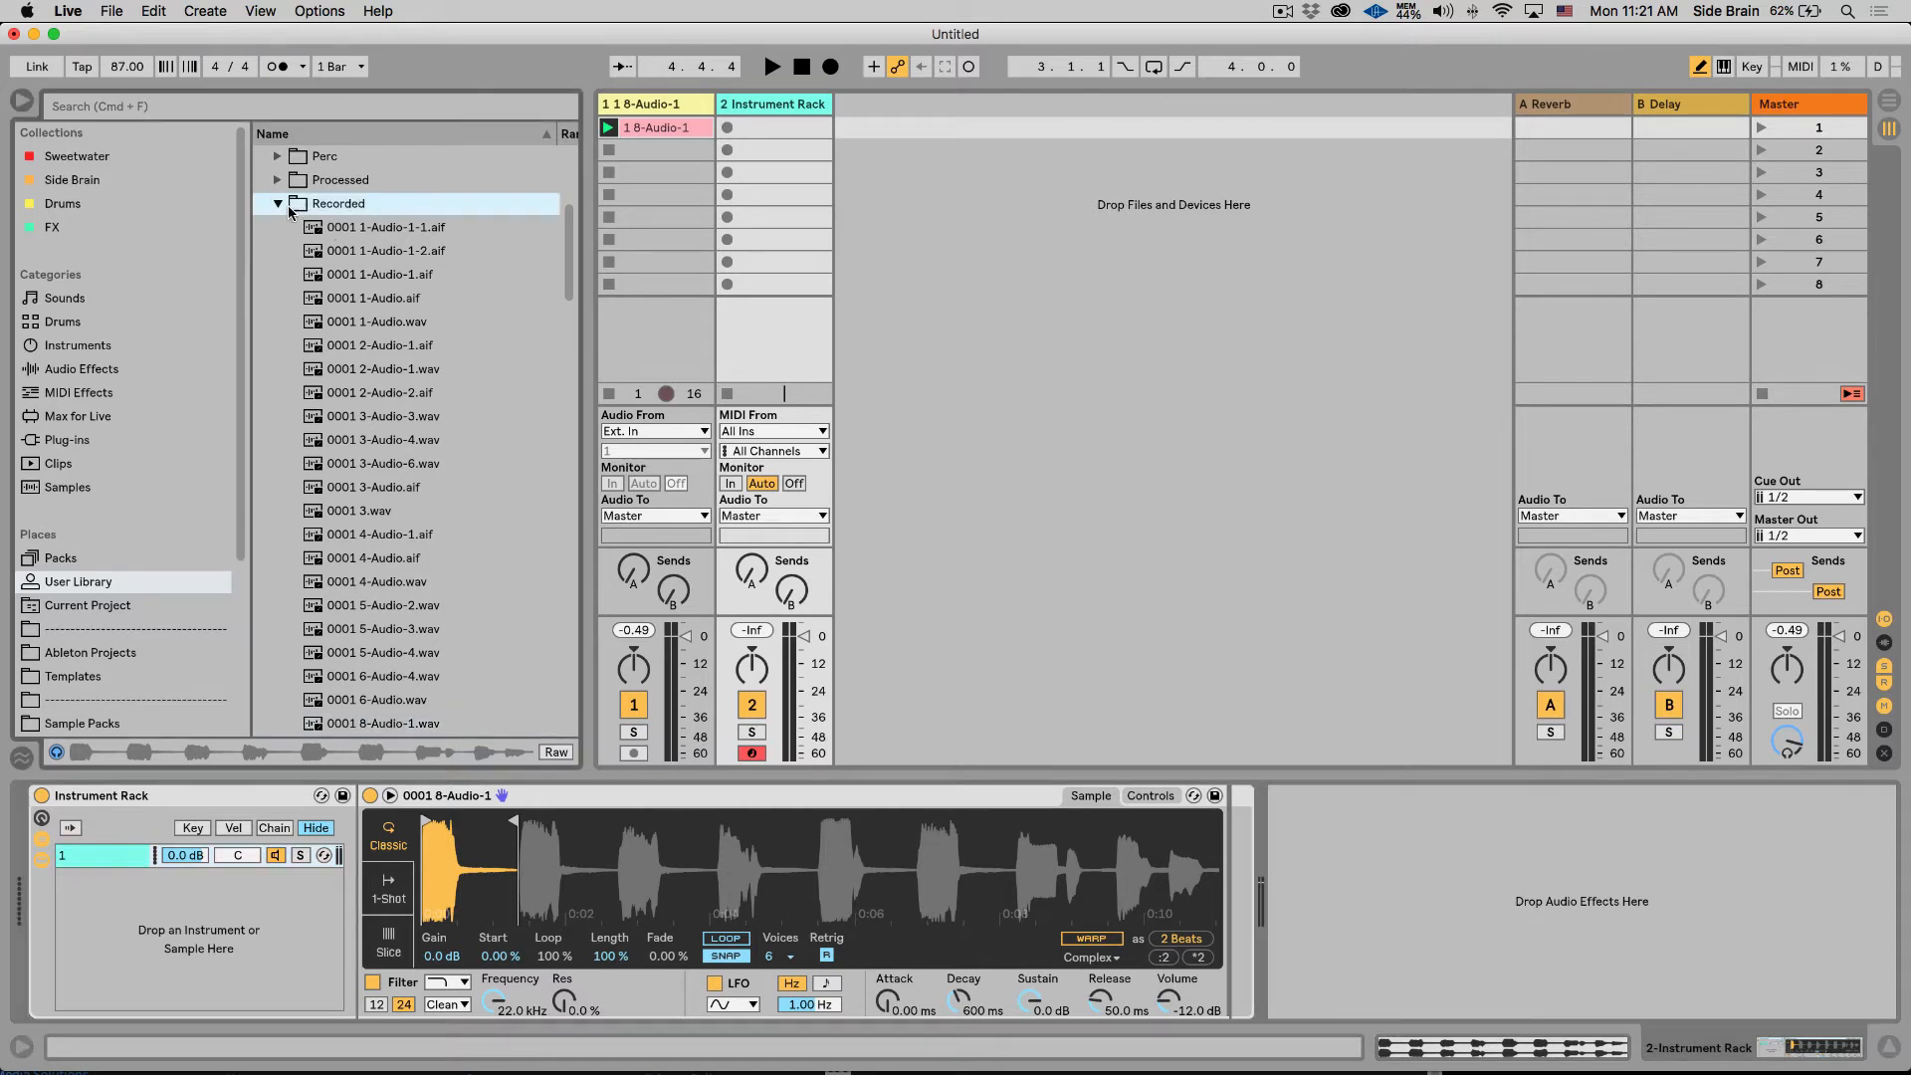
# Step: Add a Random effect in Alt mode before the rack and duplicate the first chain
pyautogui.click(77, 393)
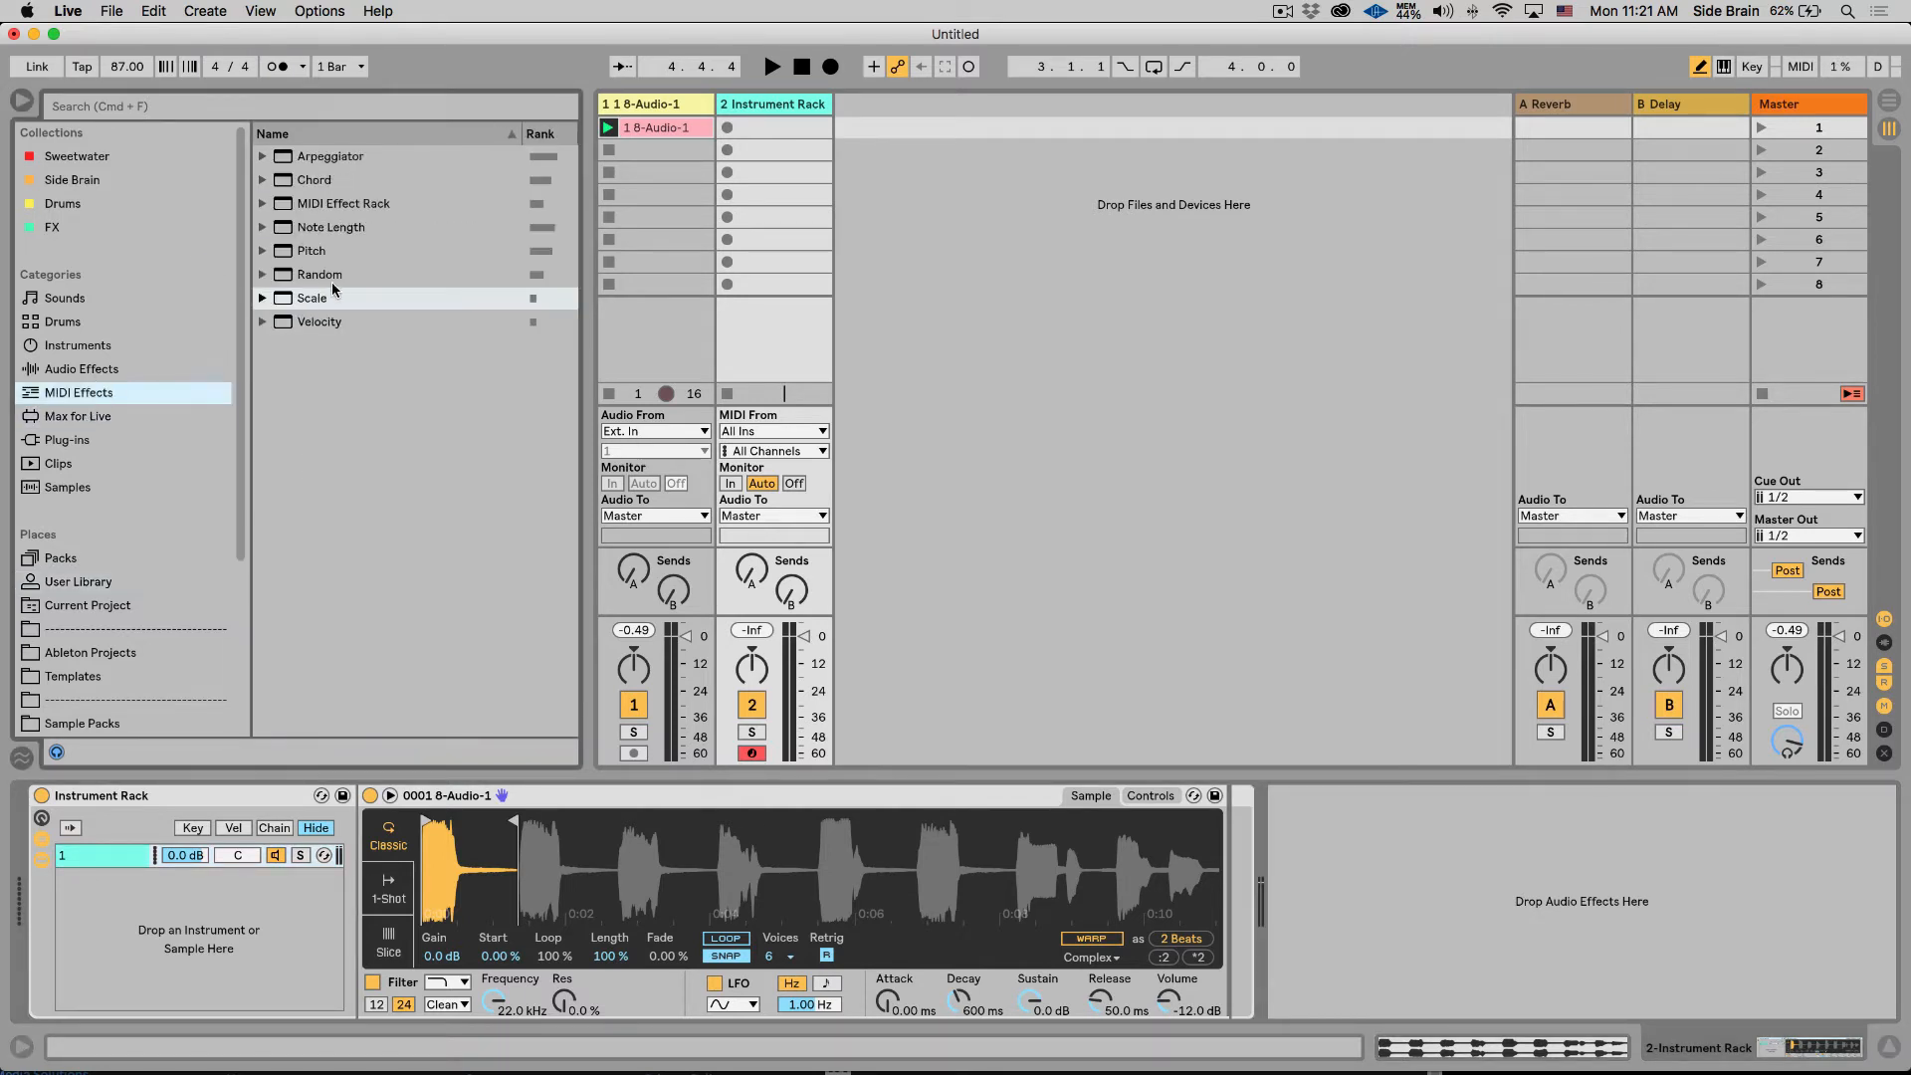
pyautogui.click(319, 275)
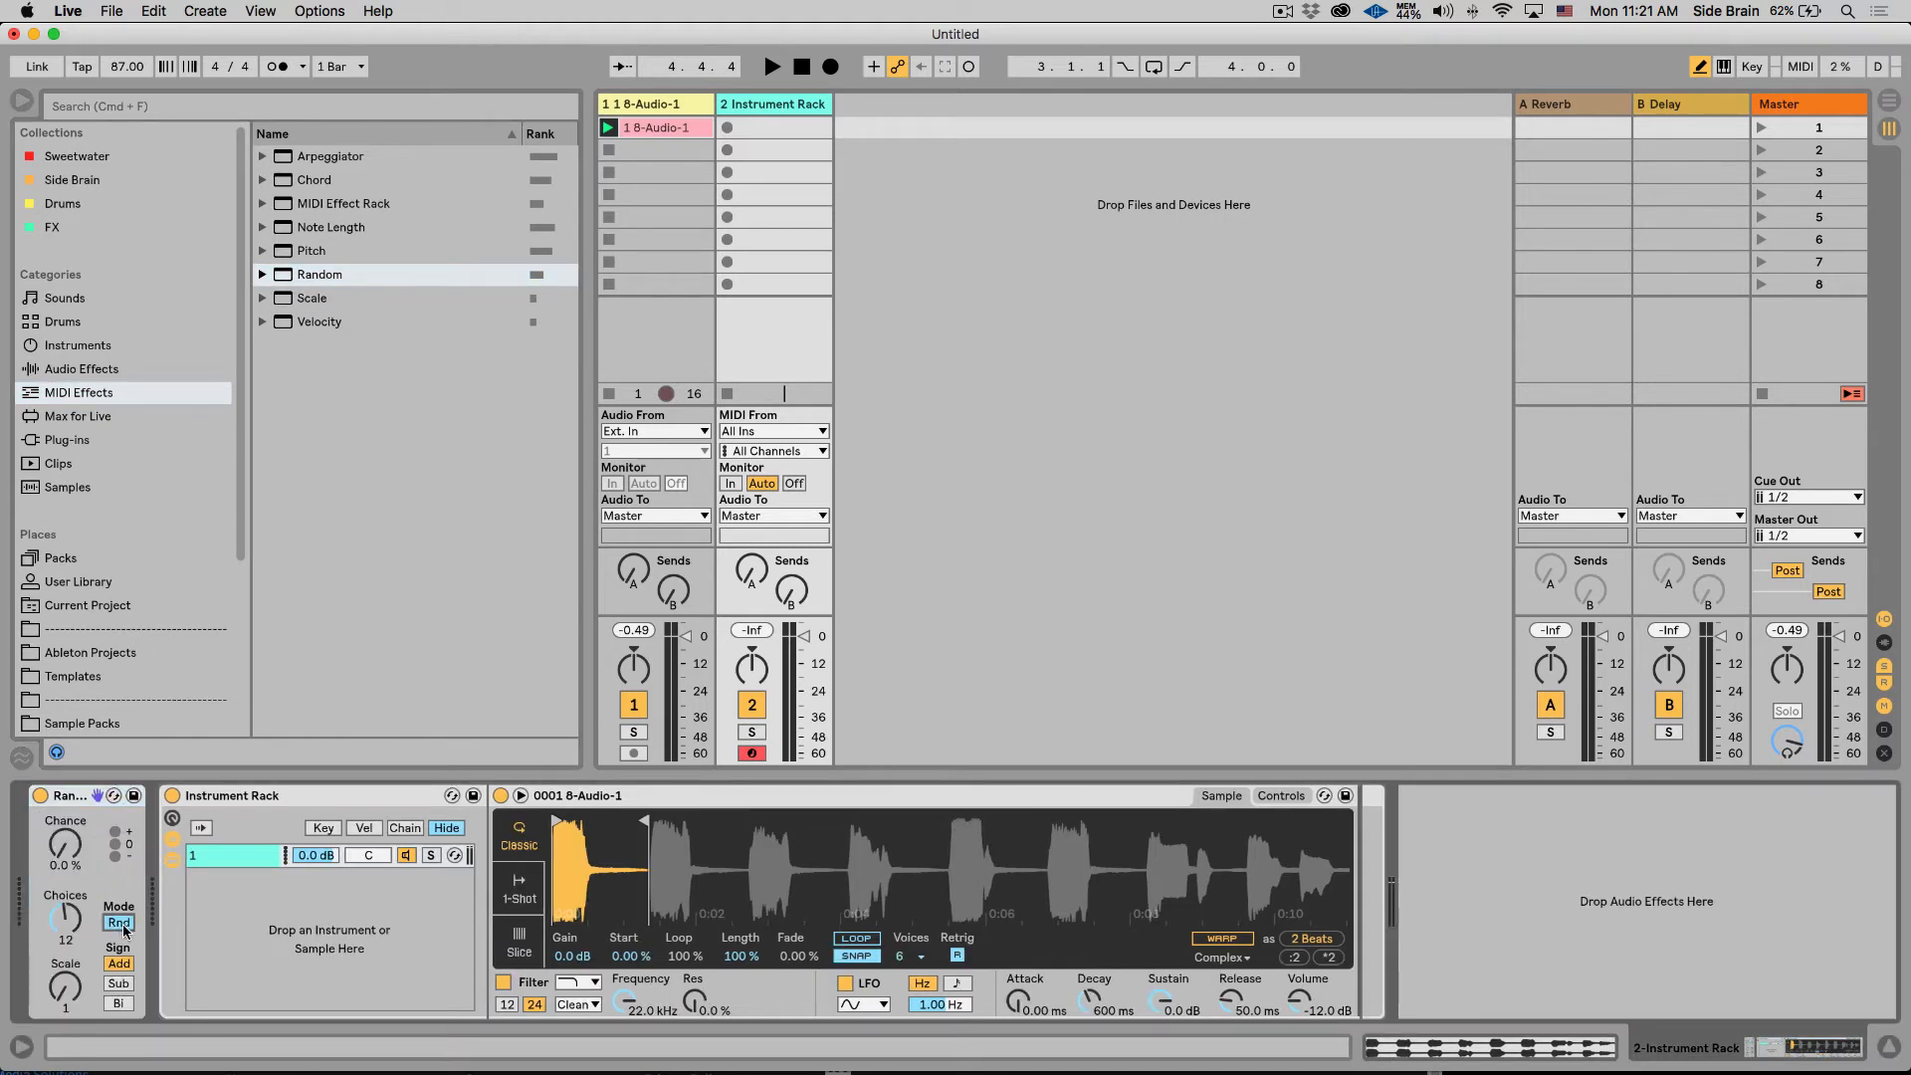
pyautogui.click(117, 922)
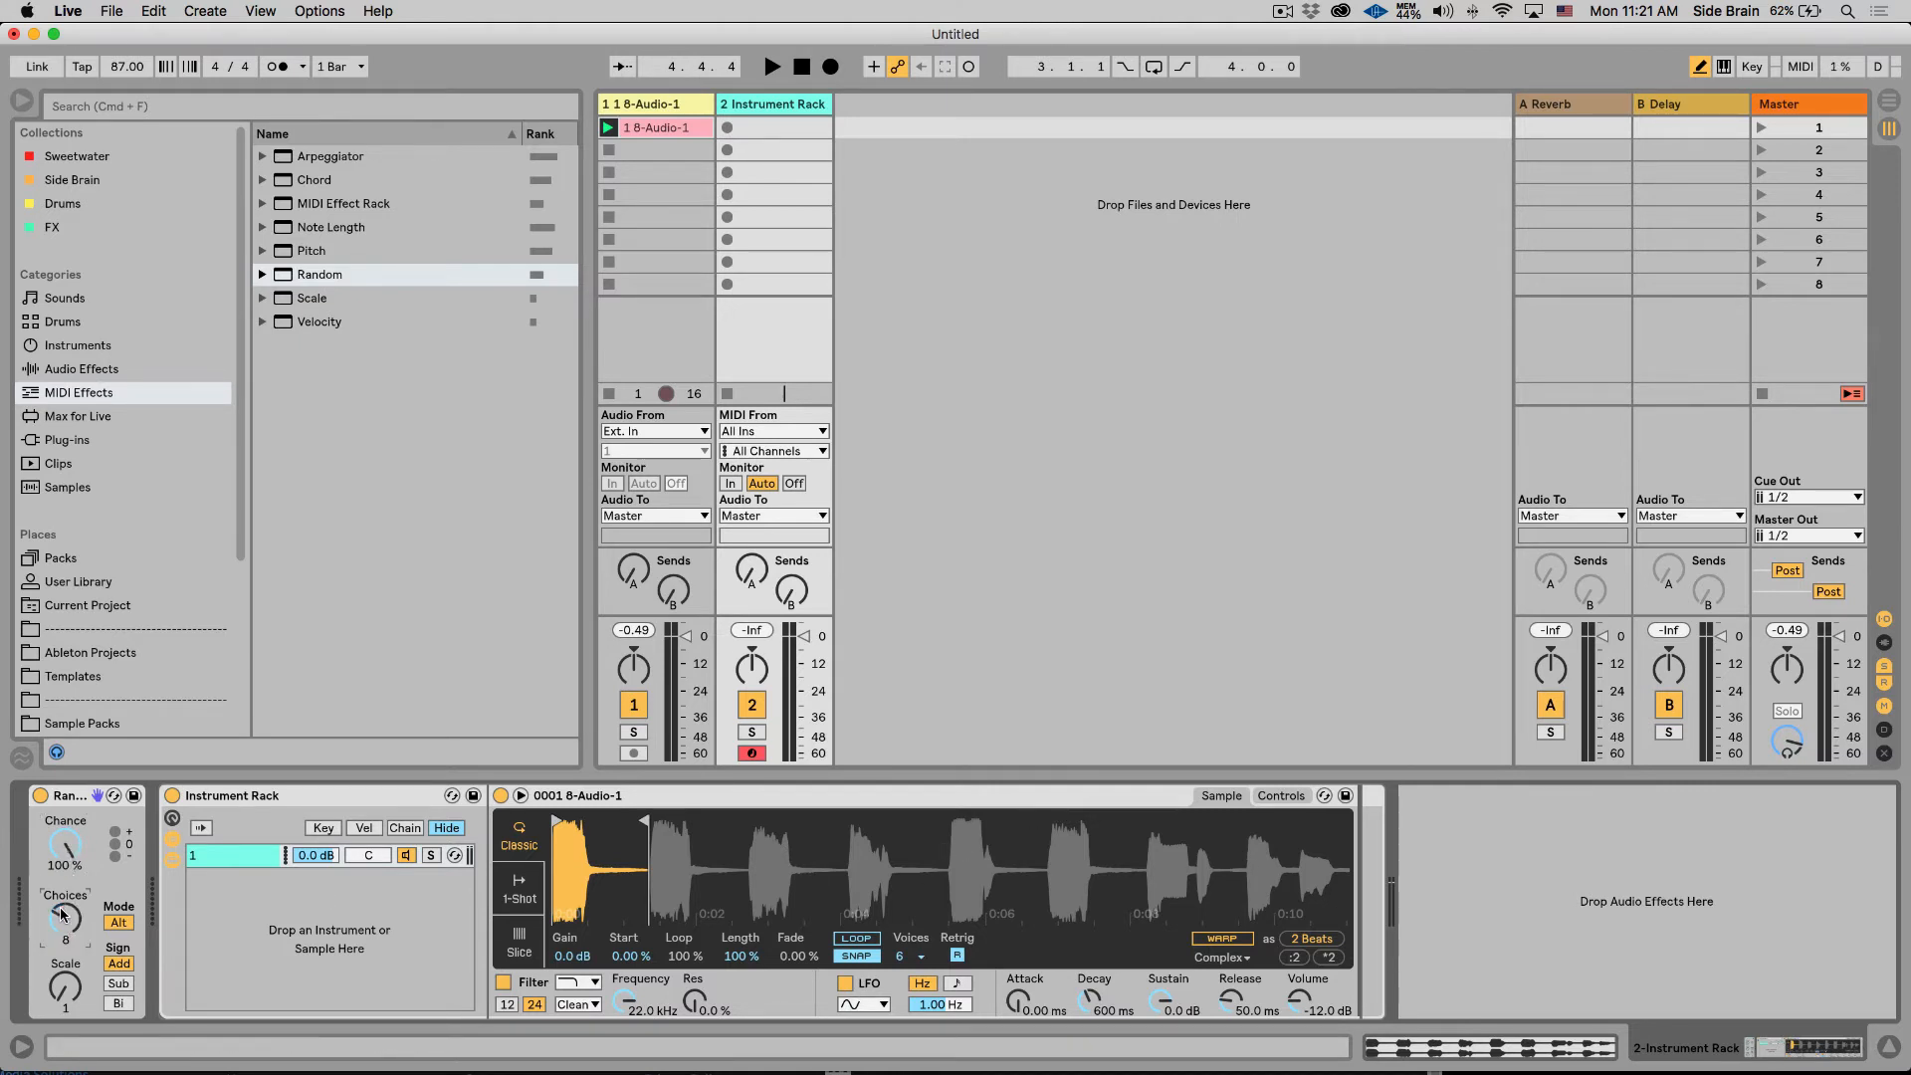
pyautogui.click(231, 854)
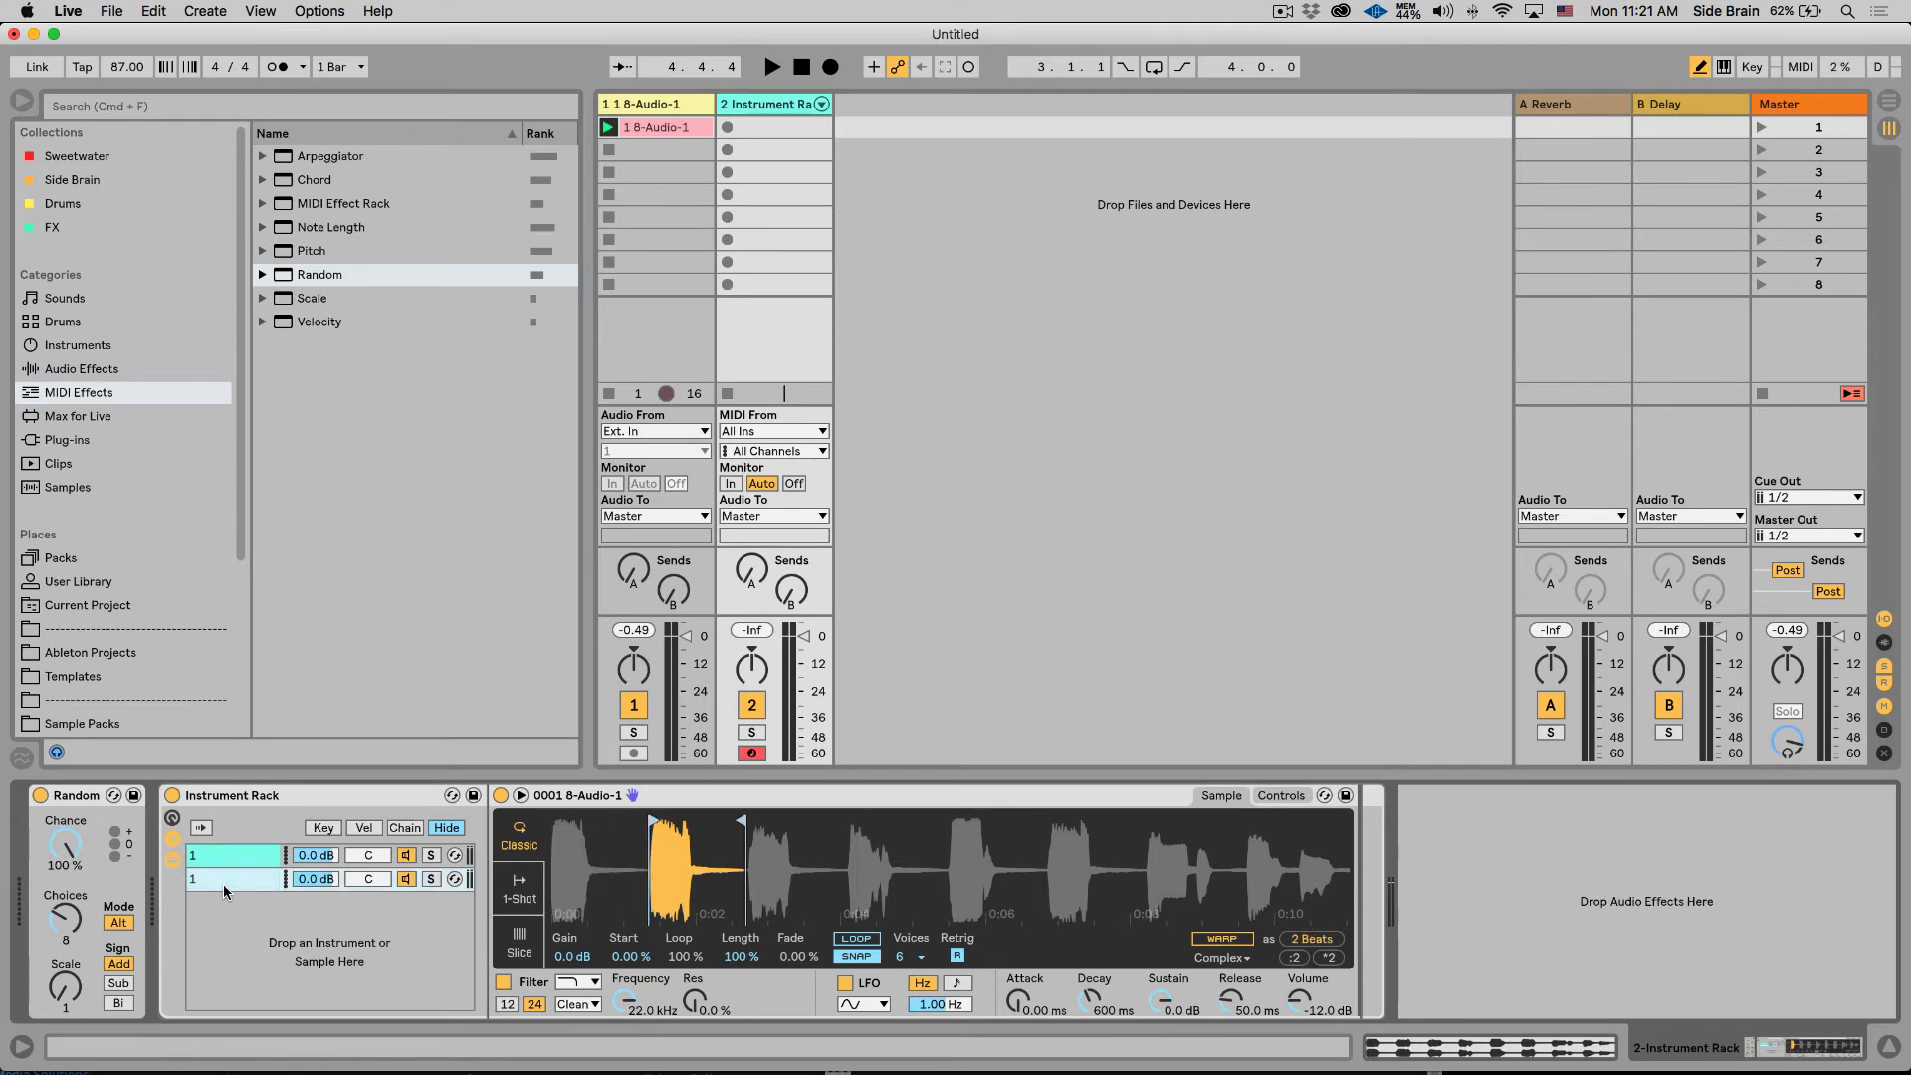
# Step: Select the second chain and move its Simpler start to the next chord slice
pyautogui.click(225, 878)
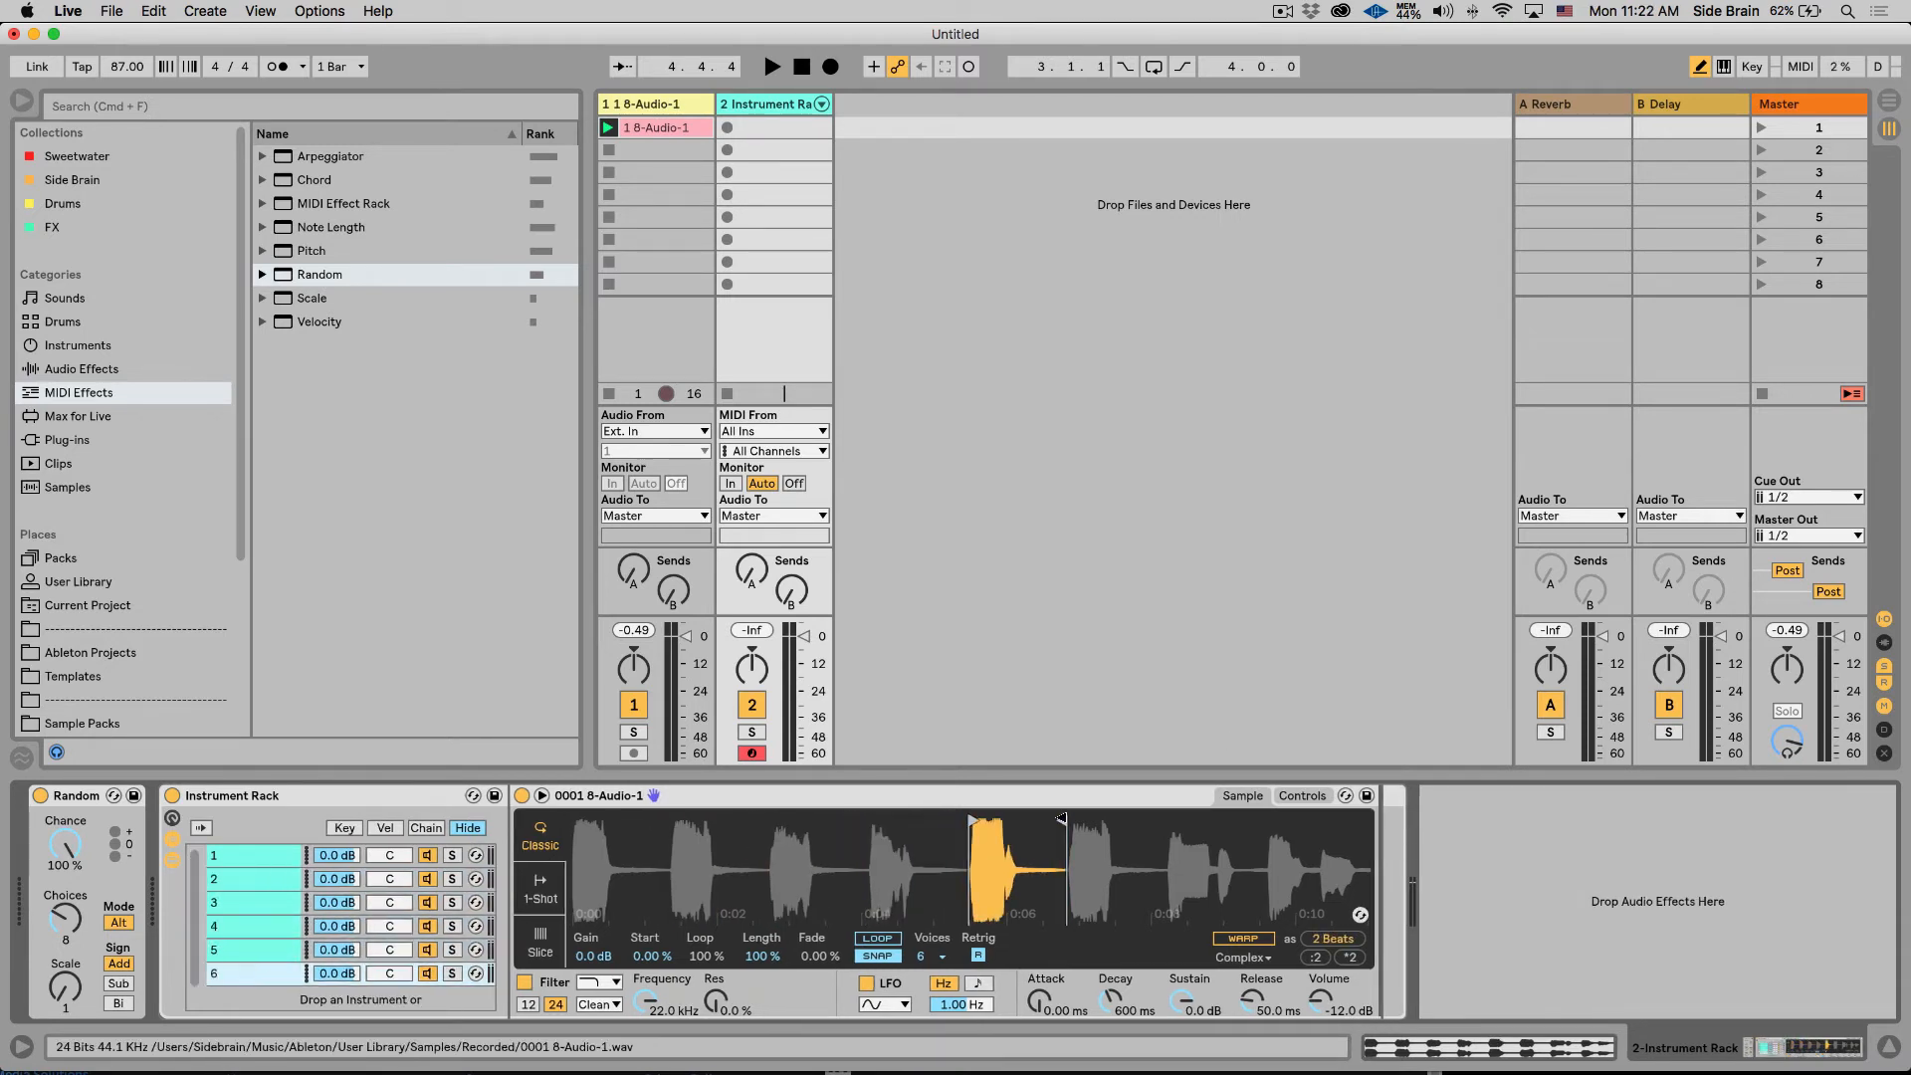
pyautogui.scroll(-3)
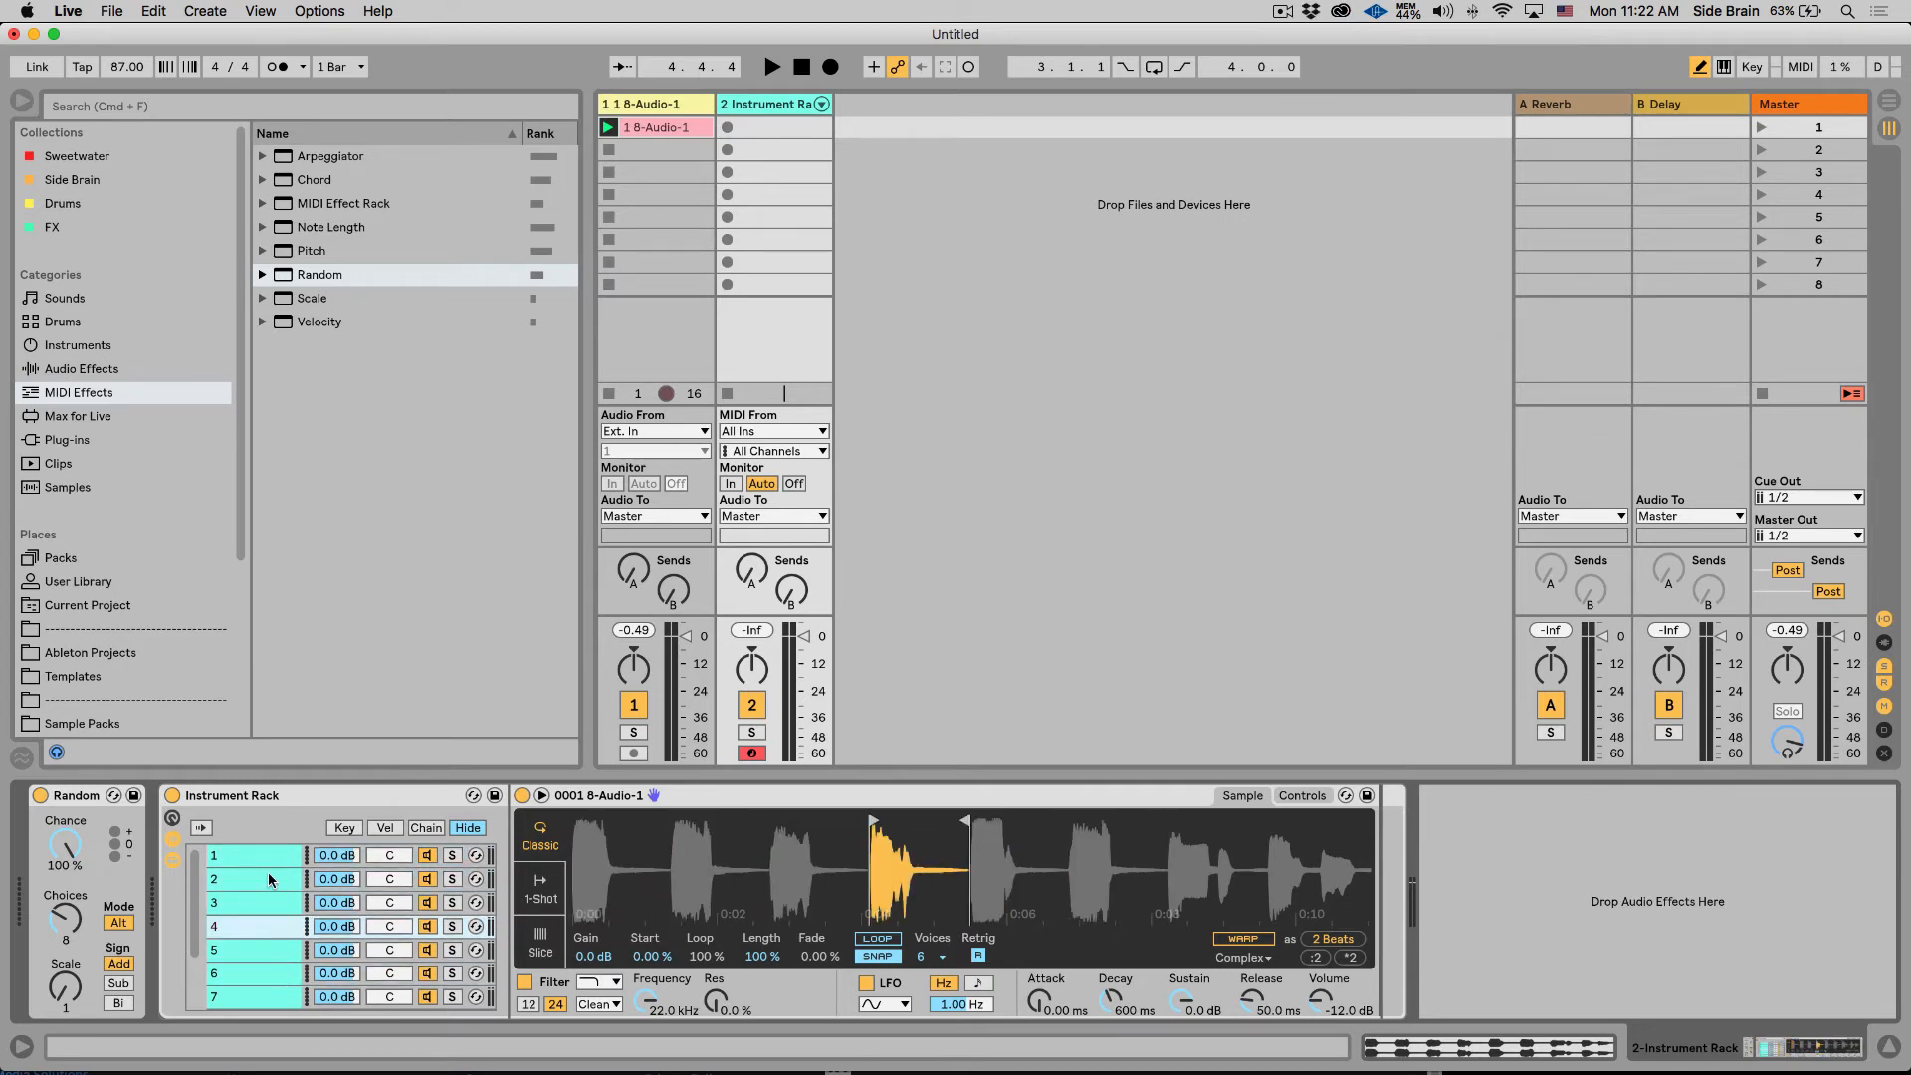
# Step: Show the rack's Key Zone Editor to assign each chain its own note from C3
pyautogui.click(345, 828)
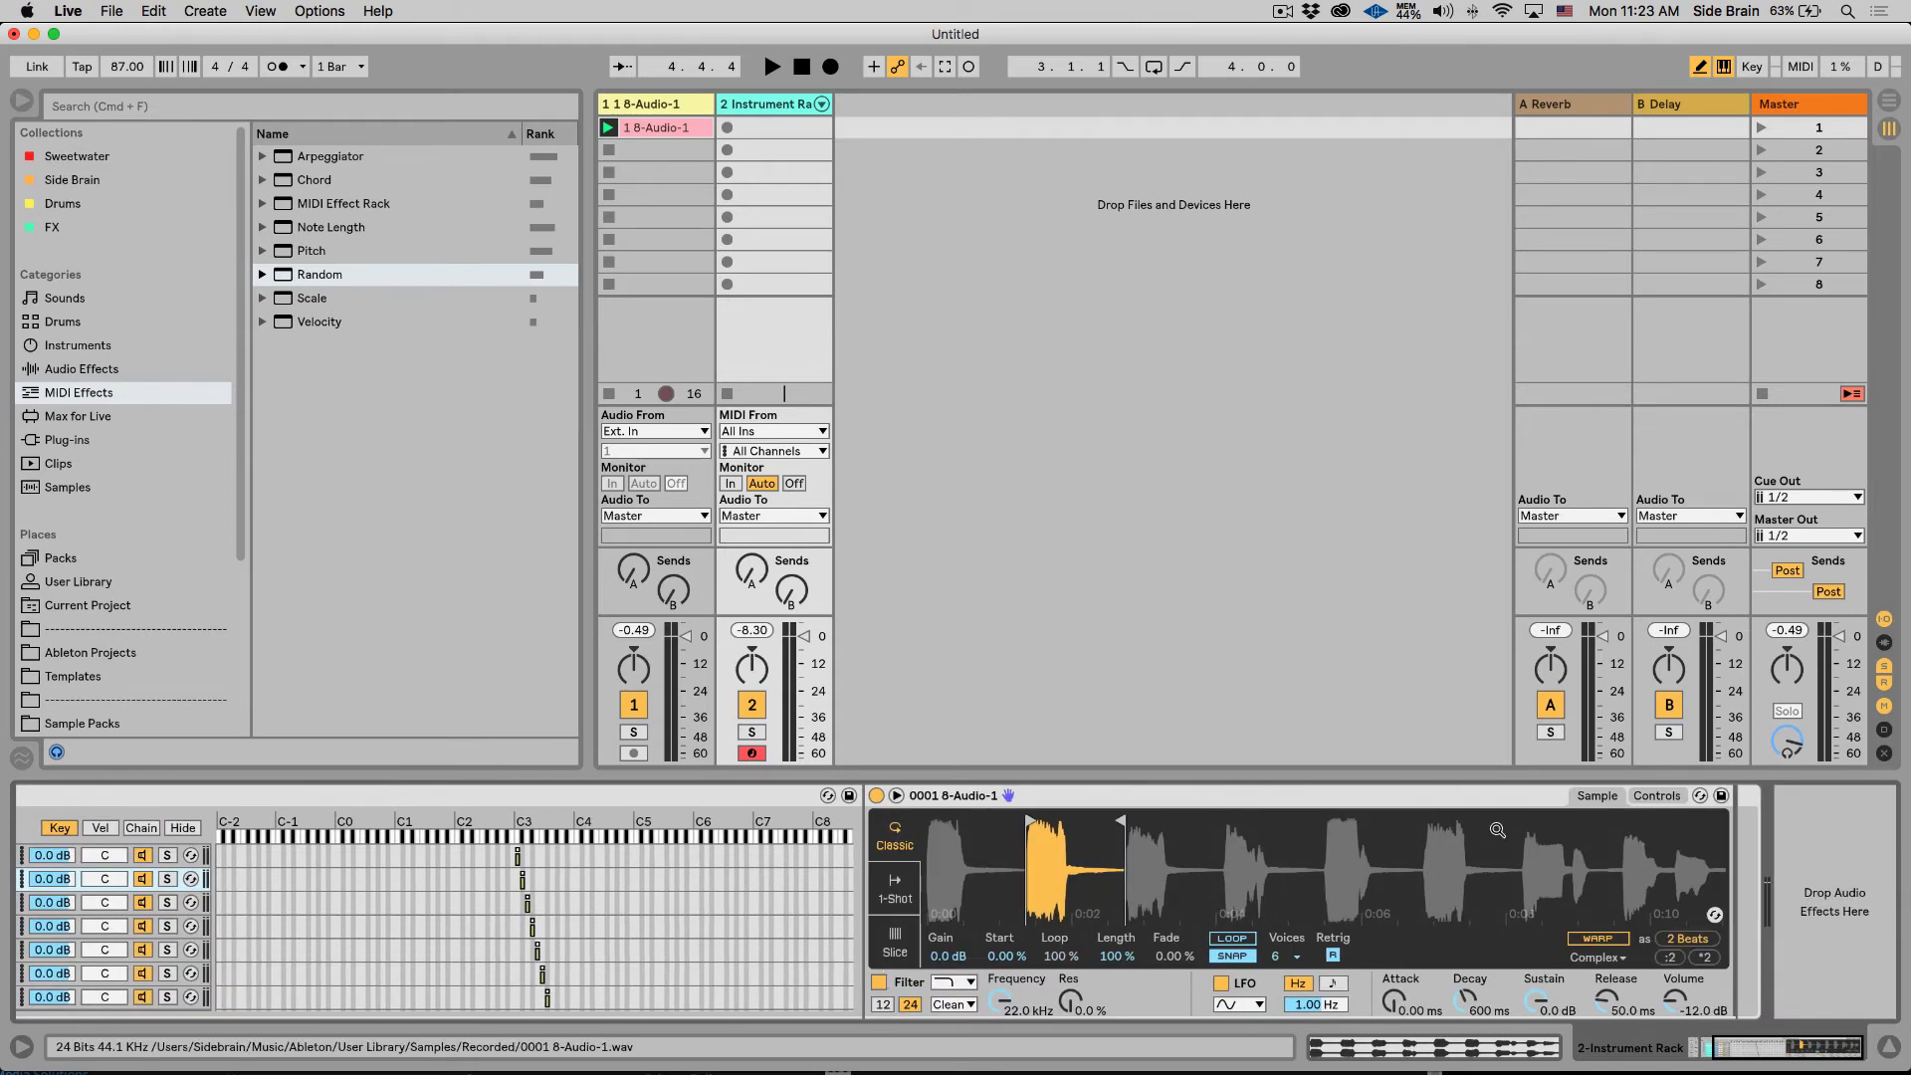
# Step: Toggle the Random effect off and back on ahead of the rack
pyautogui.click(1654, 795)
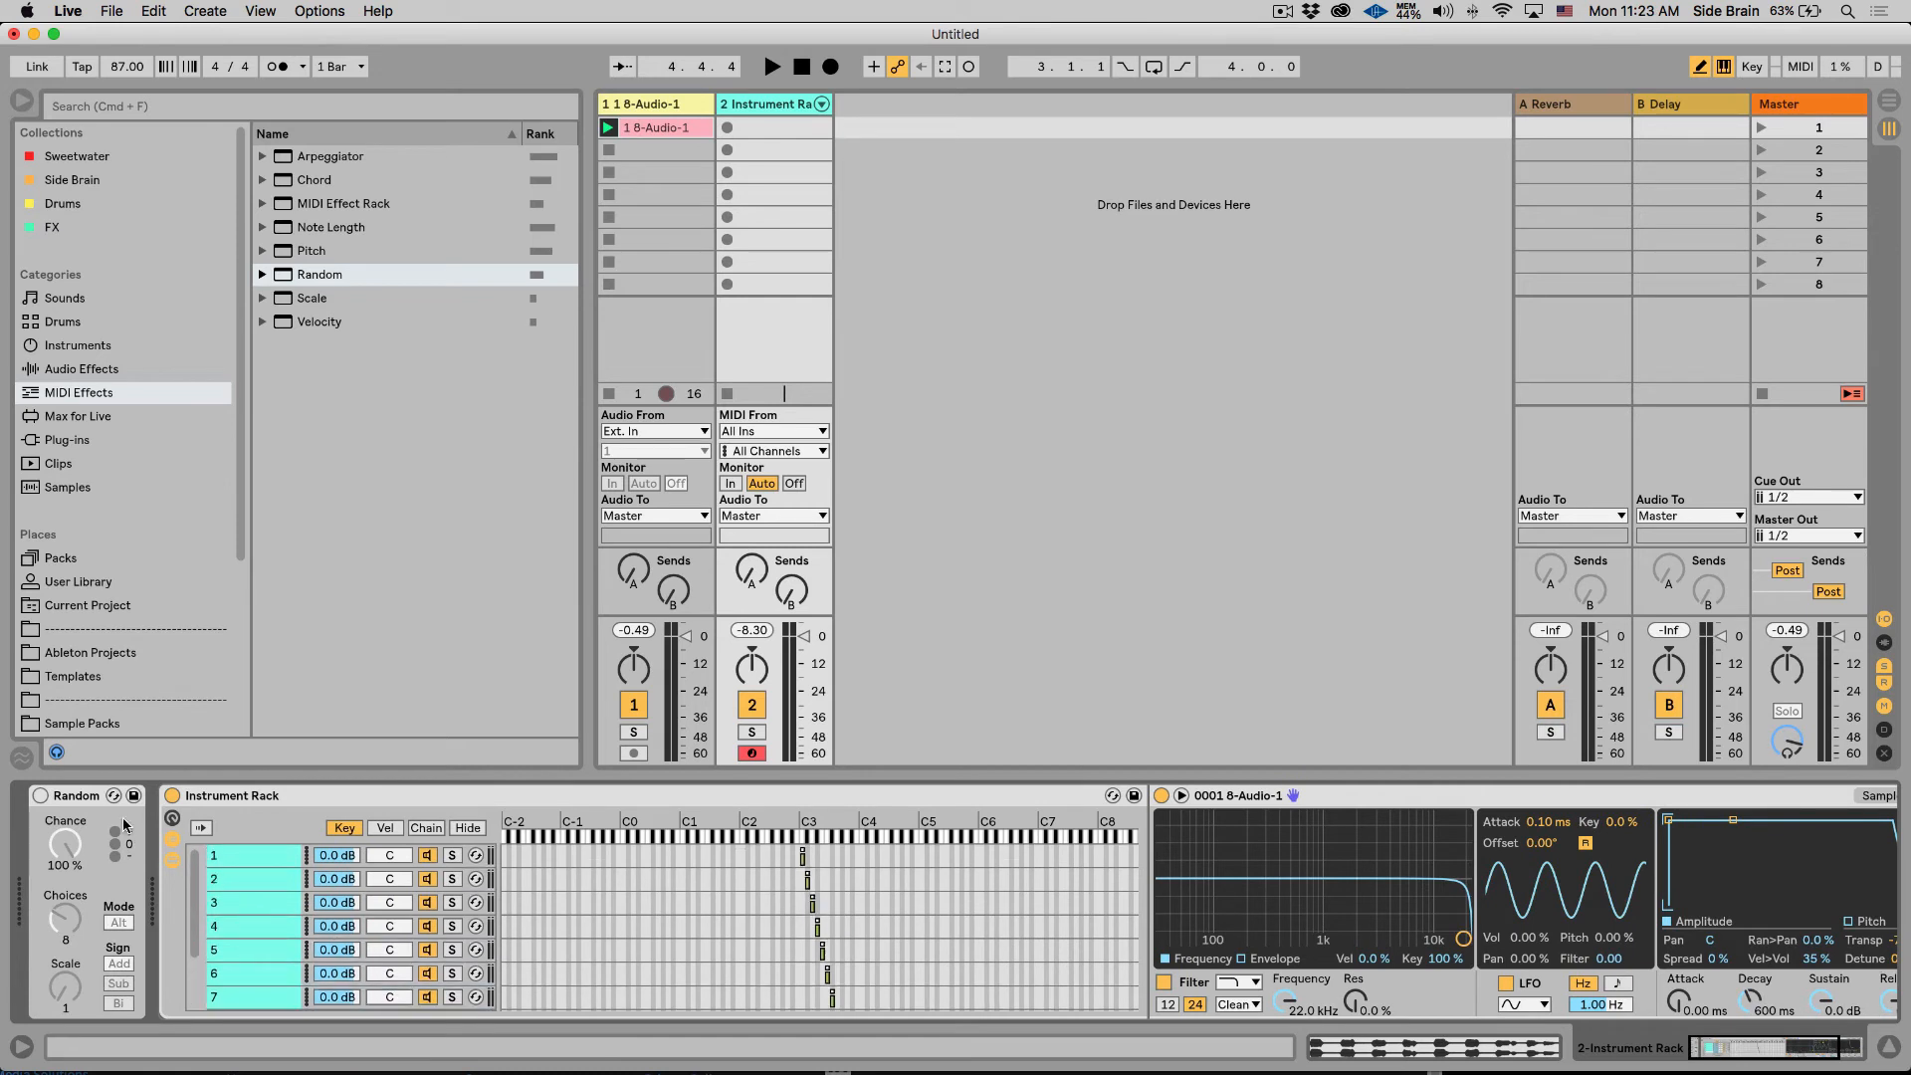
pyautogui.click(40, 795)
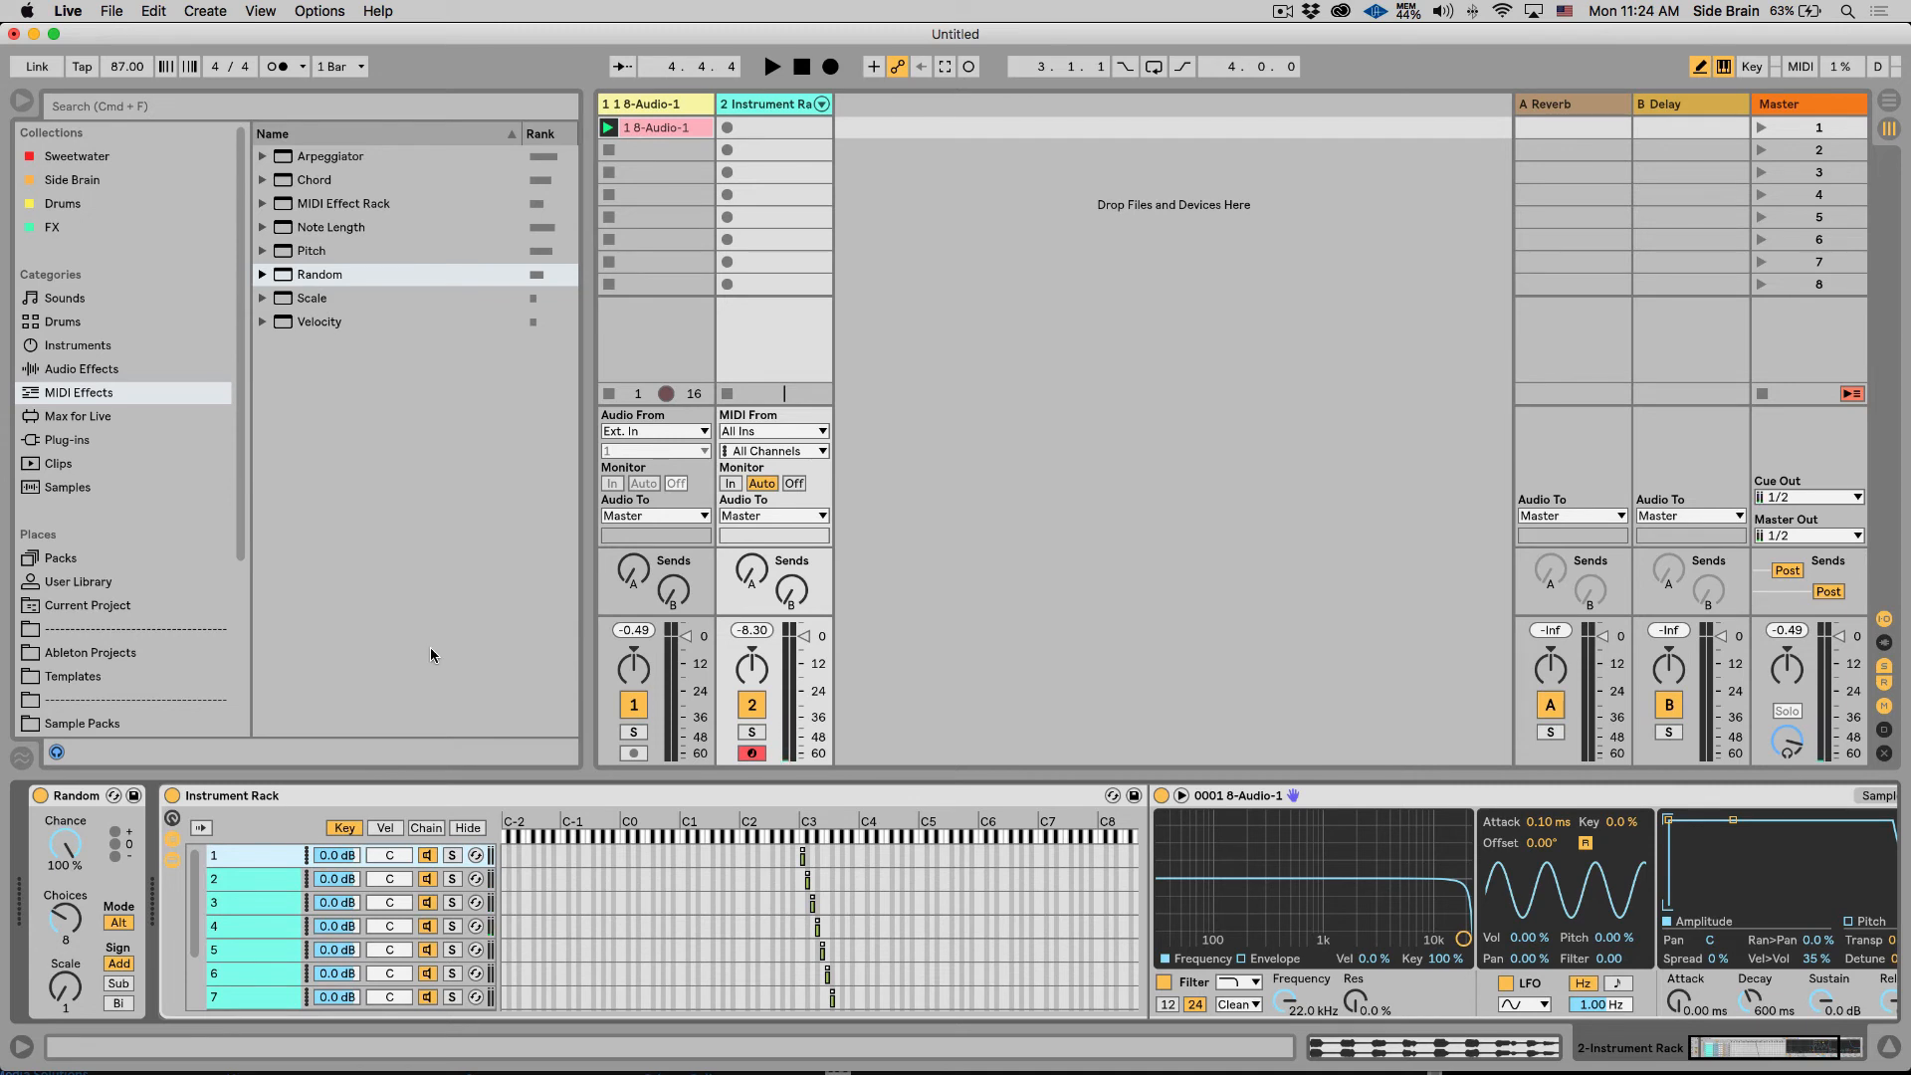
# Step: Search the browser's instruments for 'dream'
pyautogui.click(77, 345)
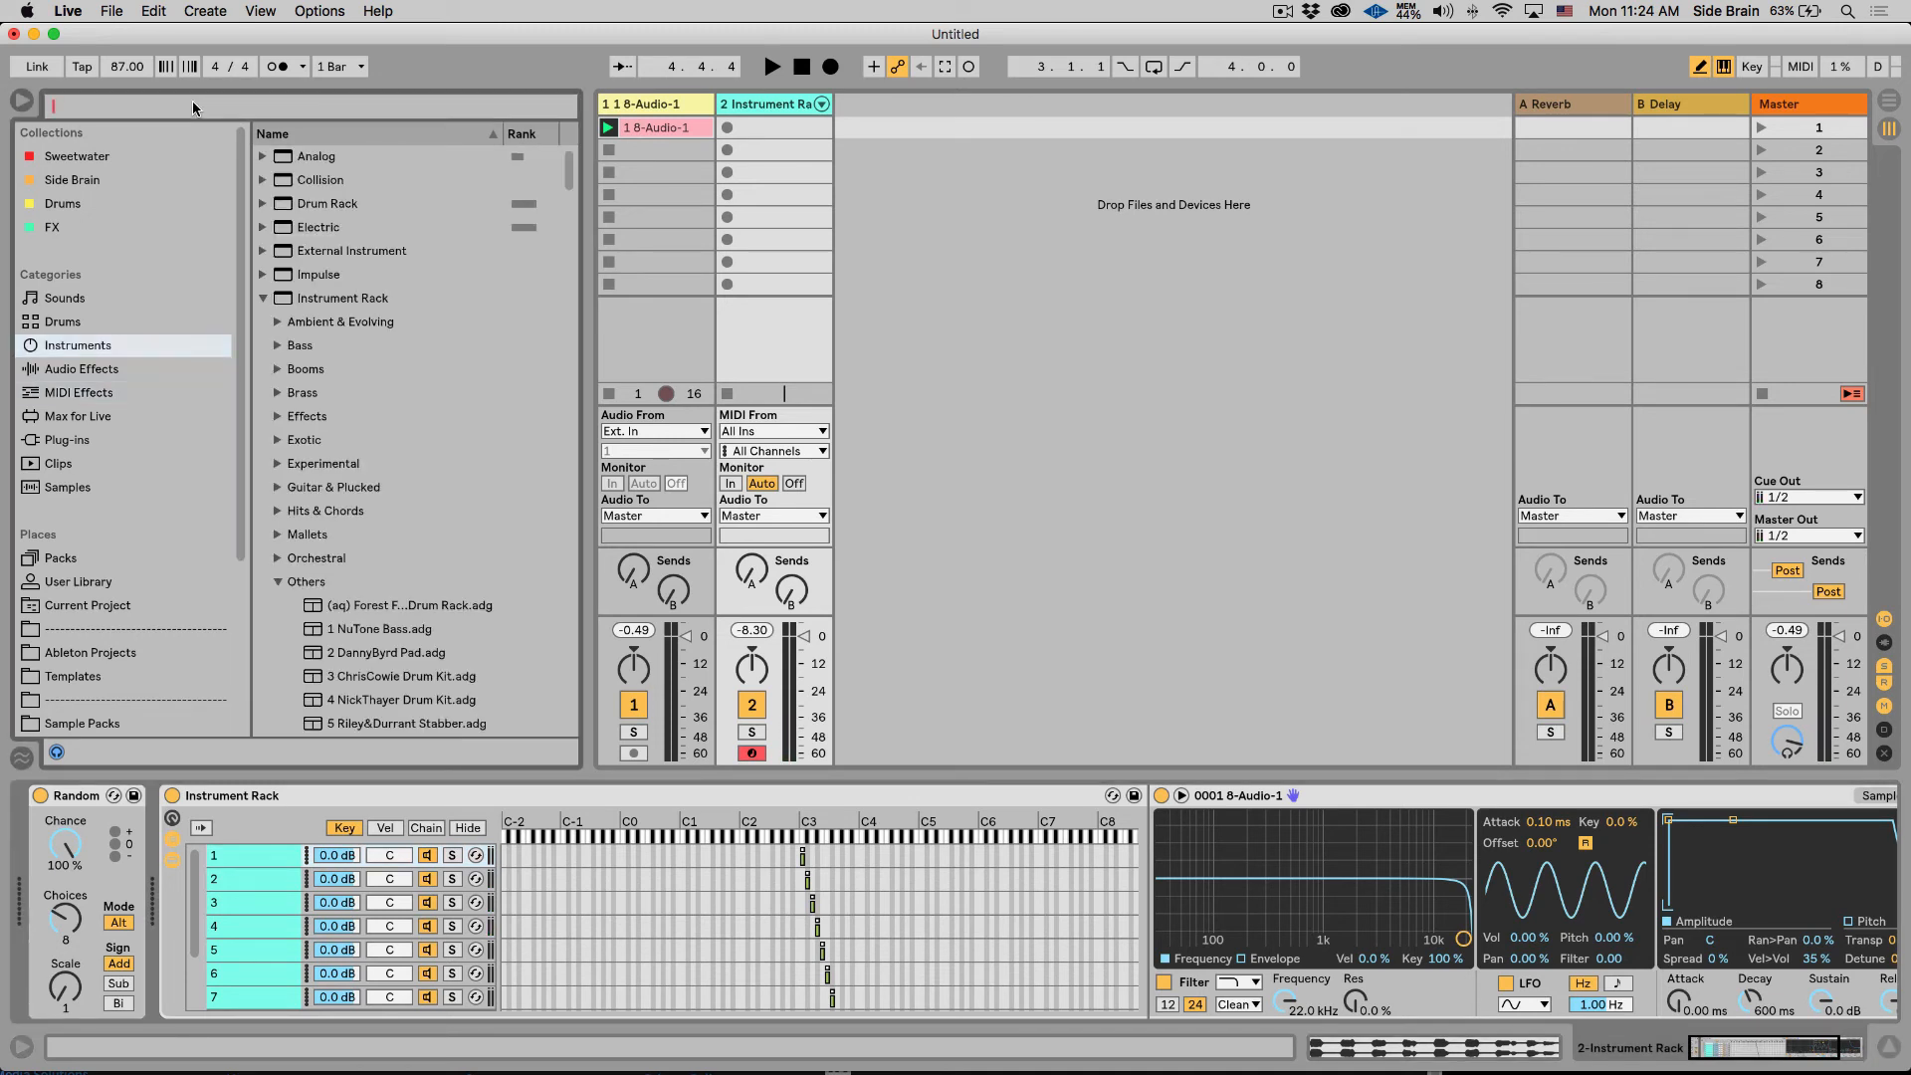
pyautogui.write('dream')
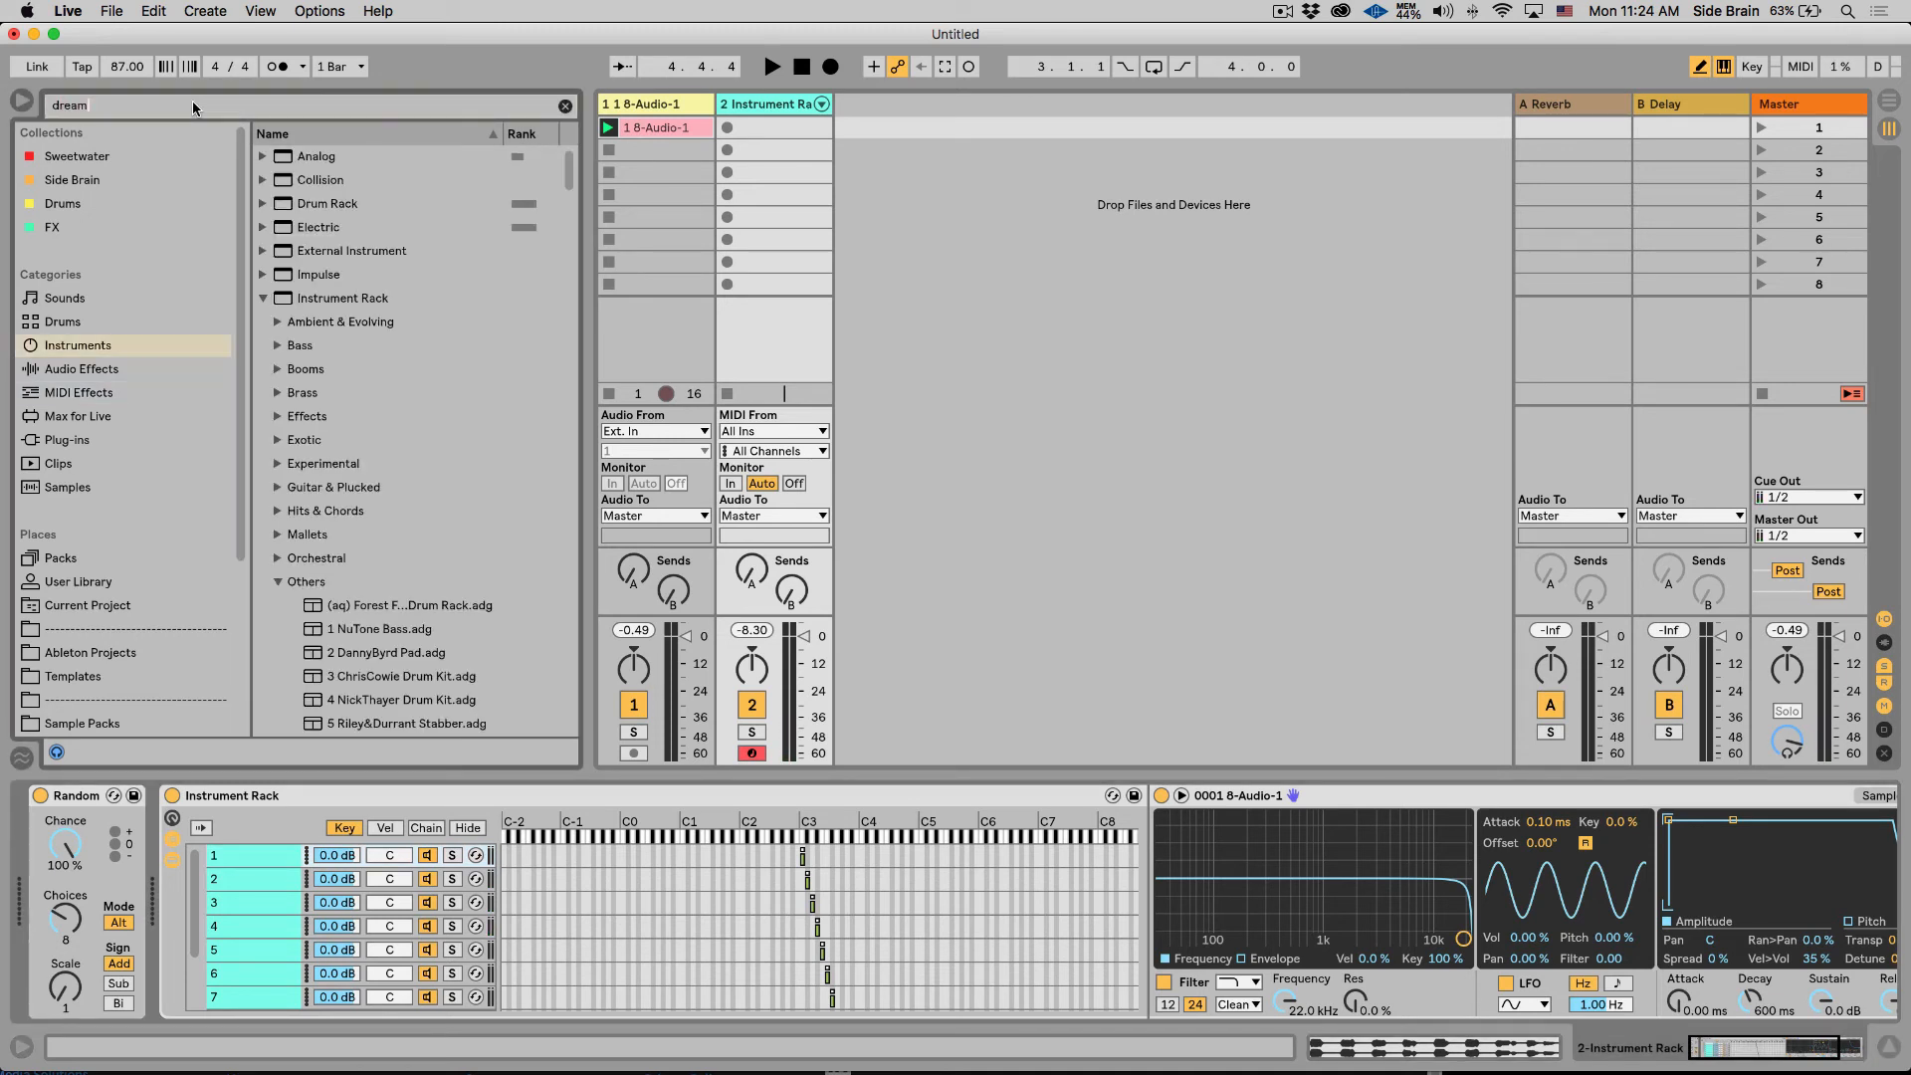